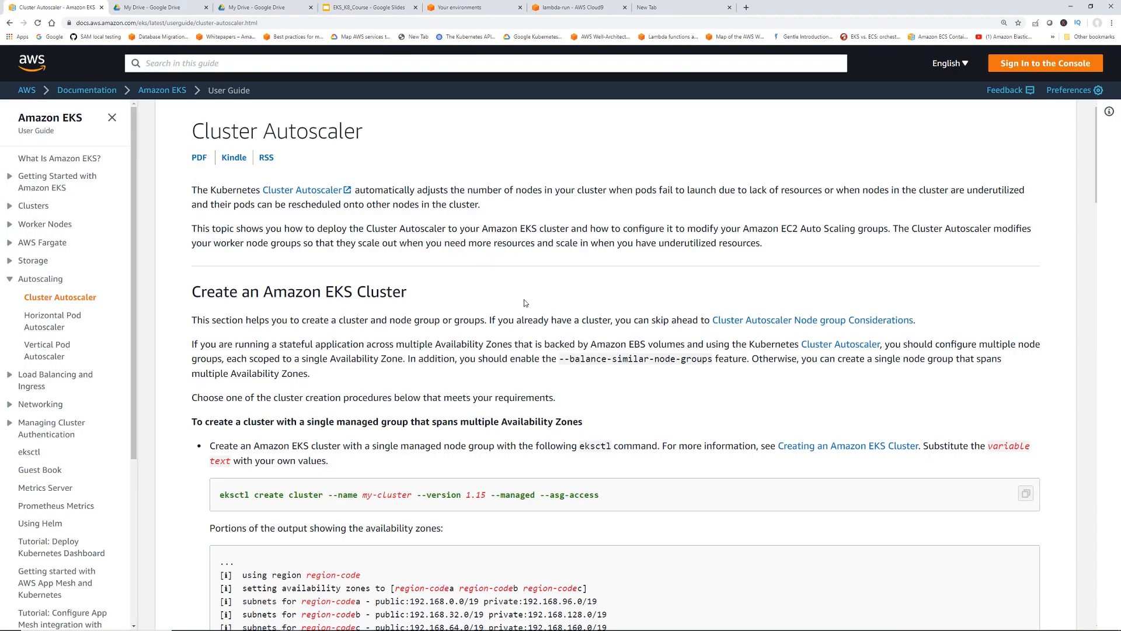
- Run eksctl create cluster for my-cluster, version 1.15, managed node group with ASG access, and wait for two ready nodes
scroll(down, 3)
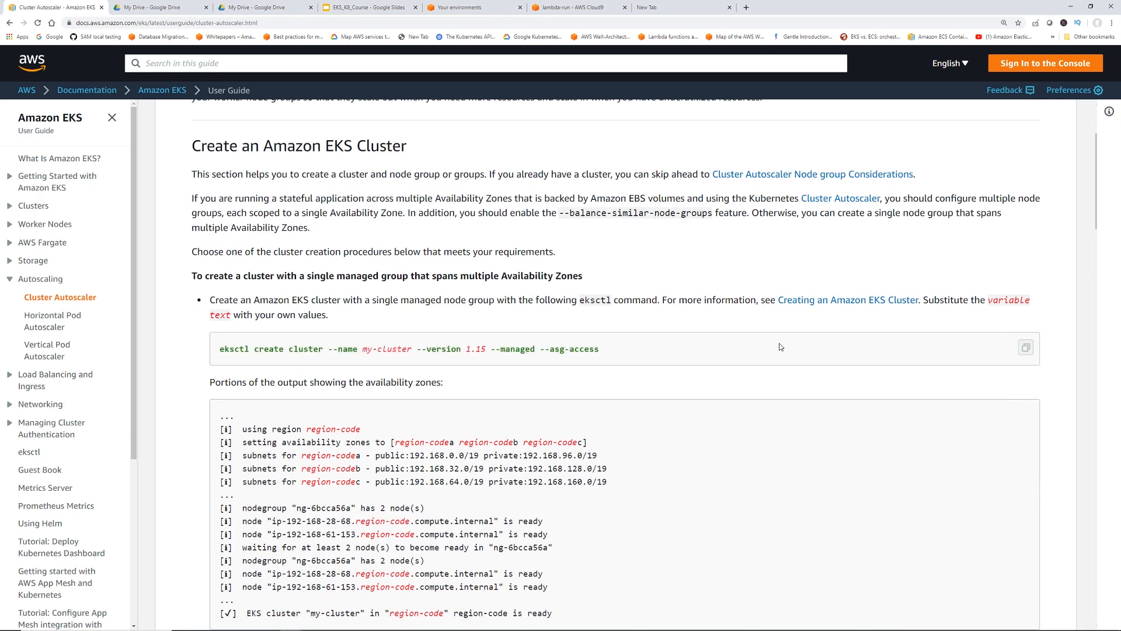
mouse_move(573, 155)
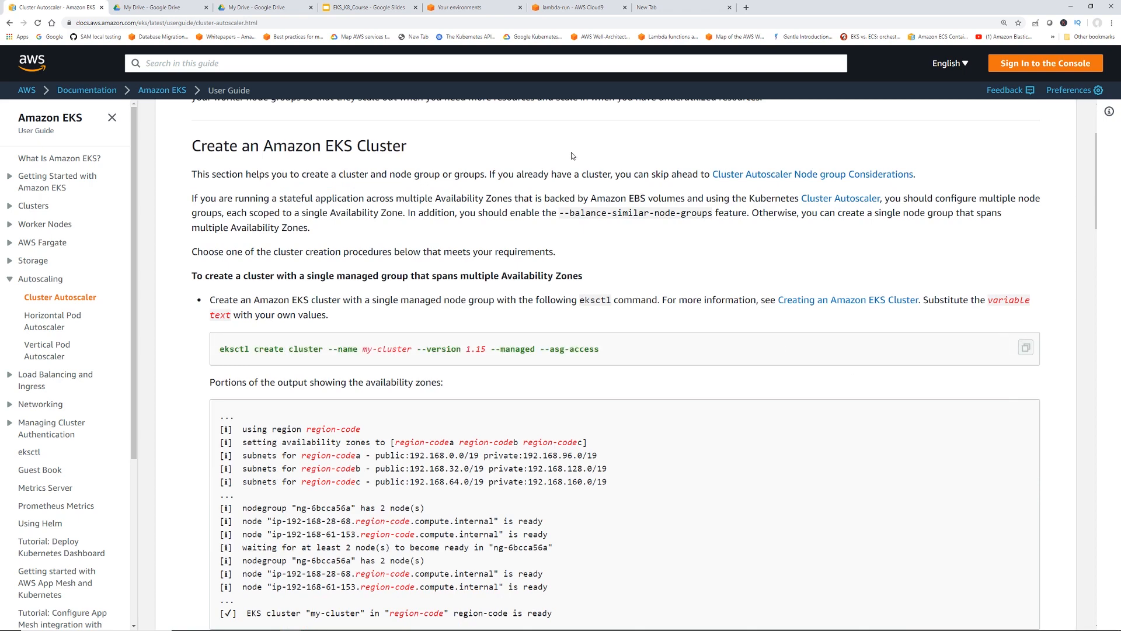
click(576, 7)
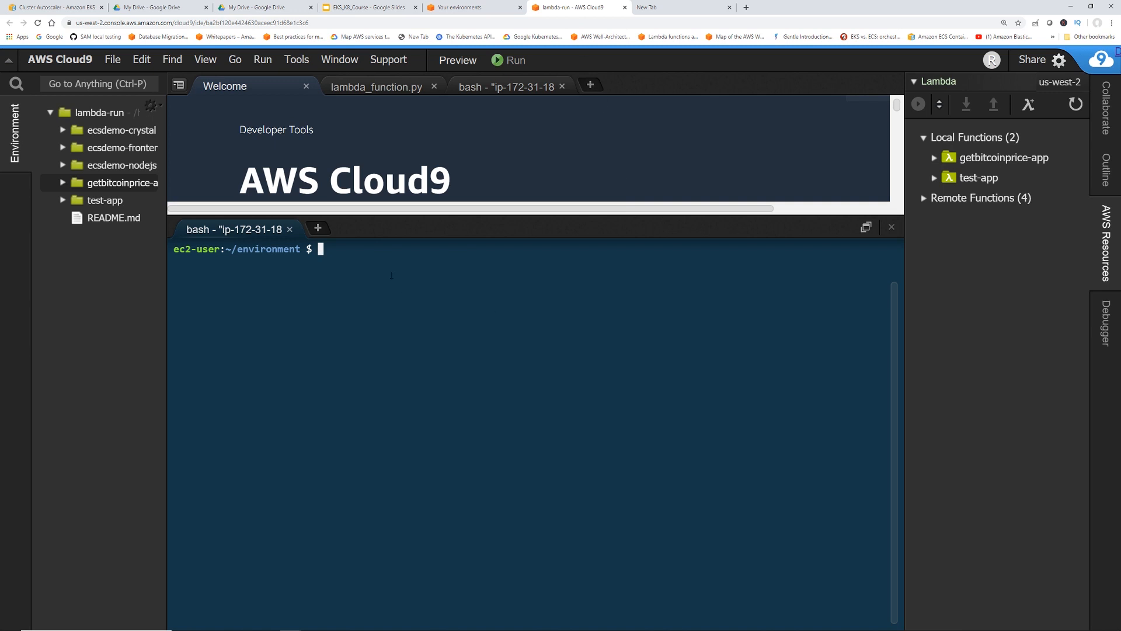
text(eksctl create cluster --name my-cluster --version 1.15 --managed --asg-access)
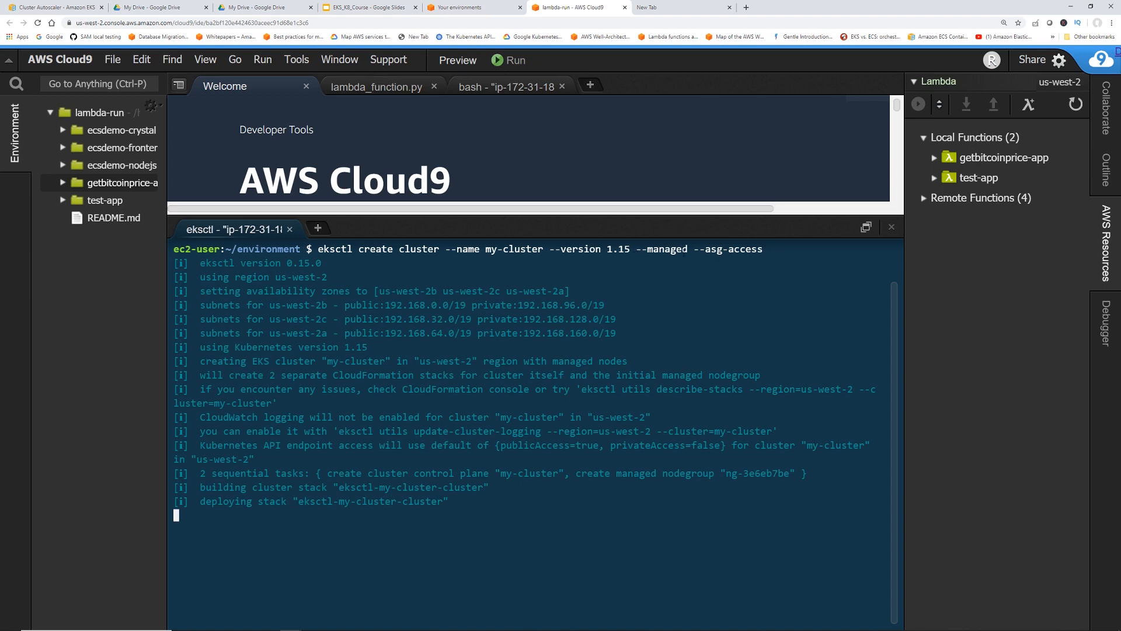
double_click(728, 249)
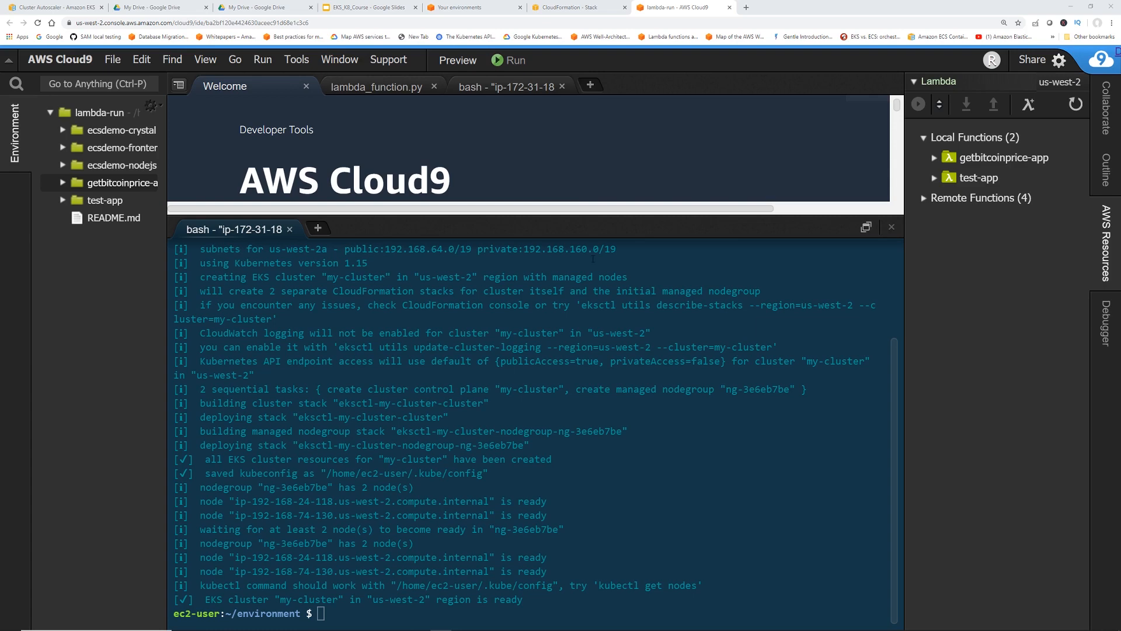
mouse_move(510, 87)
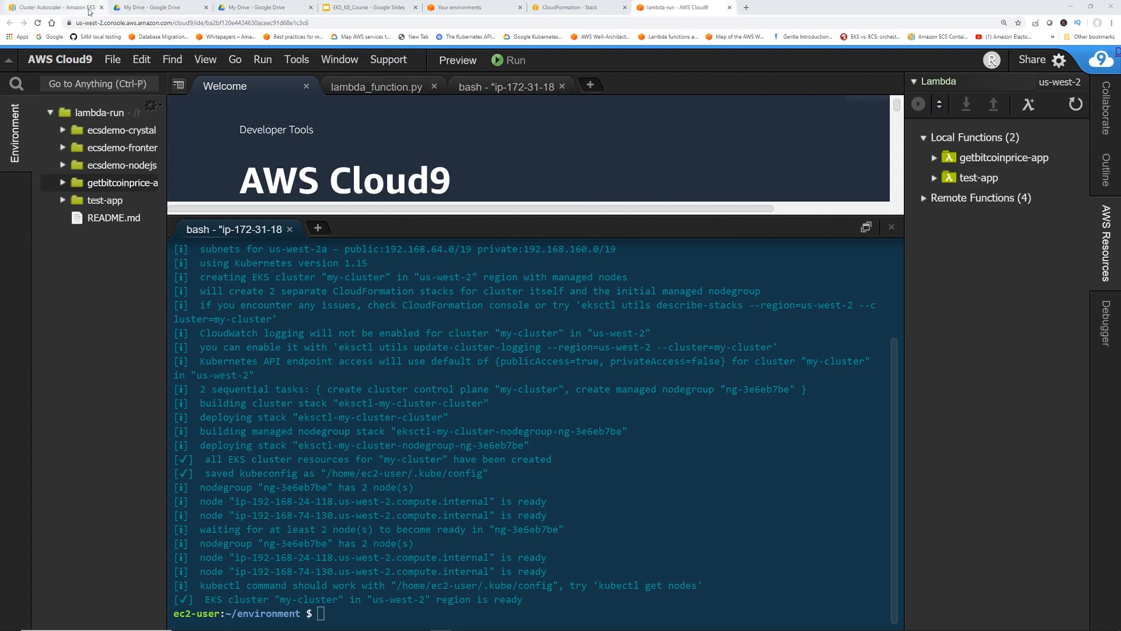
click(54, 7)
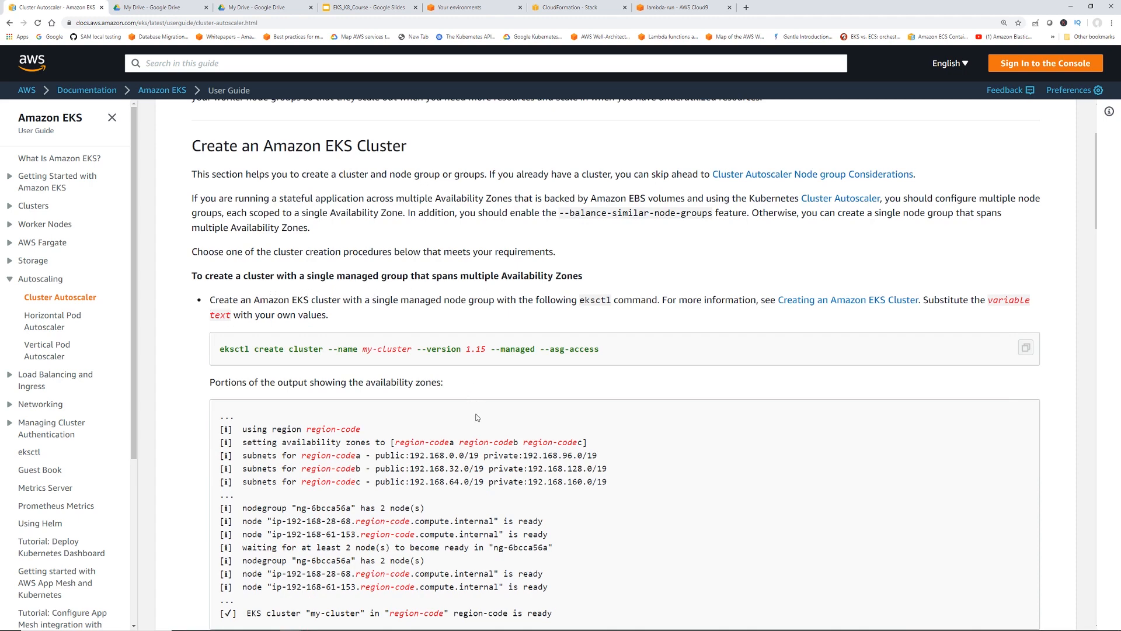
scroll(down, 3)
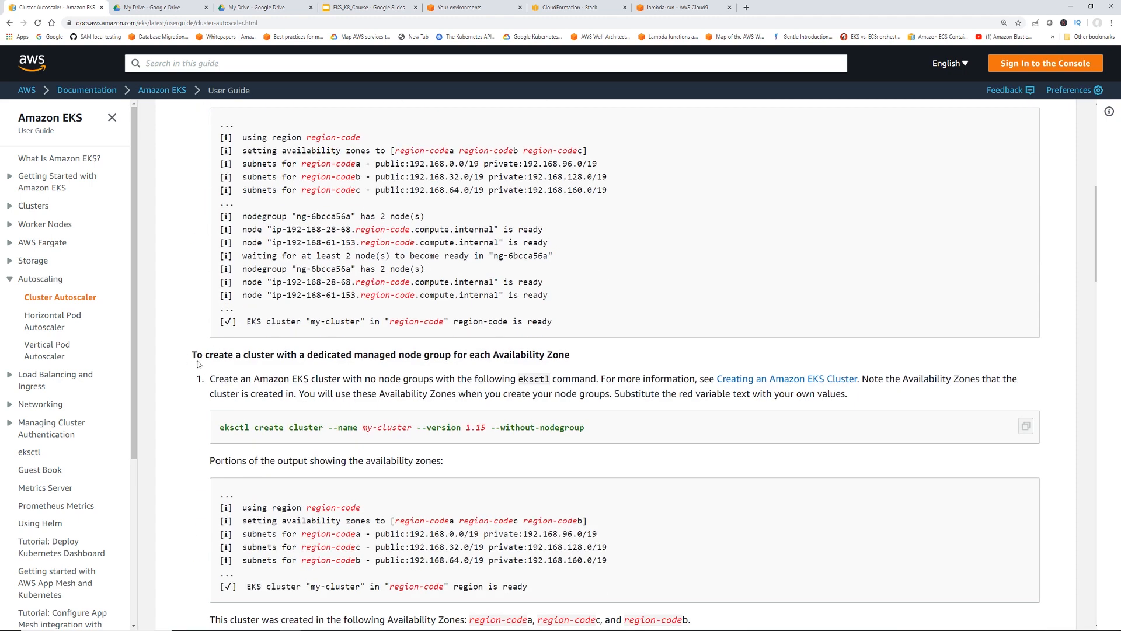
scroll(down, 3)
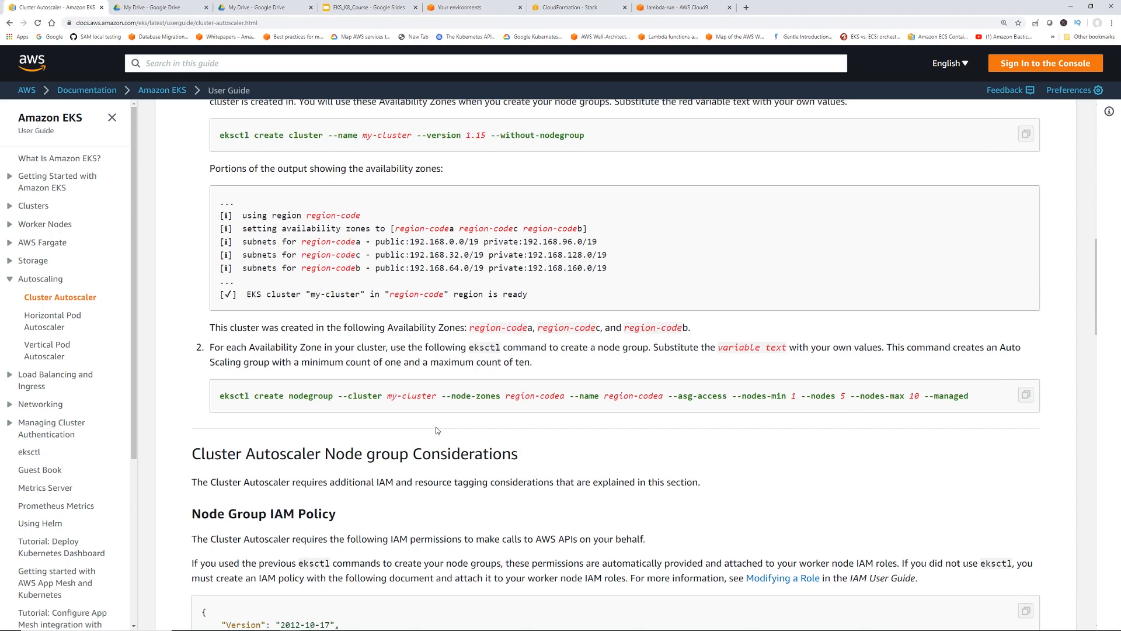
scroll(down, 3)
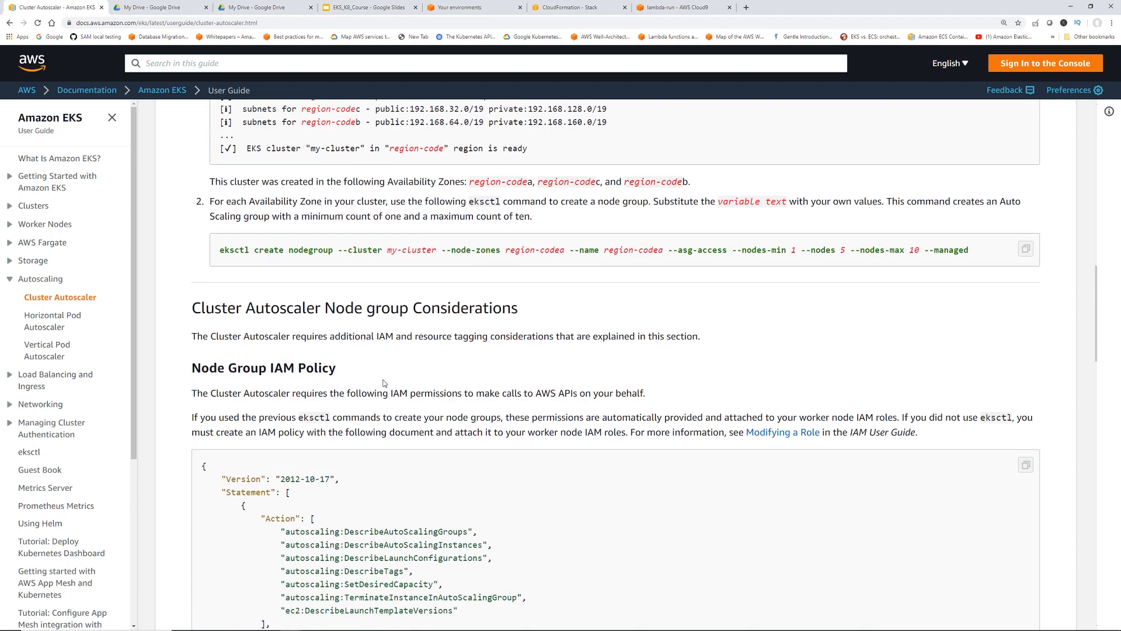
scroll(down, 3)
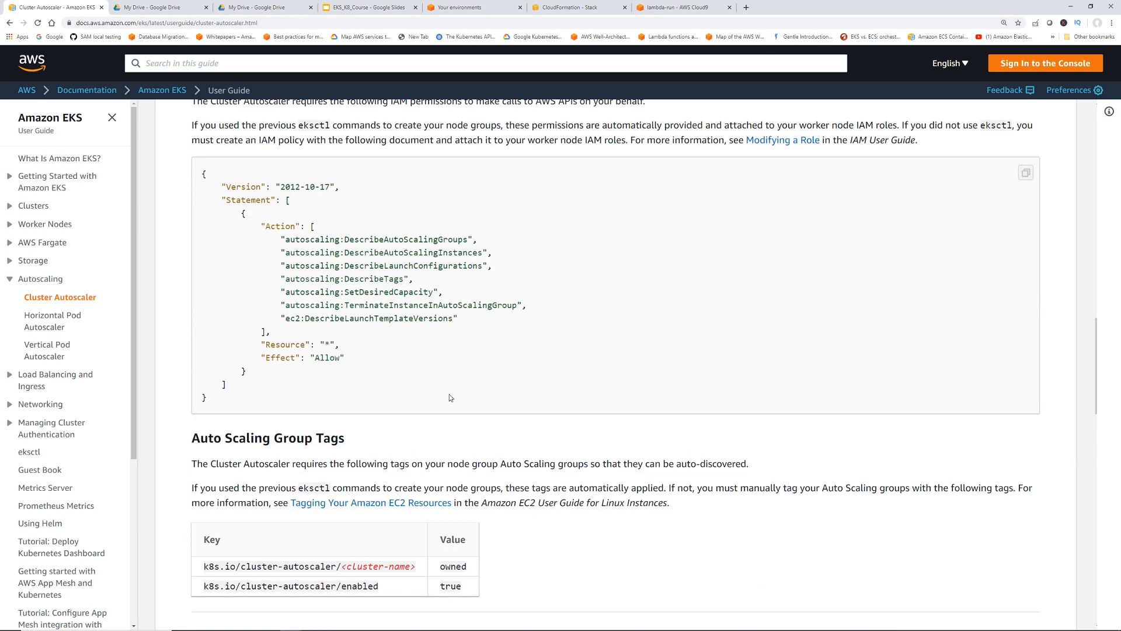
mouse_move(373, 58)
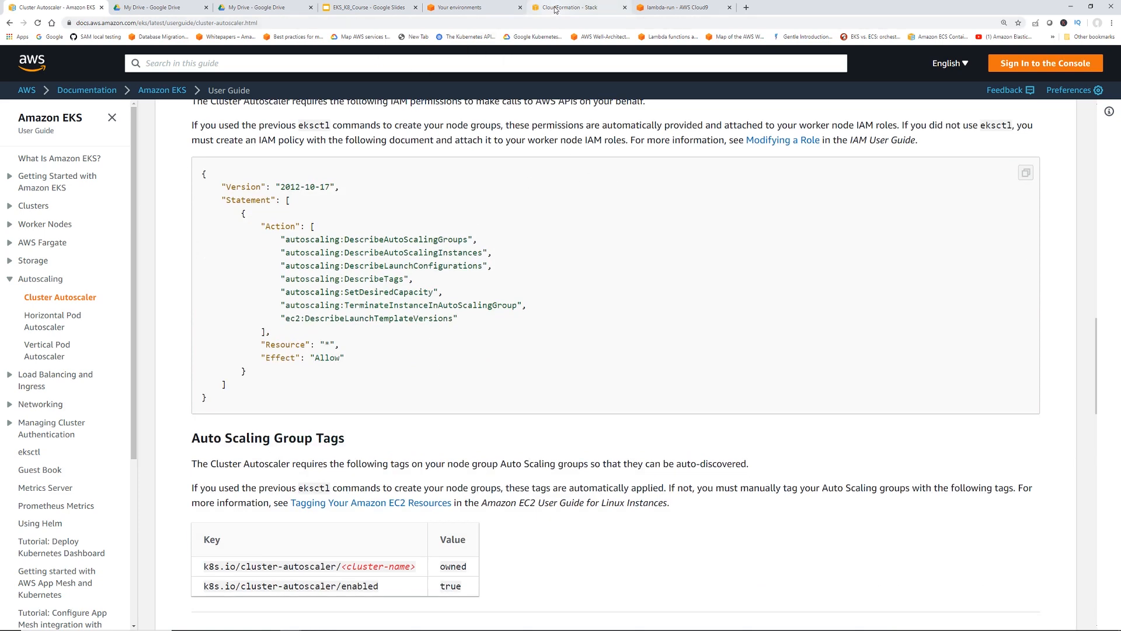
- Select the first m5.large worker node in EC2 Instances and follow its eksctl nodegroup IAM role link
click(580, 7)
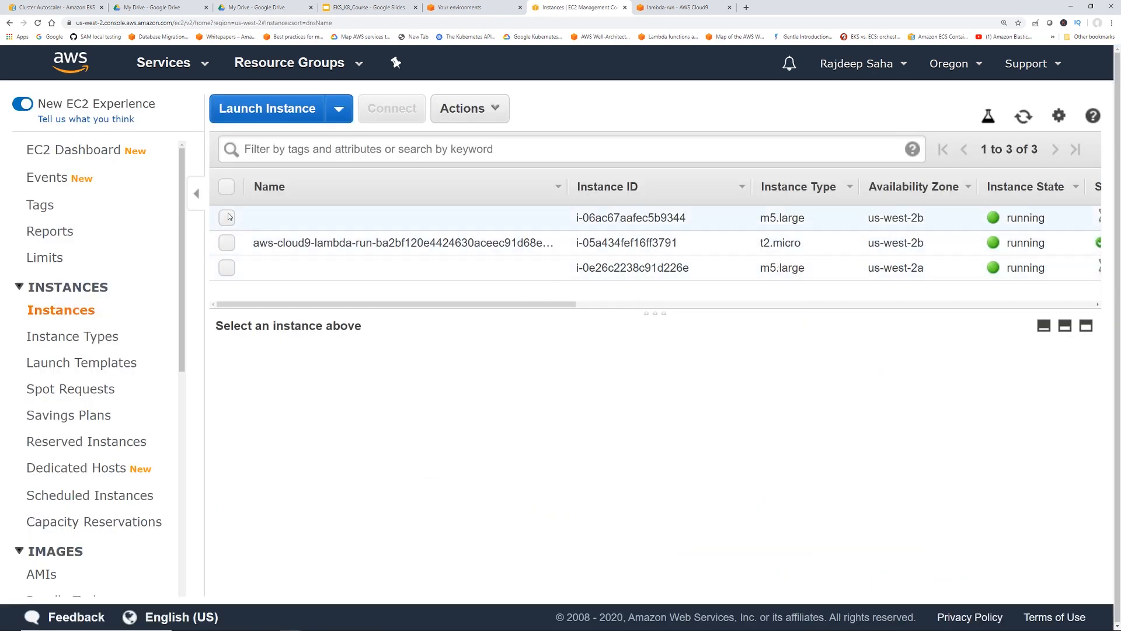
click(226, 217)
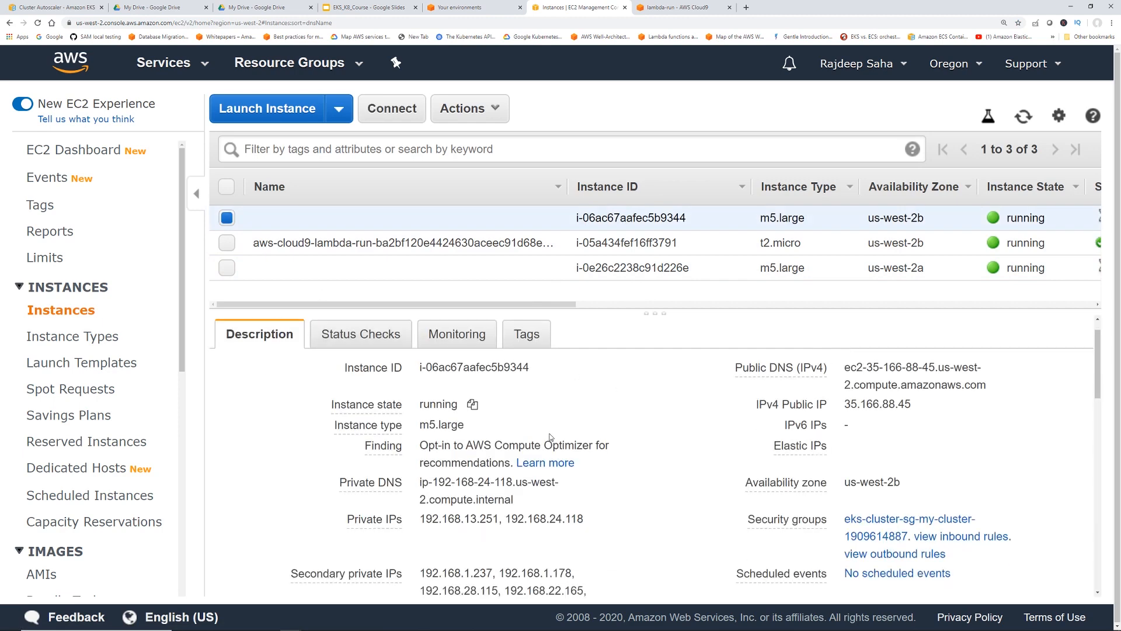
scroll(down, 3)
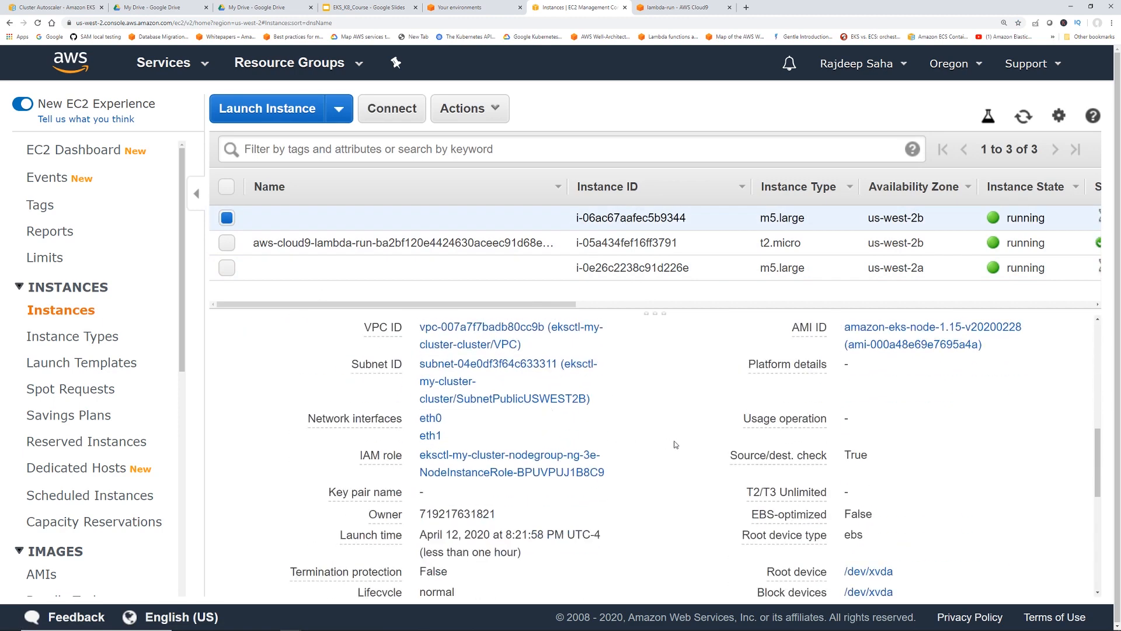
click(510, 454)
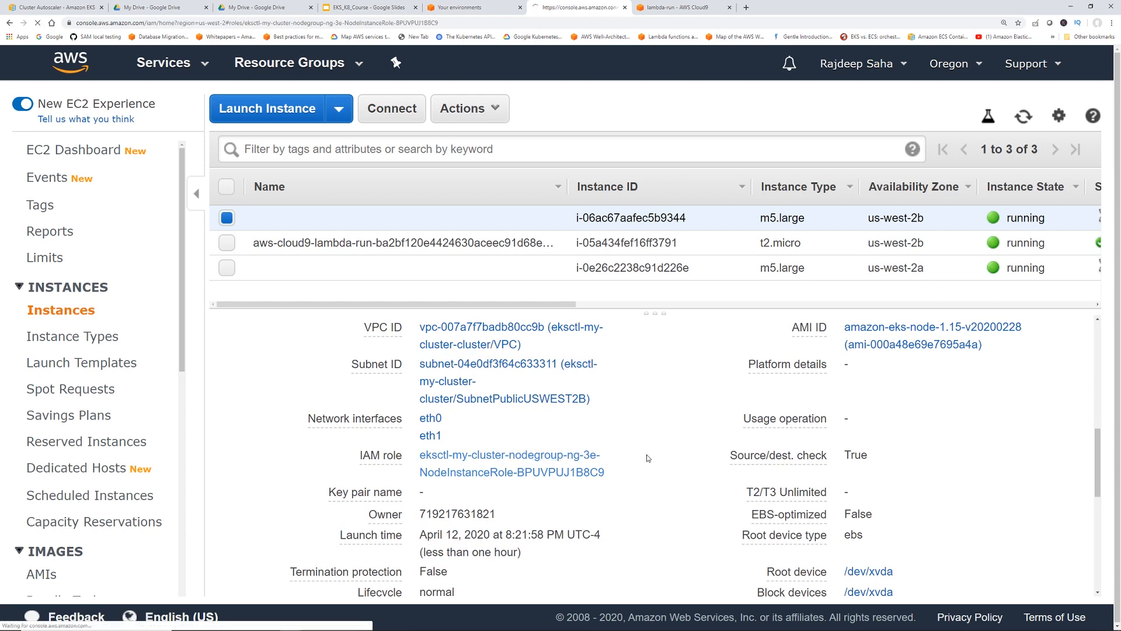
- Expand the PolicyAutoScaling inline policy on the node role and review its JSON permissions
click(510, 455)
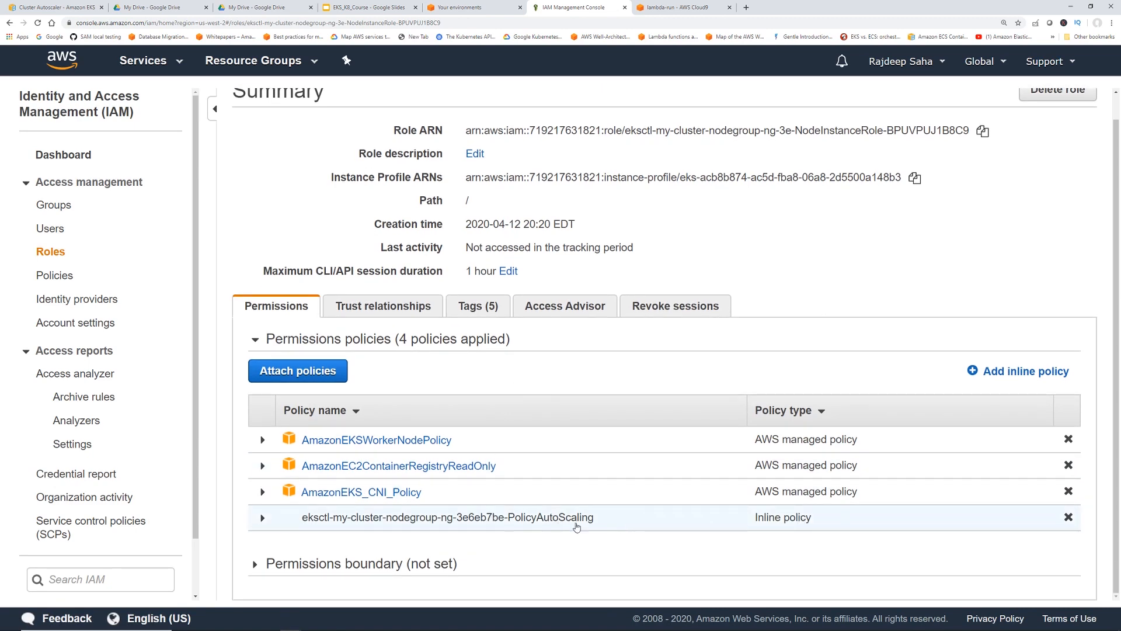
click(262, 518)
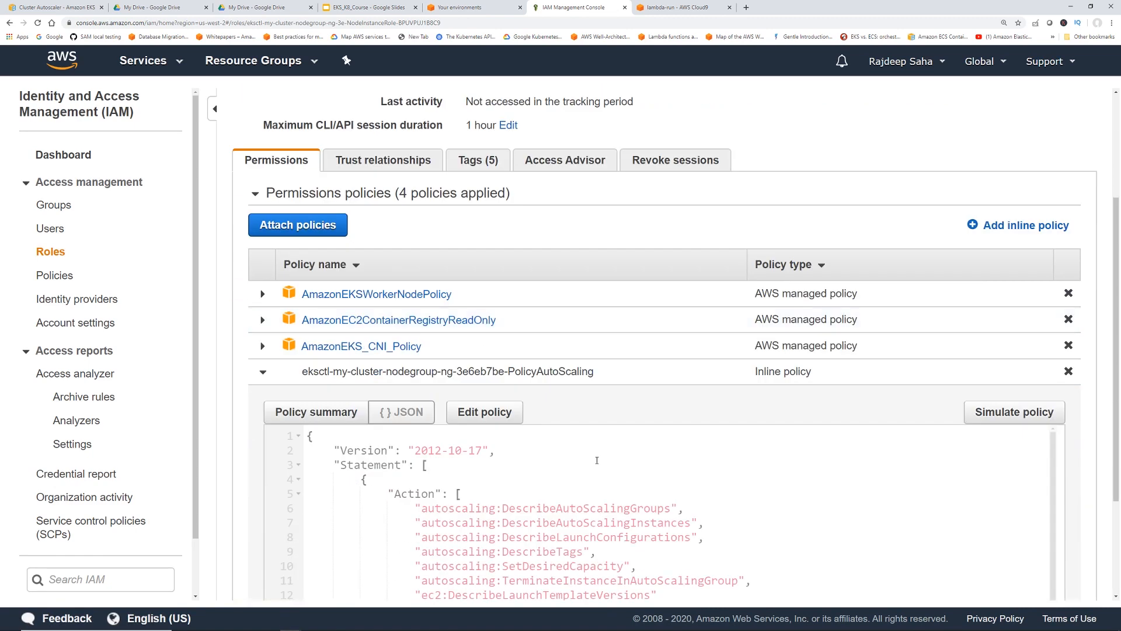
scroll(down, 3)
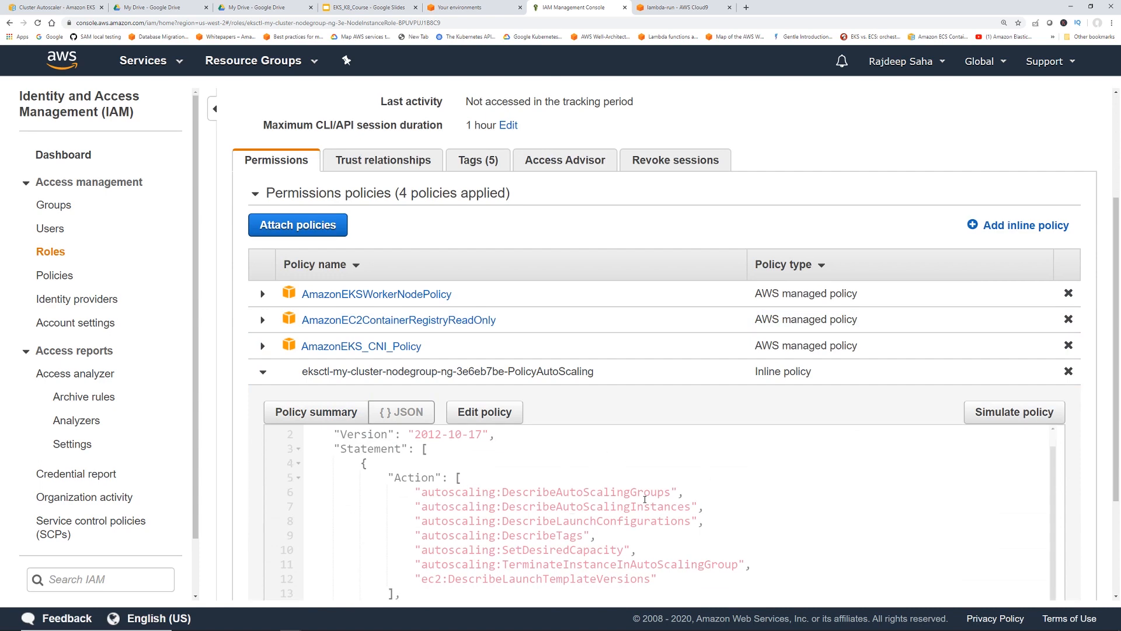
scroll(down, 3)
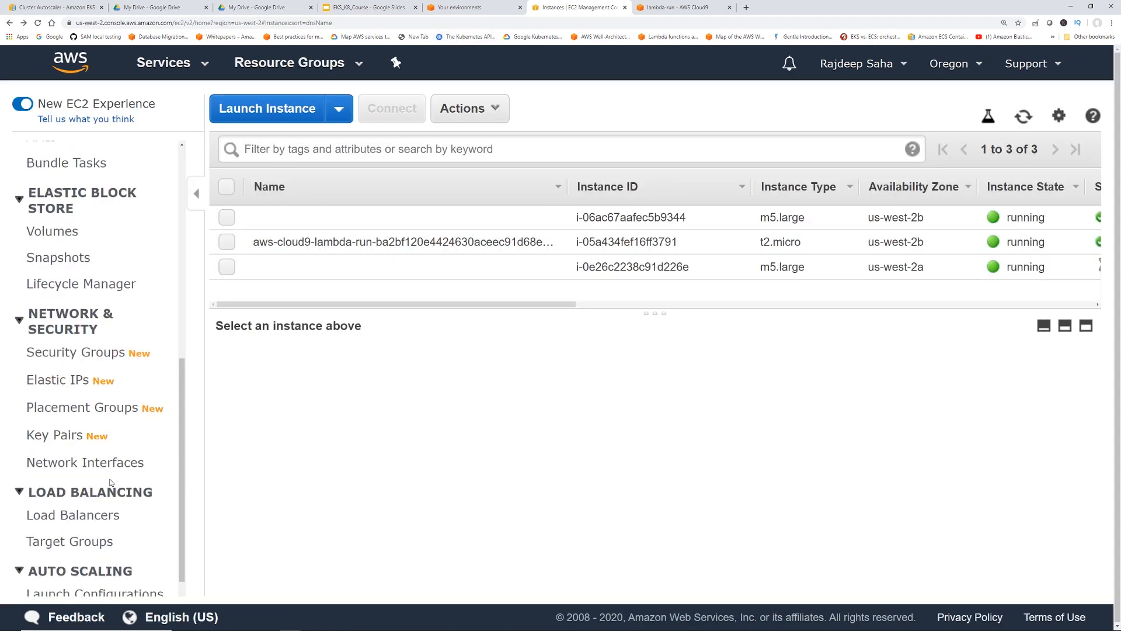
- Open Auto Scaling Groups in a new window, select the eks node group showing 2 instances, and return to the guide
right_click(89, 588)
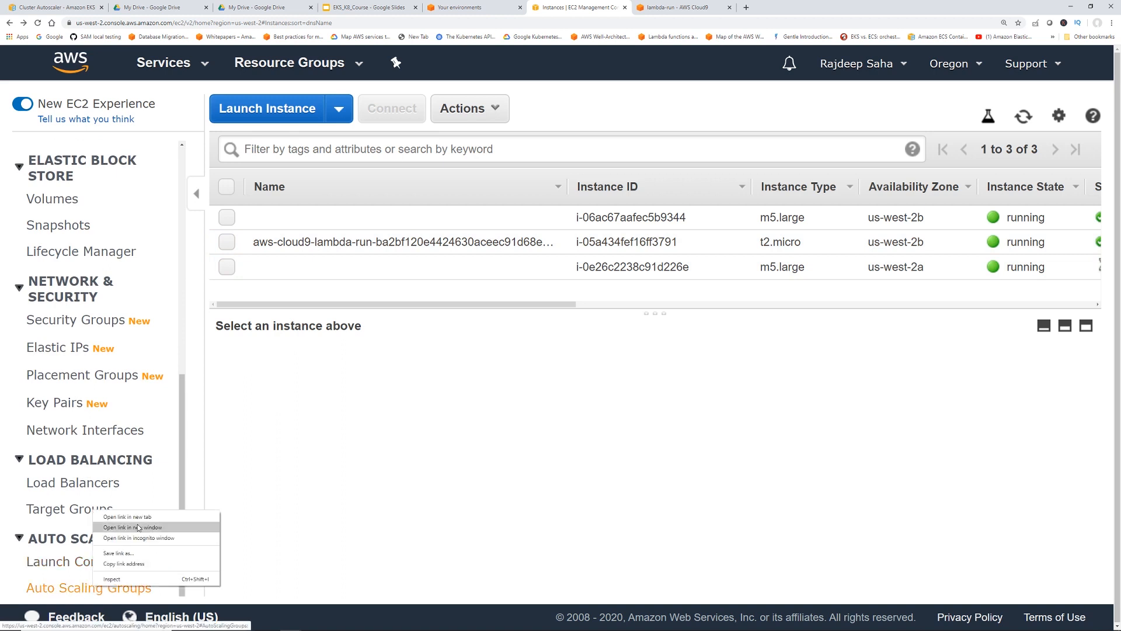
click(133, 527)
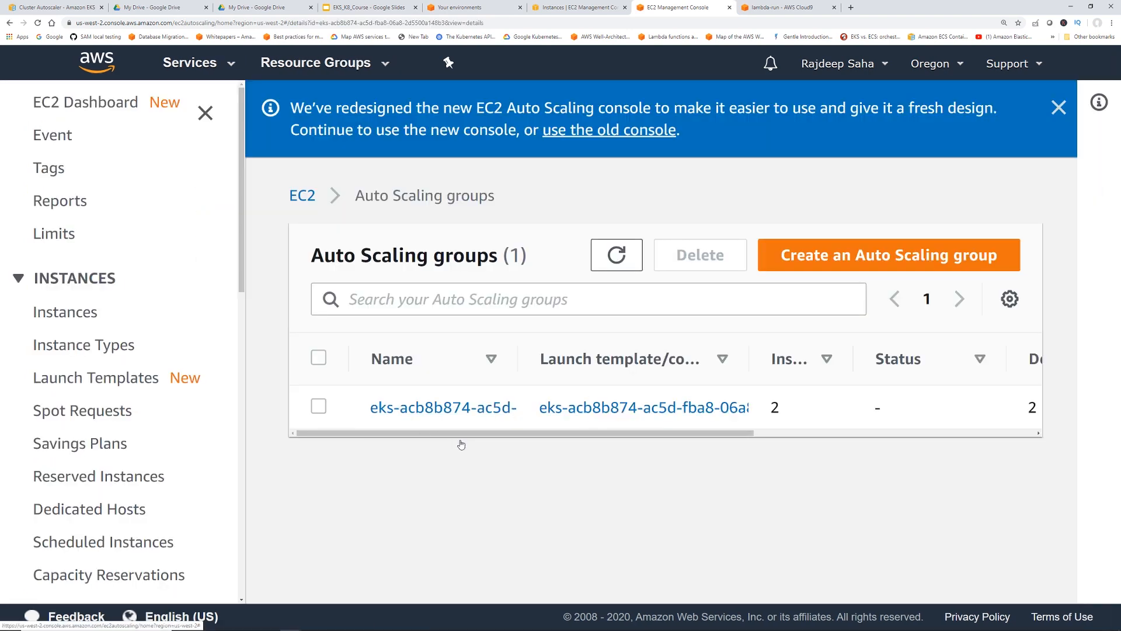
click(318, 406)
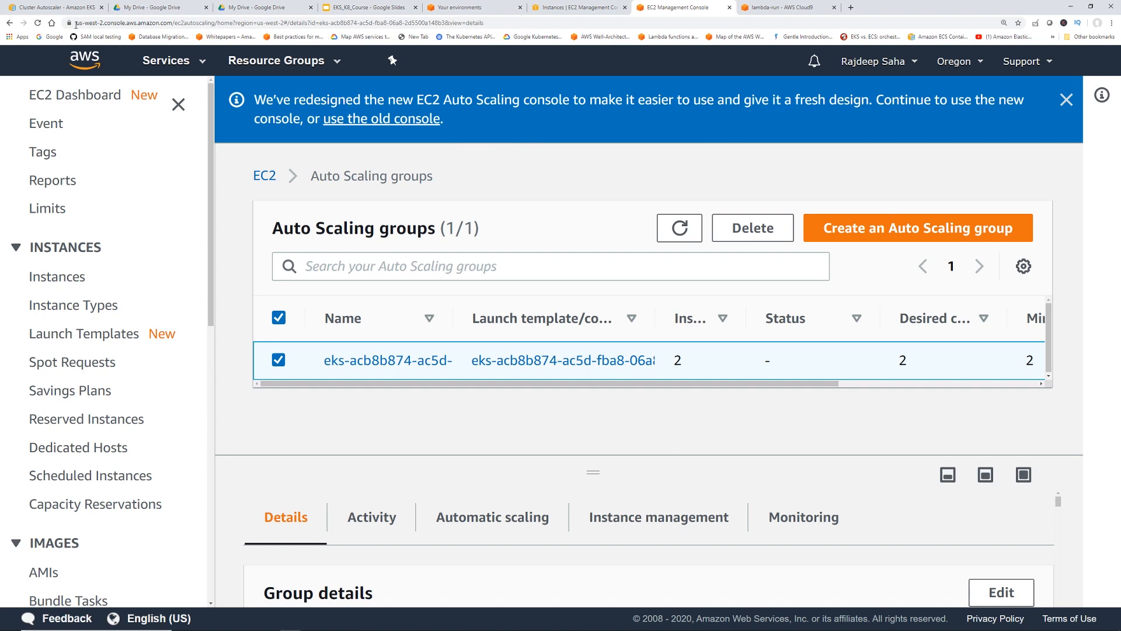
click(54, 7)
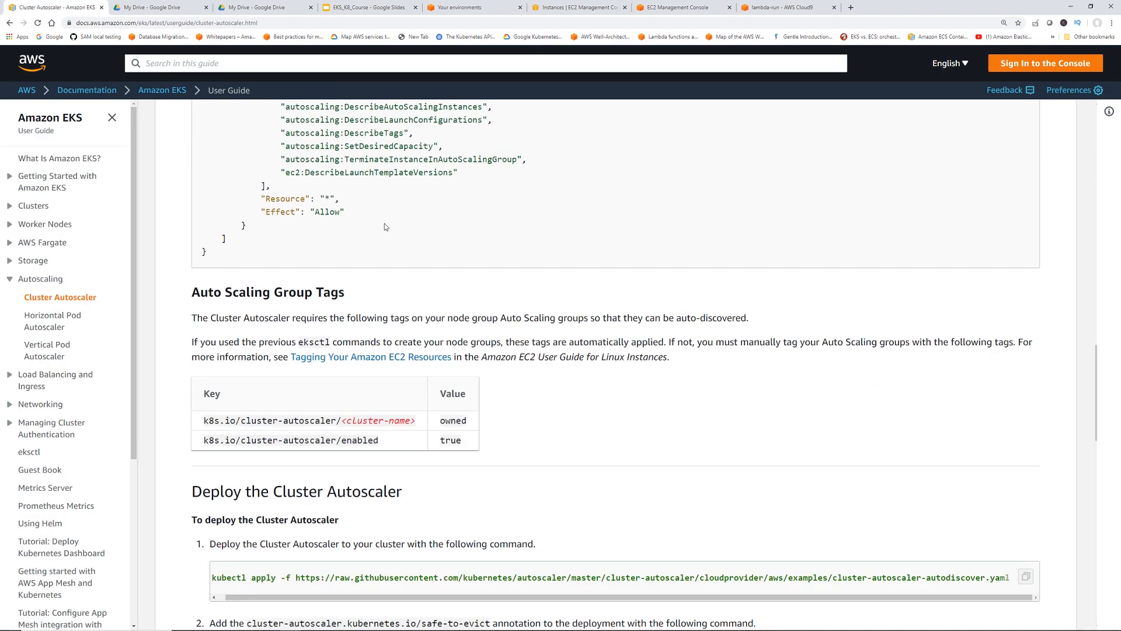
scroll(down, 3)
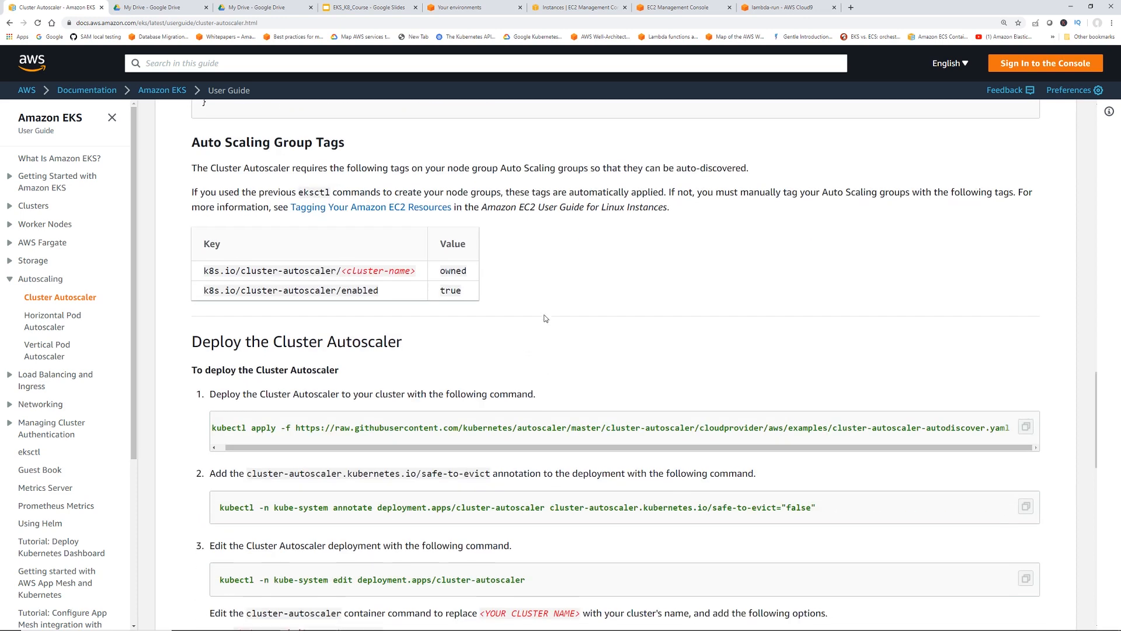
scroll(down, 3)
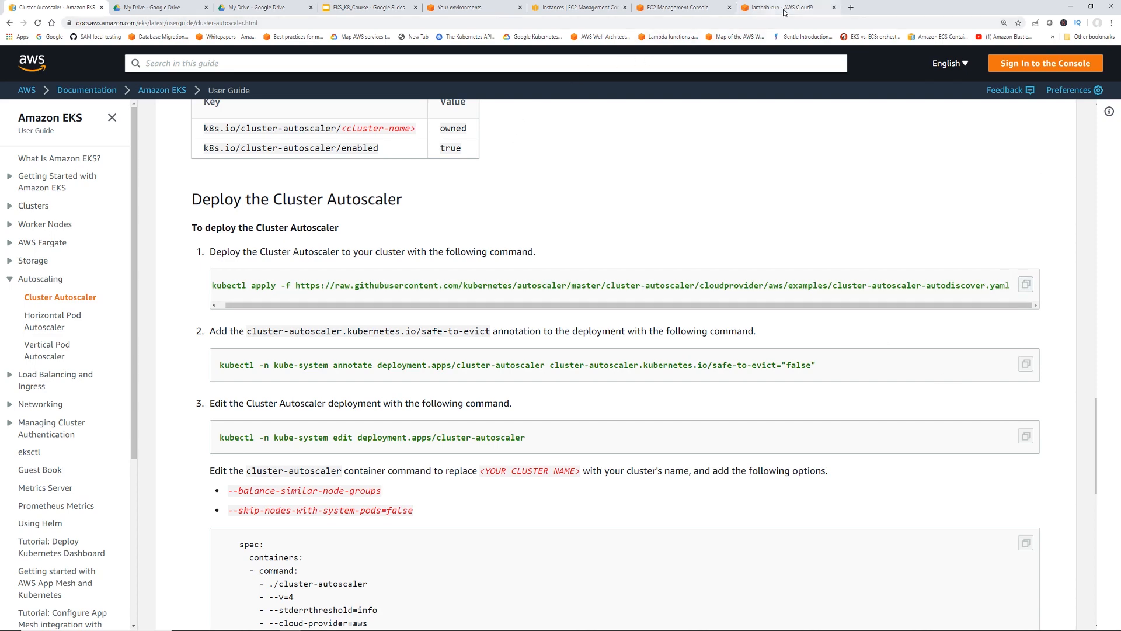
- Zoom the Cloud9 page and run kubectl apply on the cluster-autoscaler-autodiscover.yaml manifest from GitHub
click(775, 7)
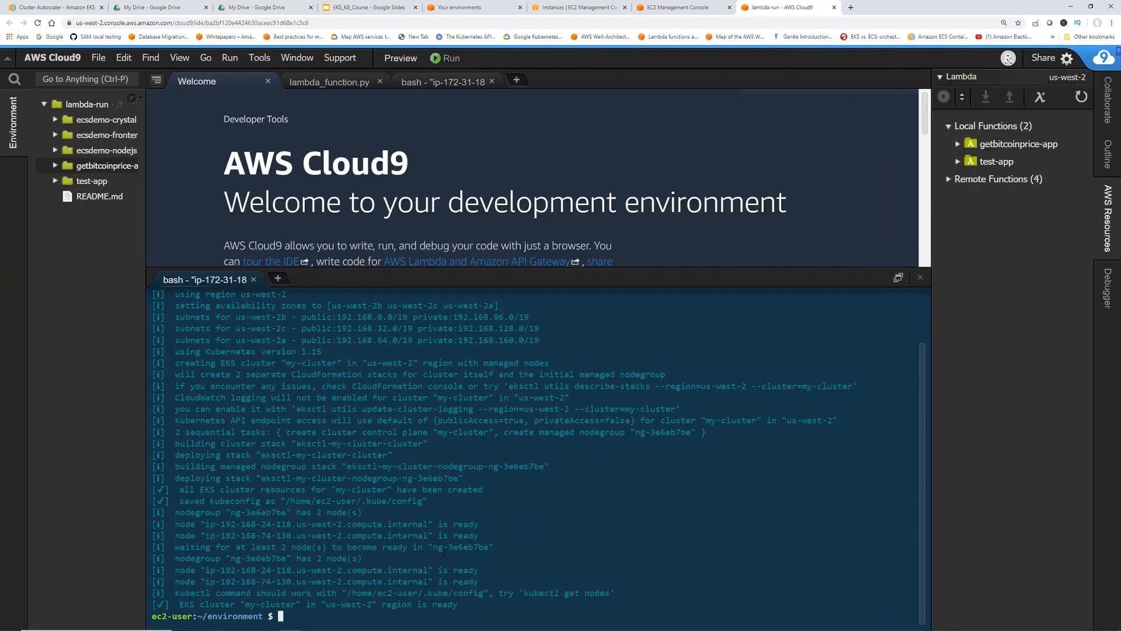
key(ctrl+plus)
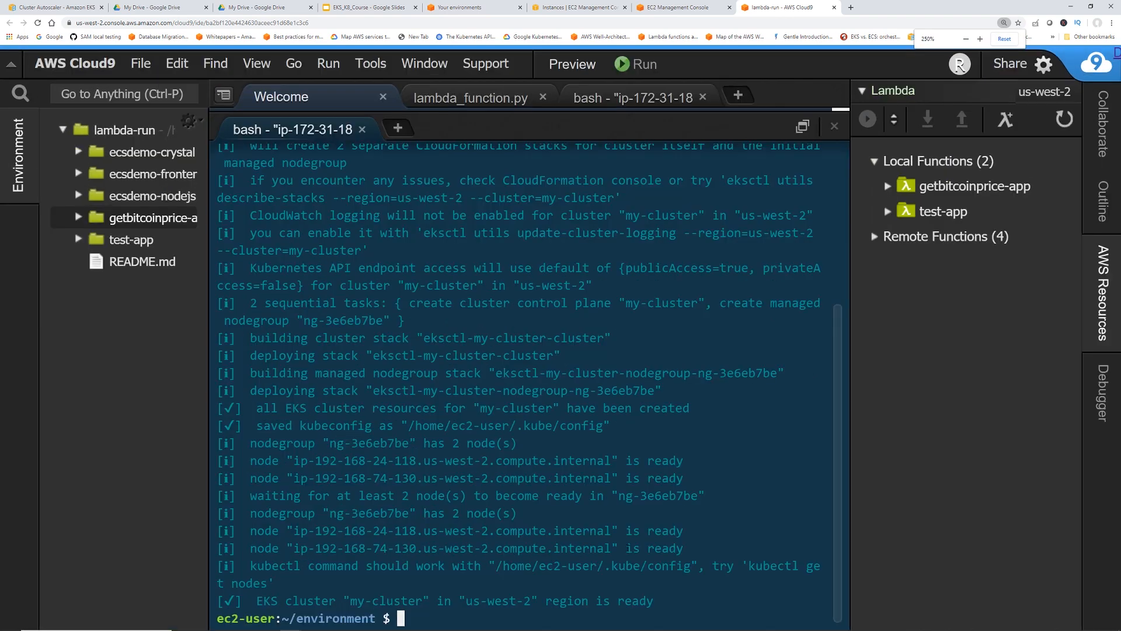
text(kubectl apply -f https://raw.githubusercontent.com/kubernetes/autoscaler/master/cluster-autoscaler/cloudprovider/aws/examples/cluster-autoscaler-autodiscover.yaml)
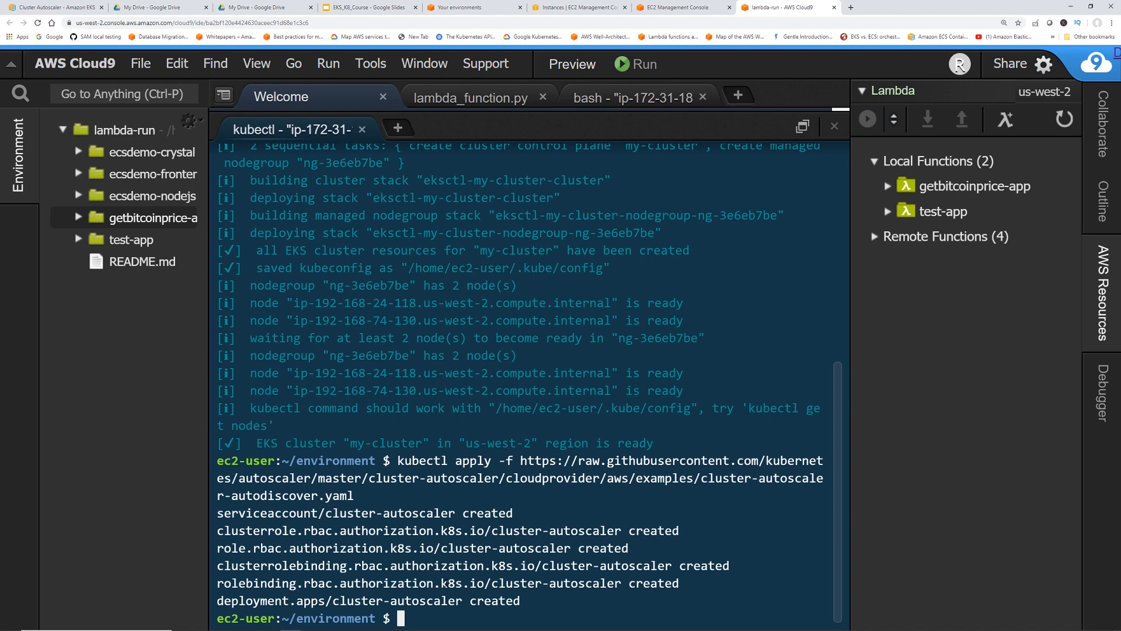
click(683, 7)
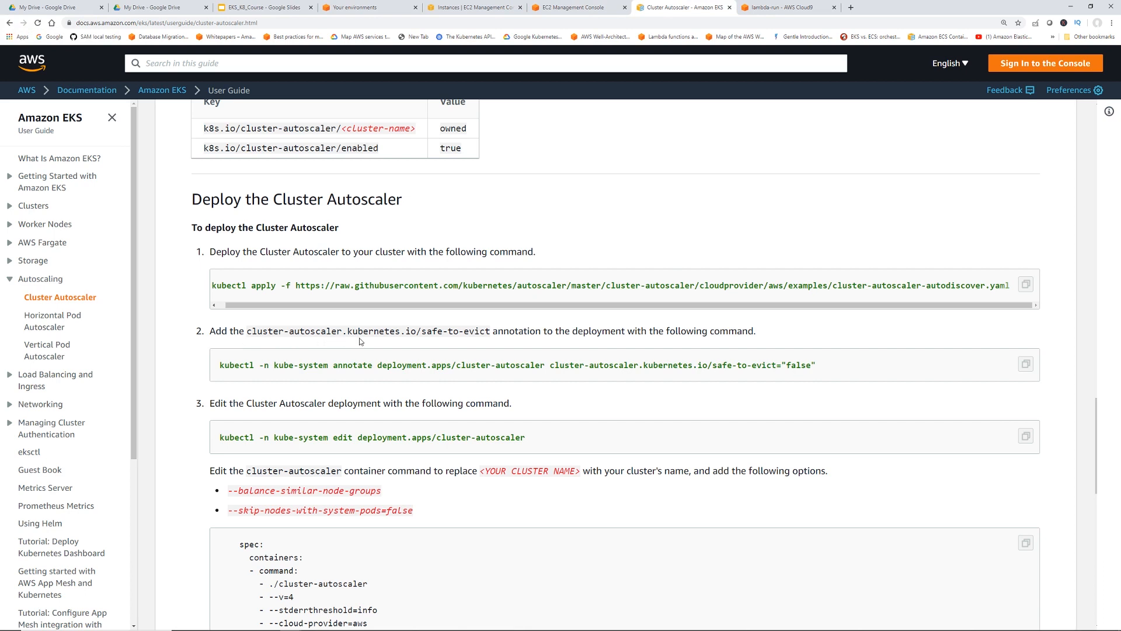
mouse_move(458, 344)
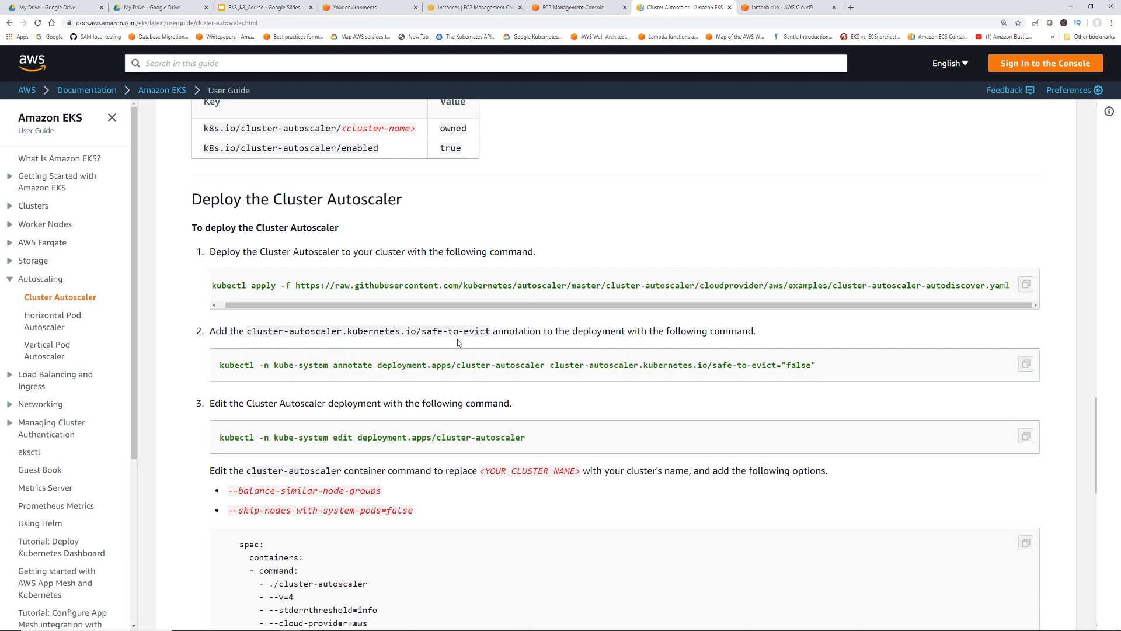
mouse_move(720, 343)
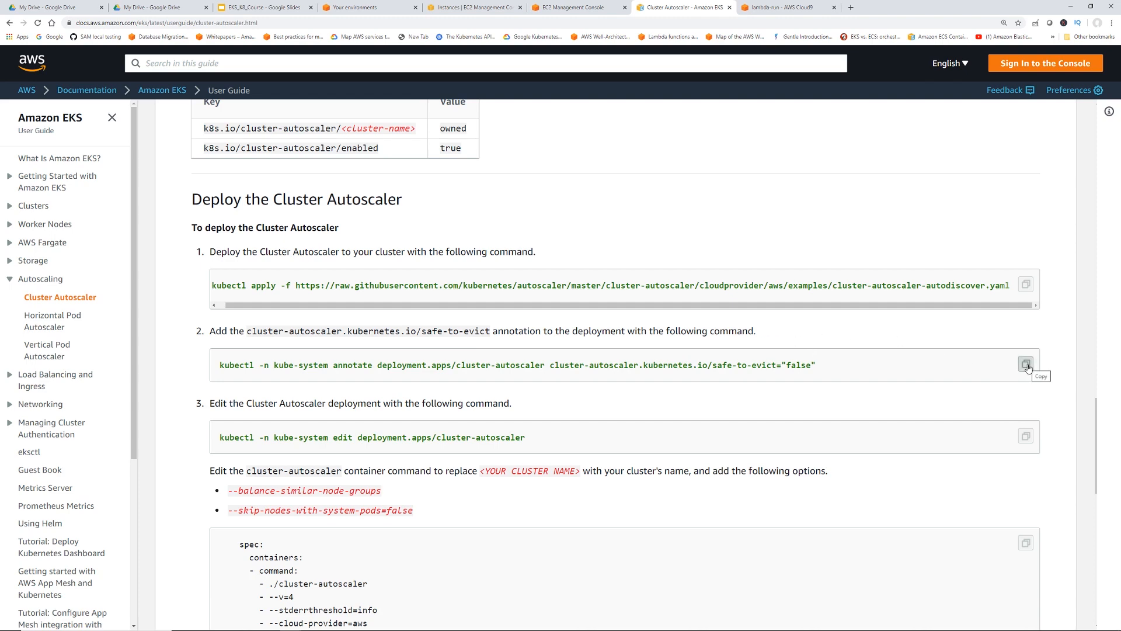
- Copy and run the kubectl annotate command adding safe-to-evict="false" to kube-system cluster-autoscaler
click(782, 7)
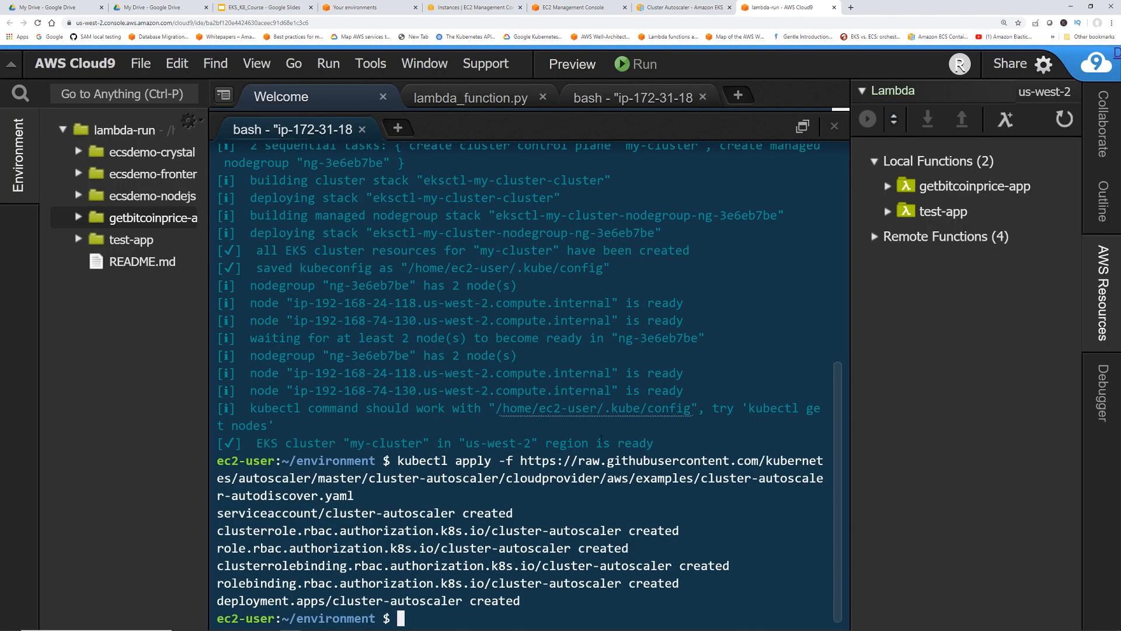
text(kubectl -n kube-system annotate deployment.apps/cluster-autoscaler cluster-autoscaler.kubernetes.io/safe-to-evict="false")
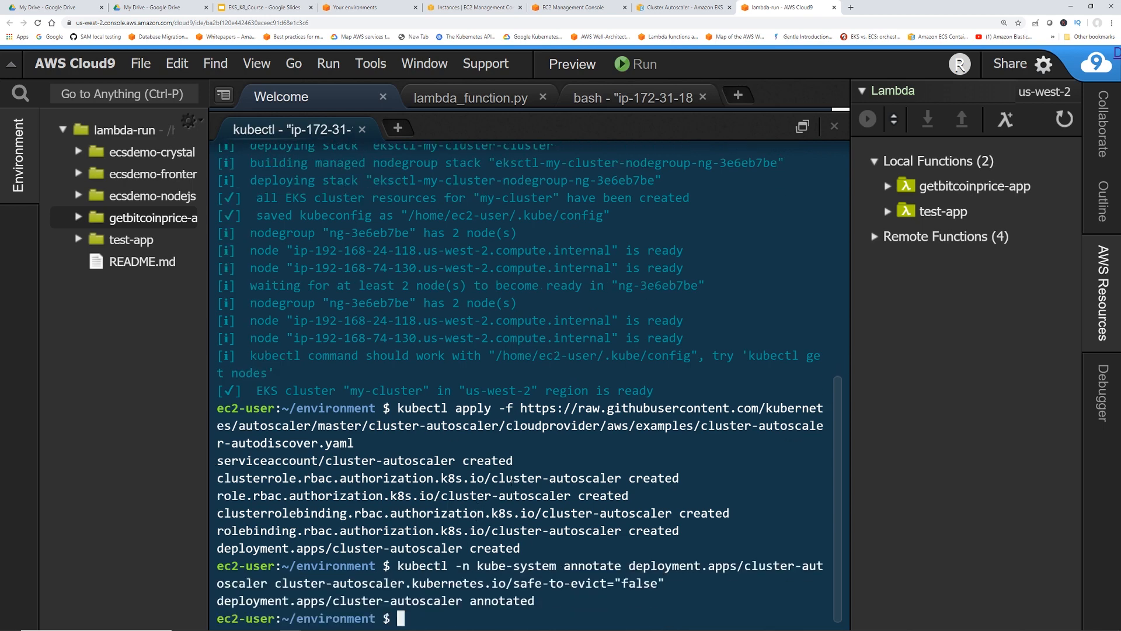
mouse_move(684, 7)
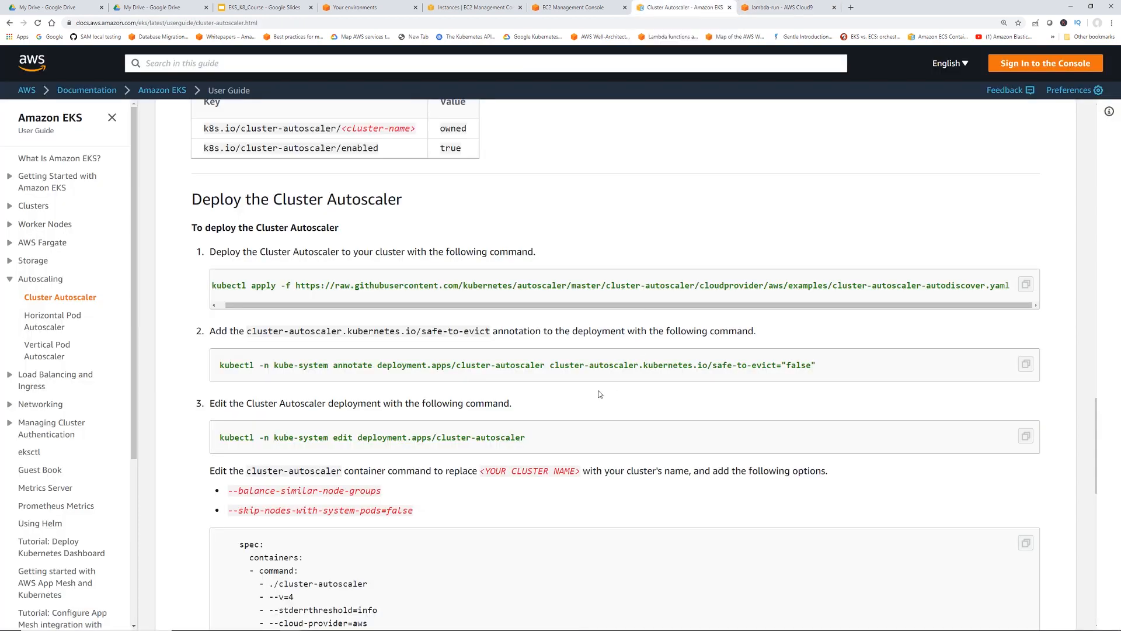
- Scroll the EKS guide to step 3, 'Edit the Cluster Autoscaler deployment'
scroll(down, 3)
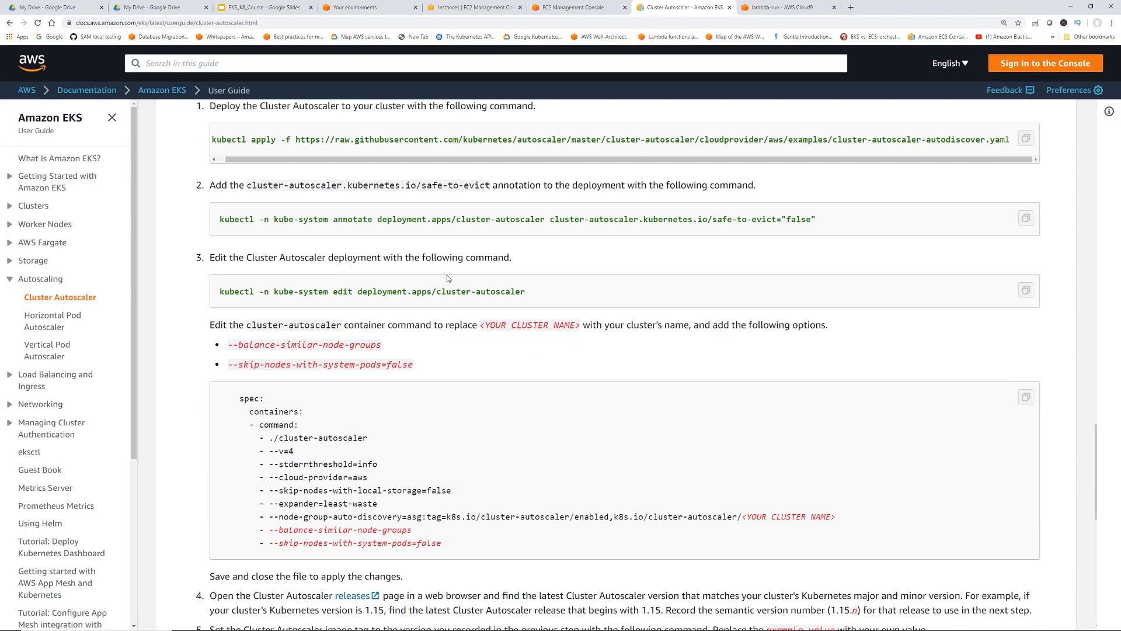
mouse_move(526, 314)
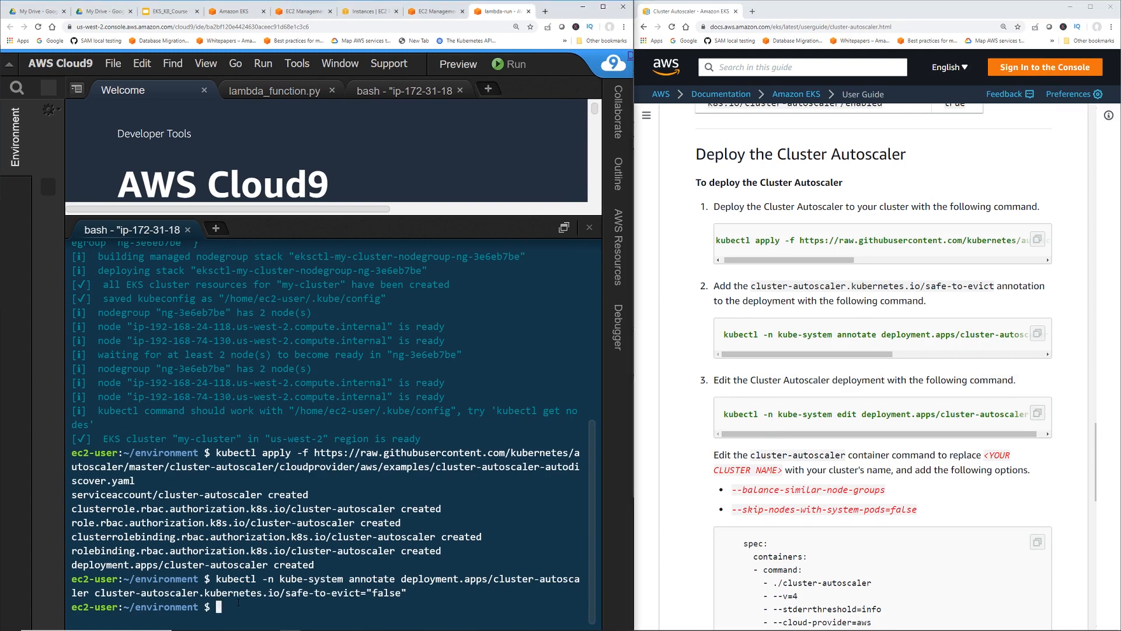
- Run kubectl edit on kube-system cluster-autoscaler and replace <YOUR CLUSTER NAME> with my-cluster in vim
text(kubectl -n kube-system edit deployment.apps/cluster-autoscaler)
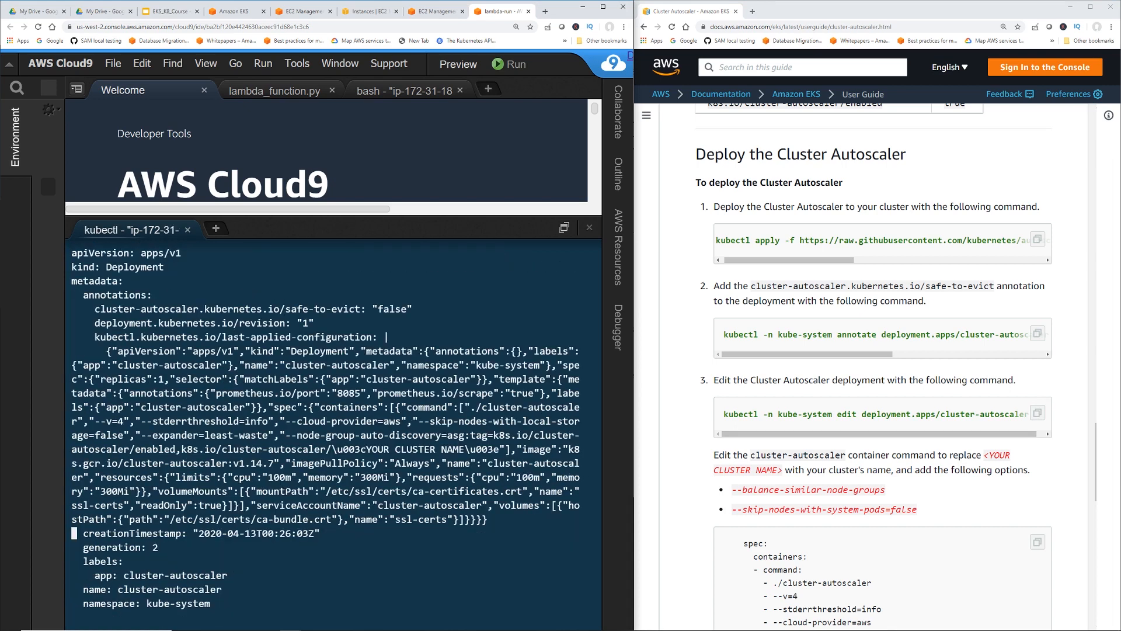
scroll(down, 3)
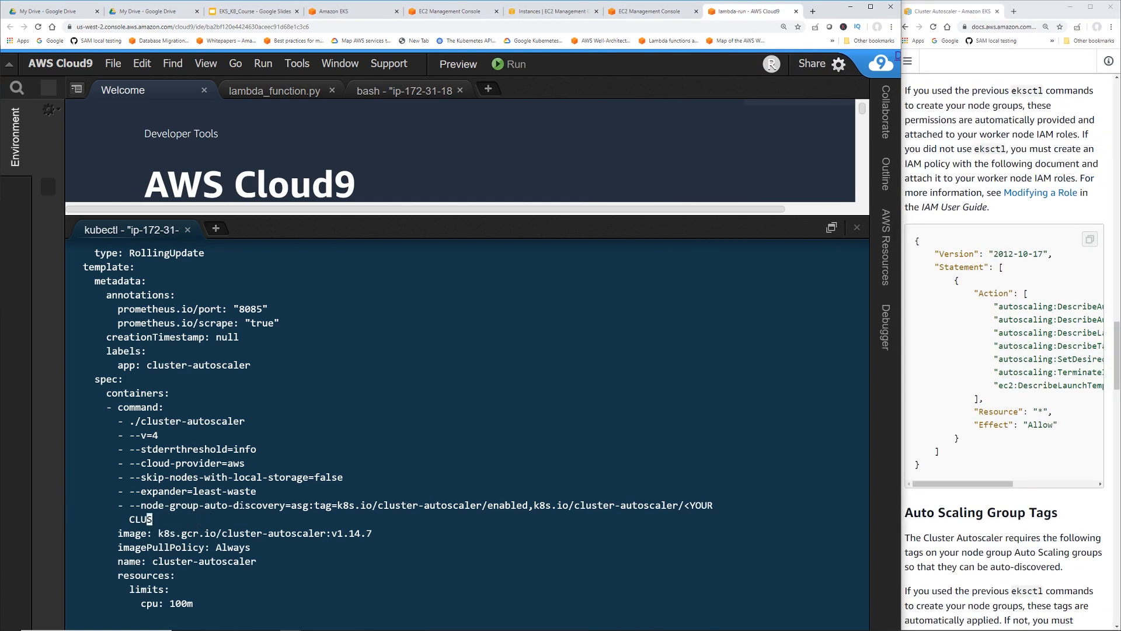
key(backspace)
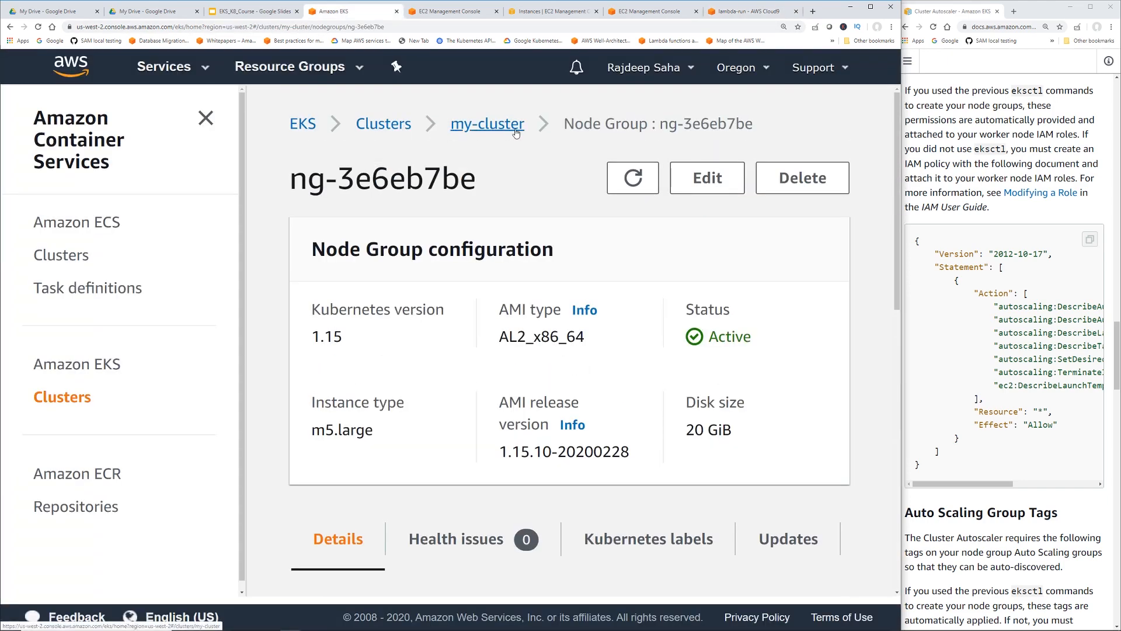
click(746, 11)
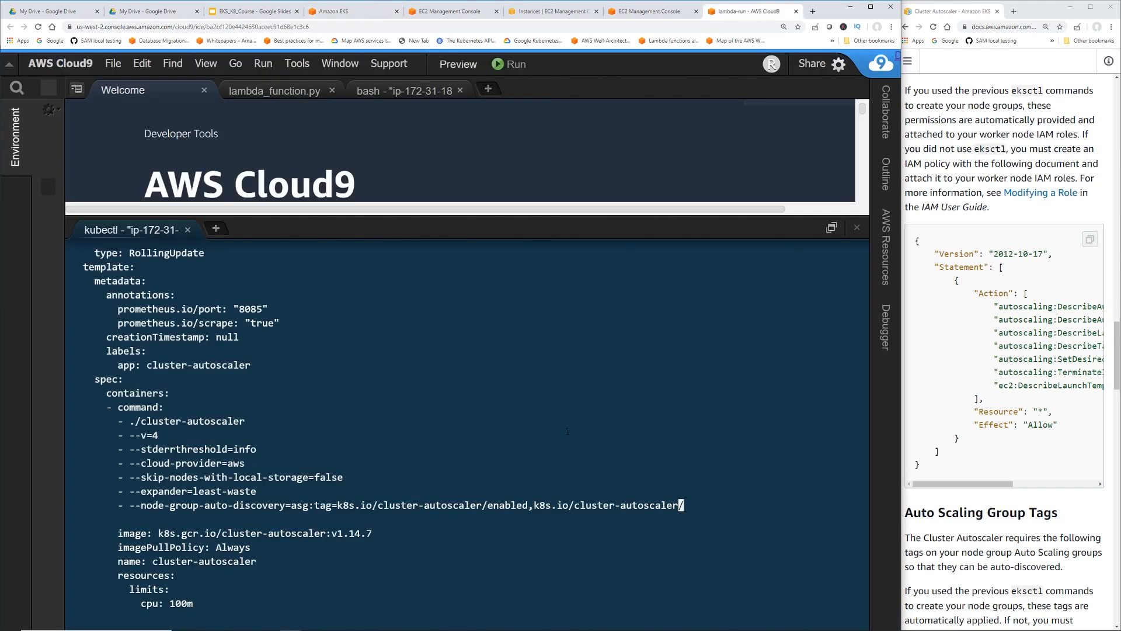
key(i)
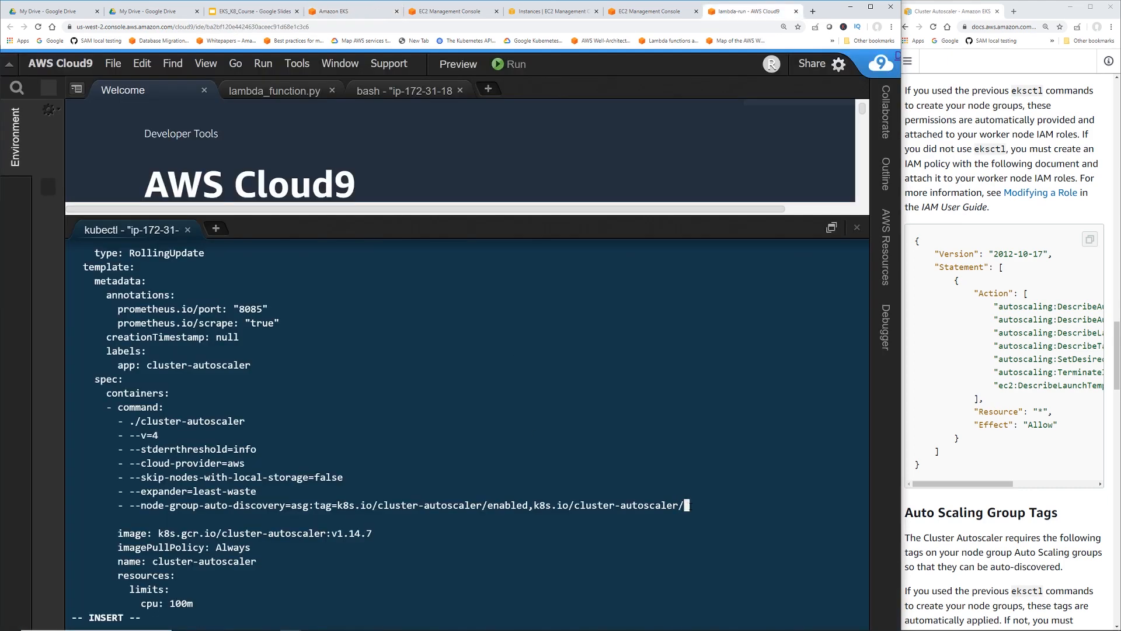
text(my-cluster)
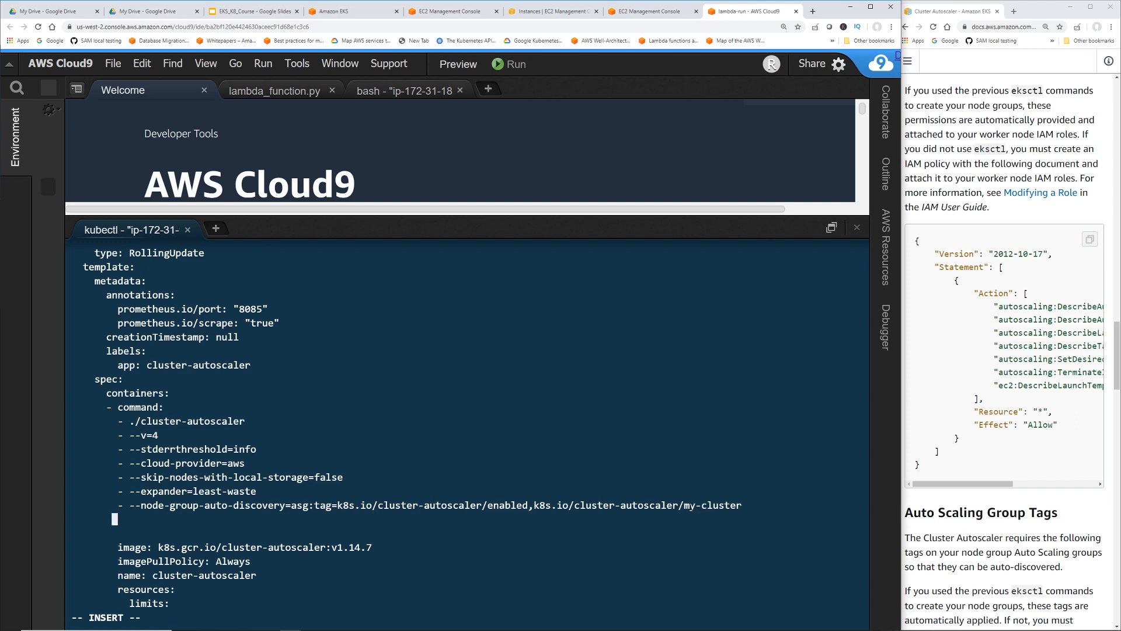
text(-)
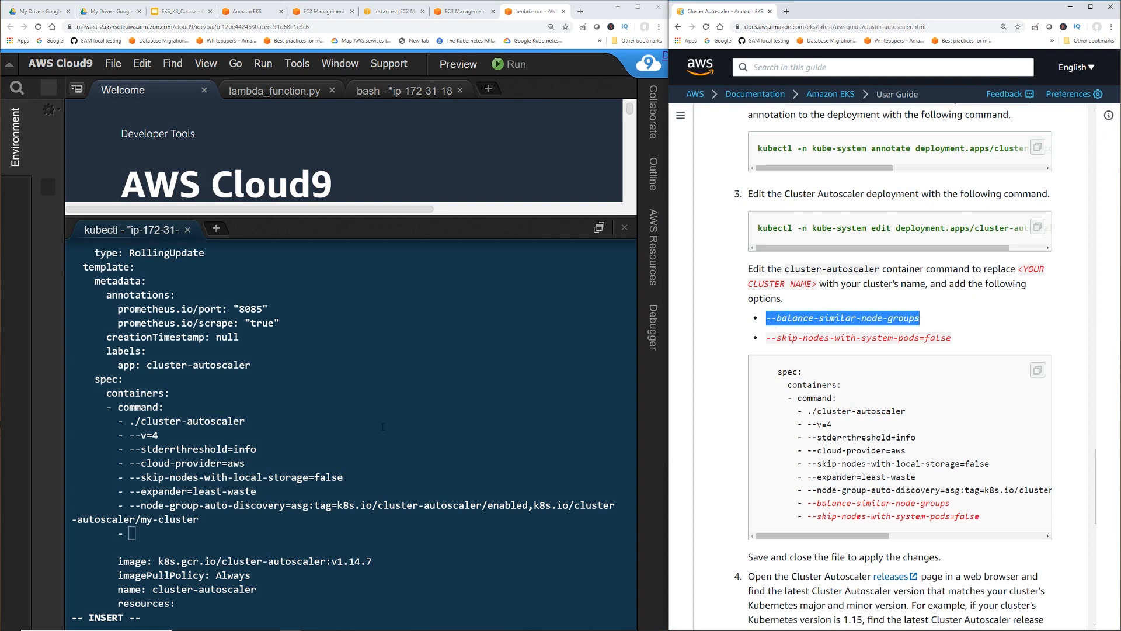
- Add --balance-similar-node-groups and --skip-nodes-with-system-pods=false flags and save with :wq
text(--balance-similar-node-groups)
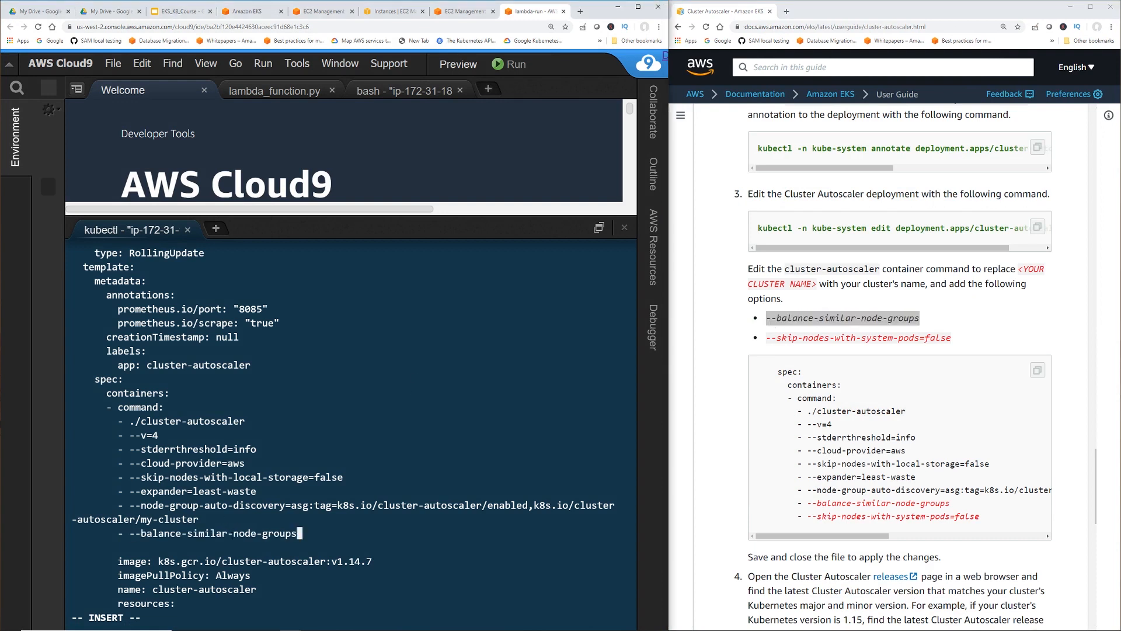
text(--skip-nodes-with-system-pods=false)
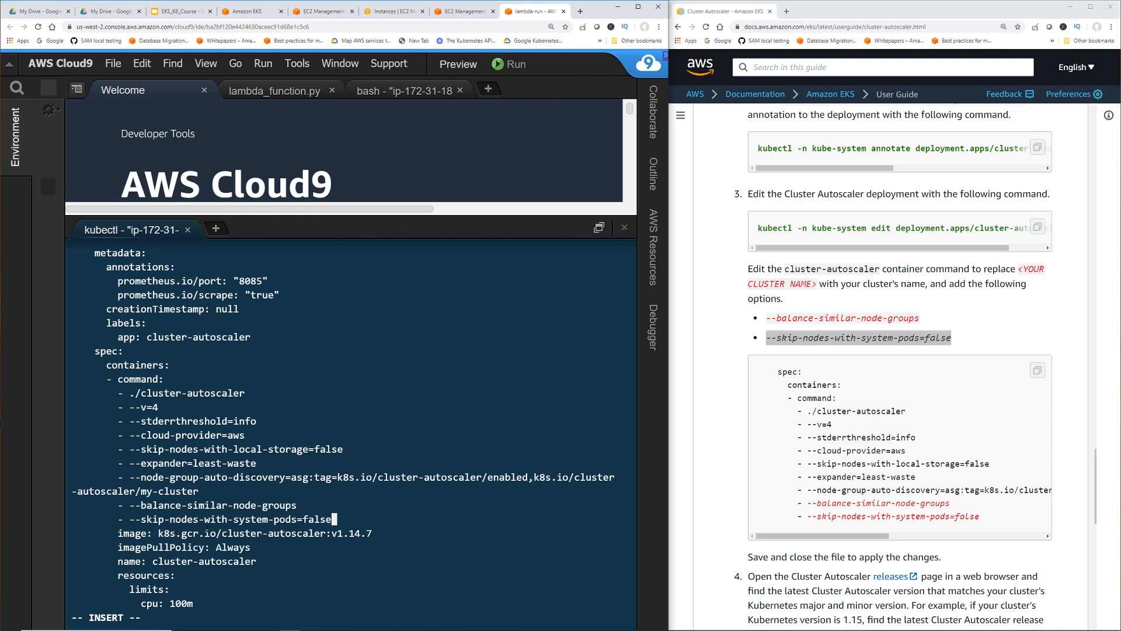
scroll(down, 3)
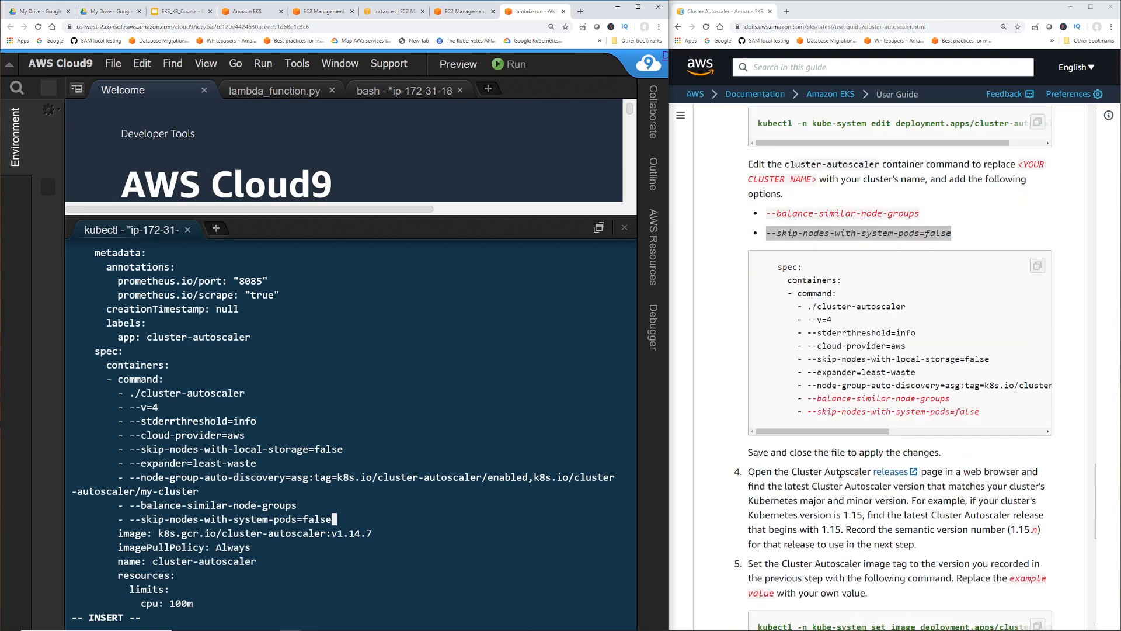
scroll(down, 3)
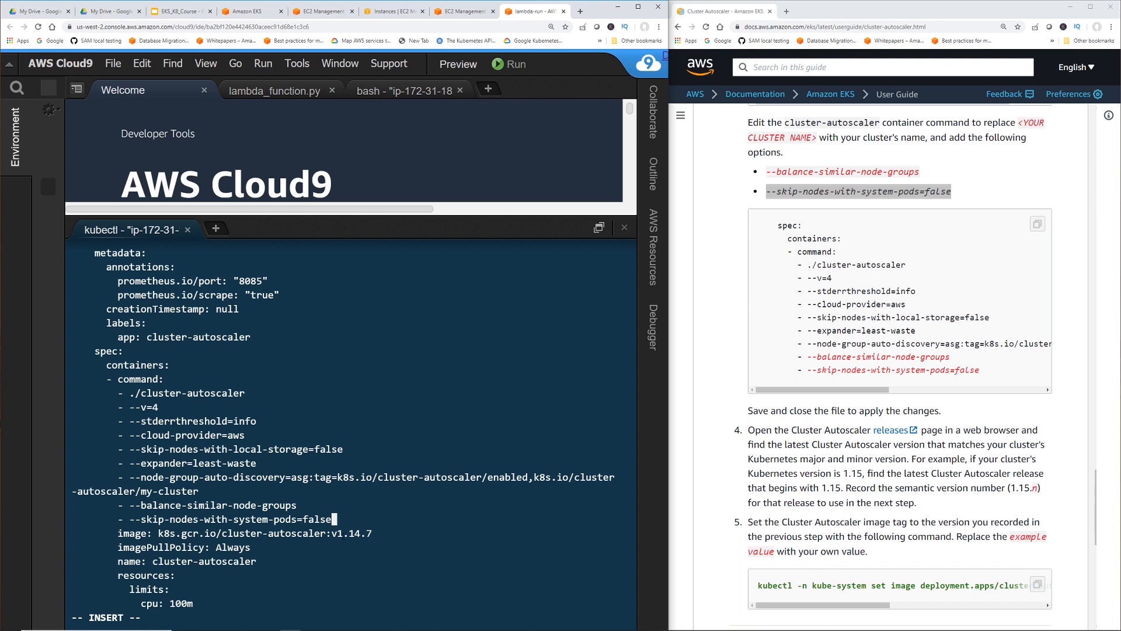
text(:wq)
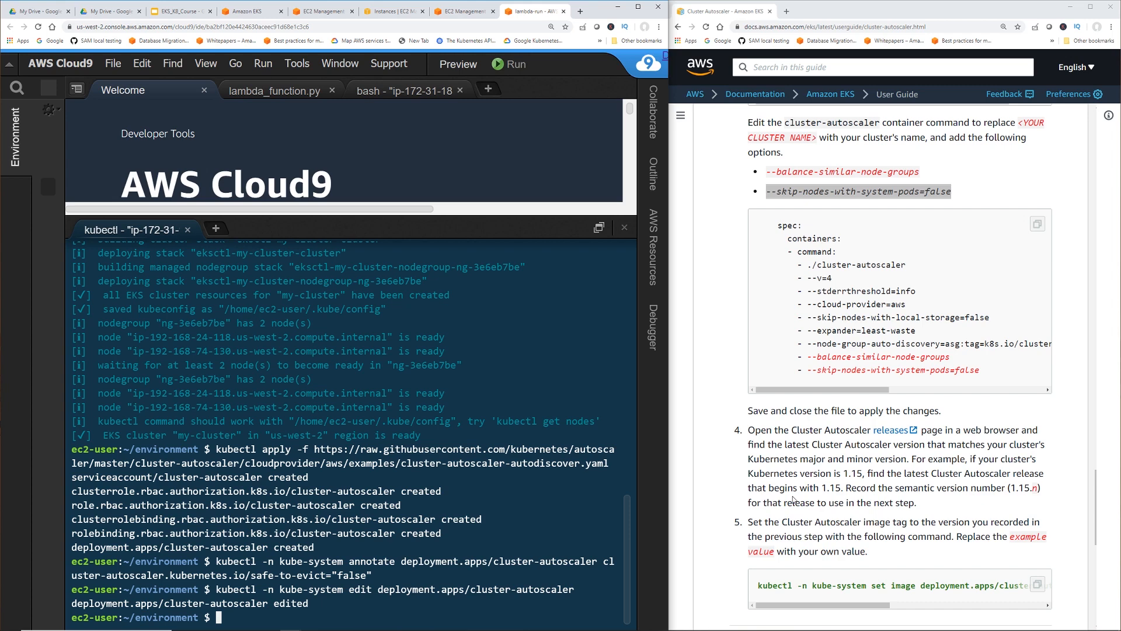
mouse_move(840, 469)
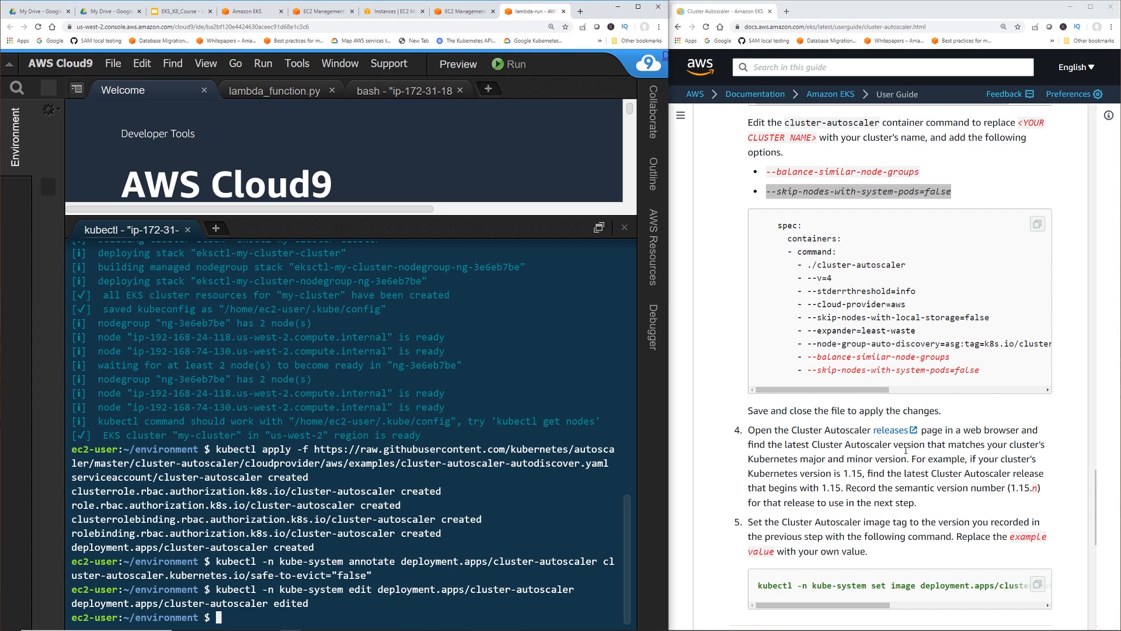
mouse_move(906, 471)
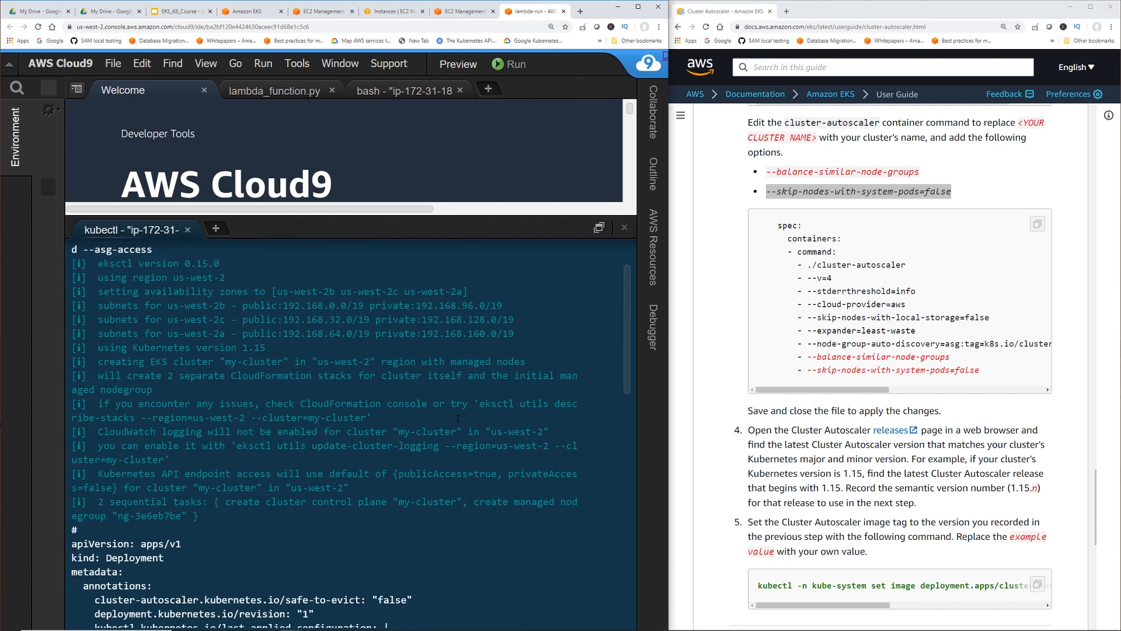
- Follow the guide's releases link to GitHub and scroll to the Cluster Autoscaler 1.15.6 release
scroll(down, 3)
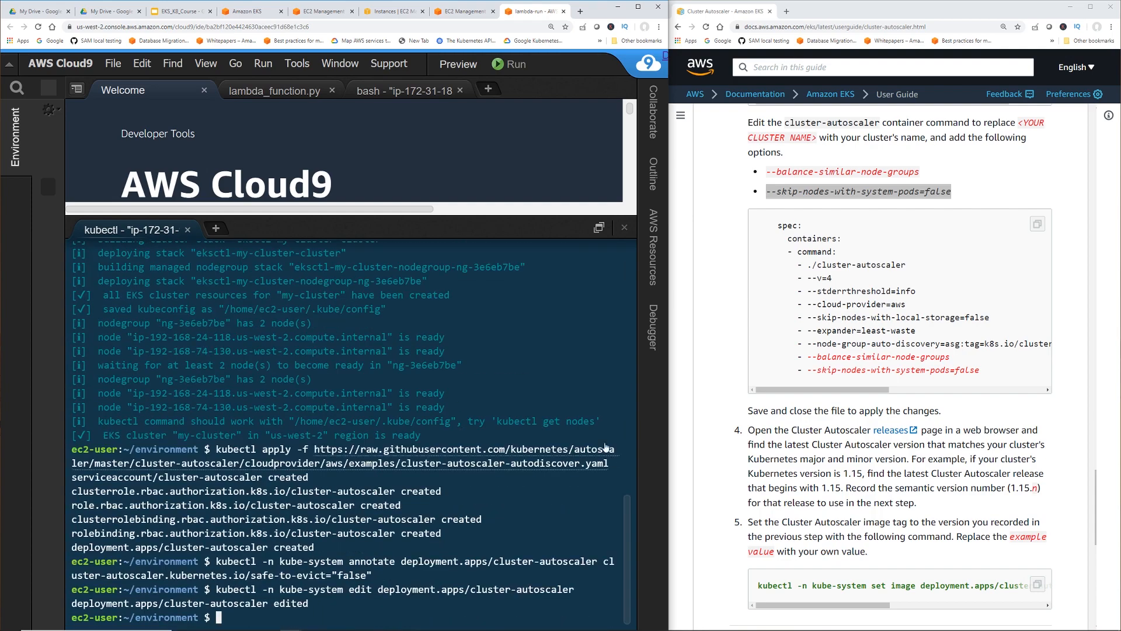
mouse_move(890, 430)
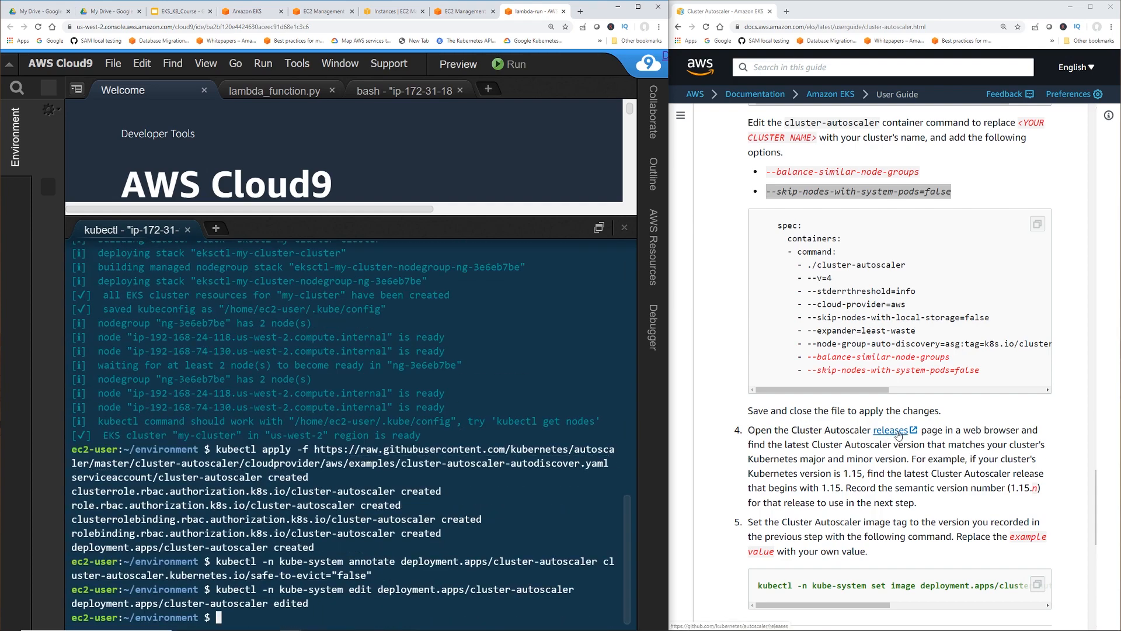
click(890, 430)
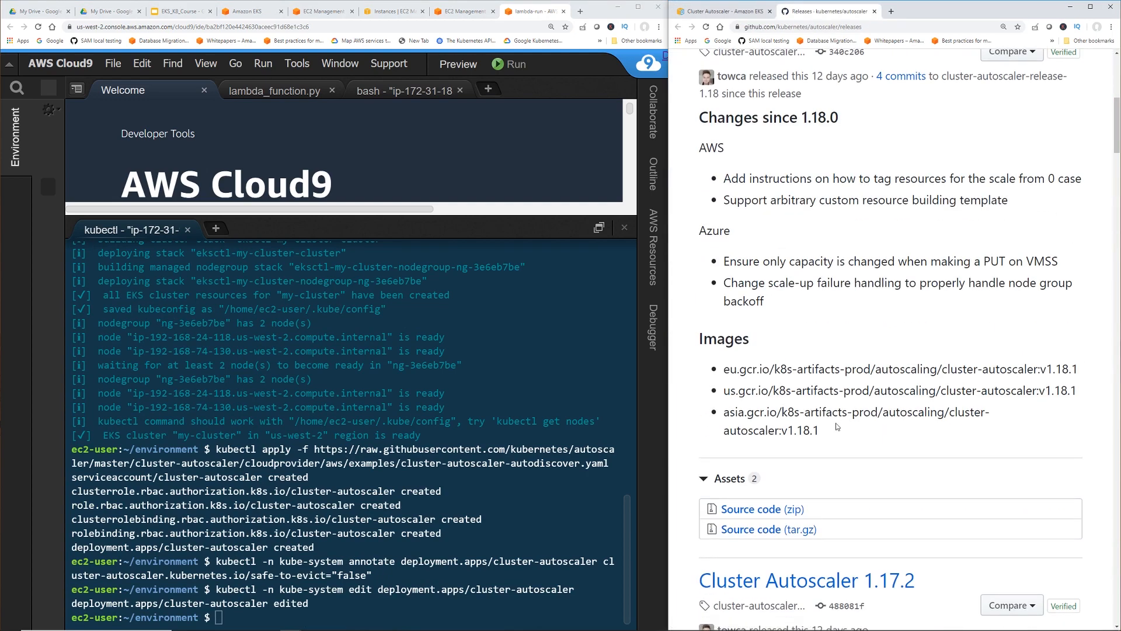
scroll(down, 3)
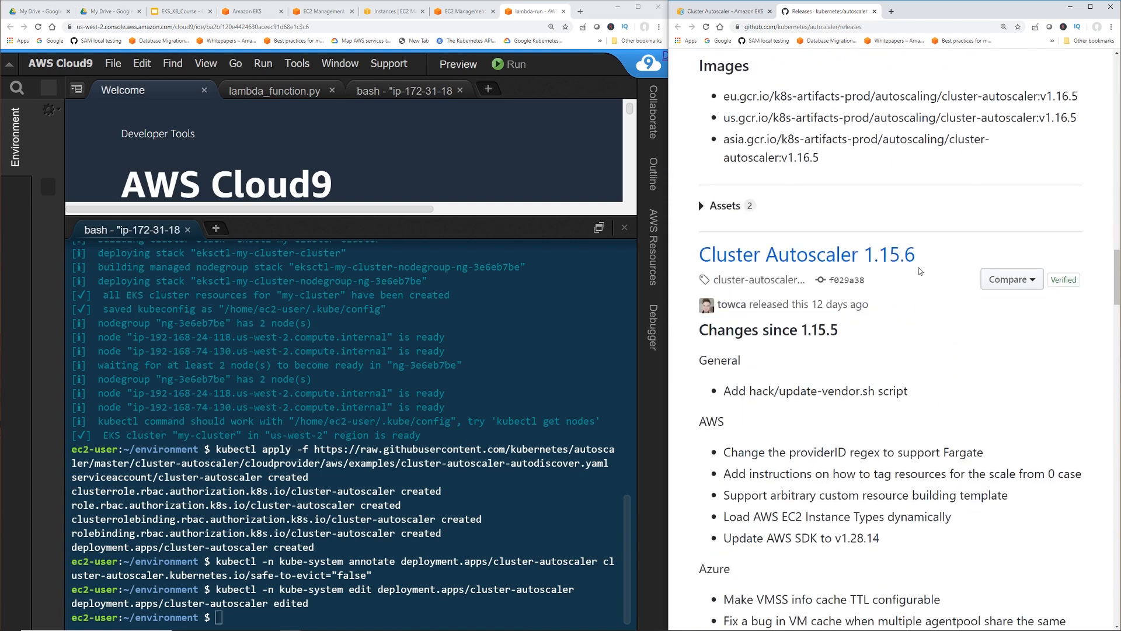
mouse_move(877, 269)
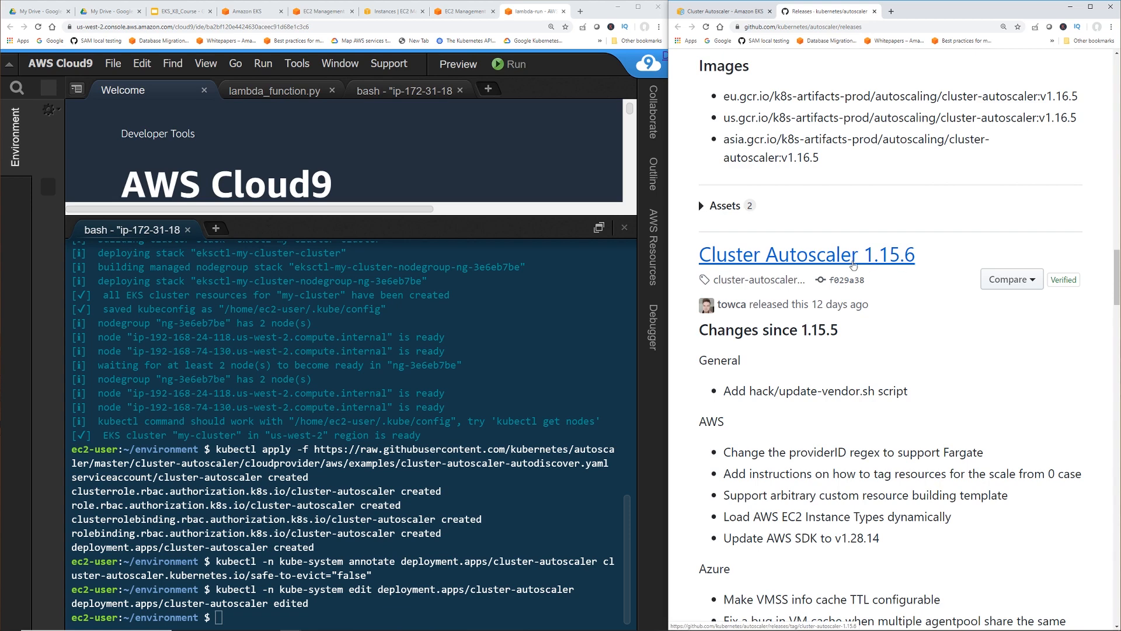
mouse_move(878, 264)
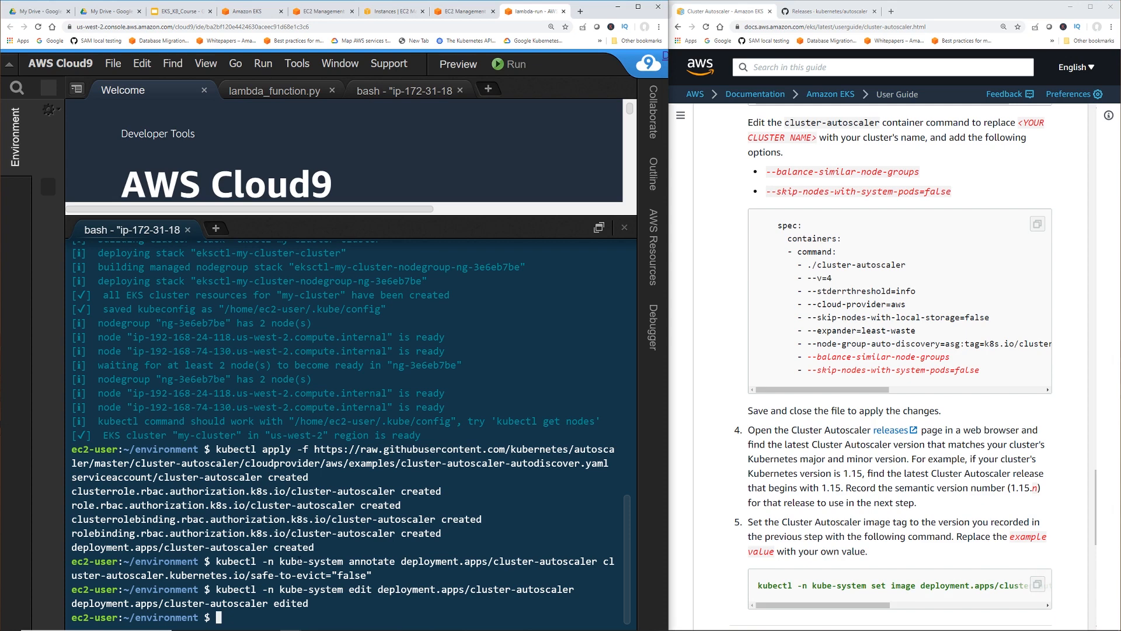
- Run kubectl set image to use k8s.gcr.io/cluster-autoscaler:v1.15.6, then scroll the guide to View your Cluster Autoscaler Logs
text(kubectl -n kube-system set image deployment.apps/cluster-autoscaler cluster-autoscaler=k8s.gcr.io/cluster-autoscaler:v1.15.)
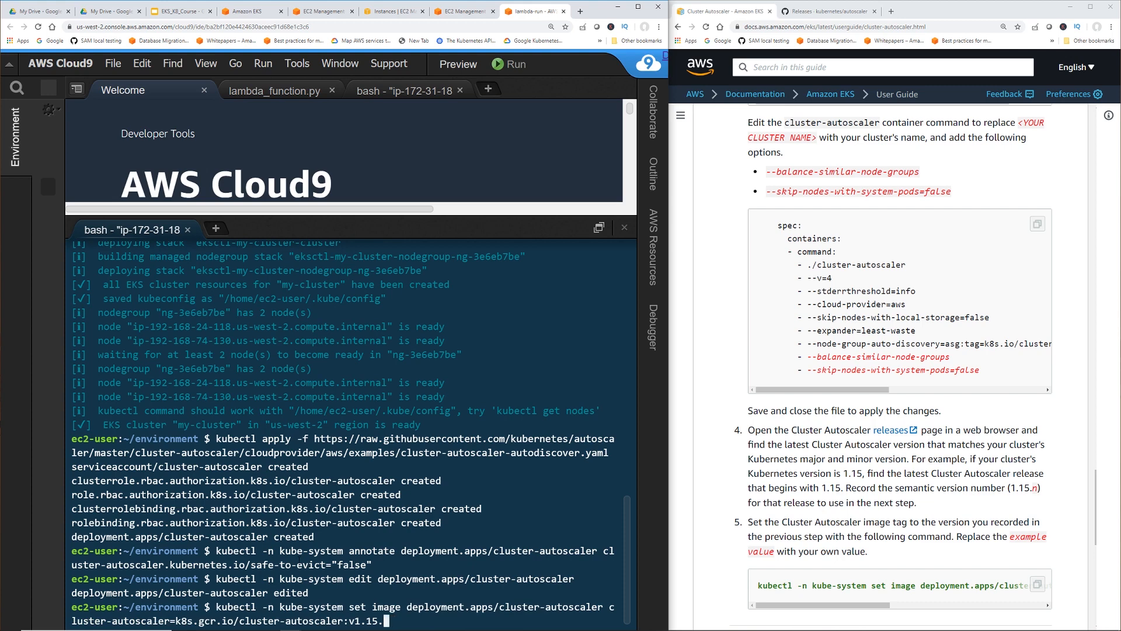
text(6)
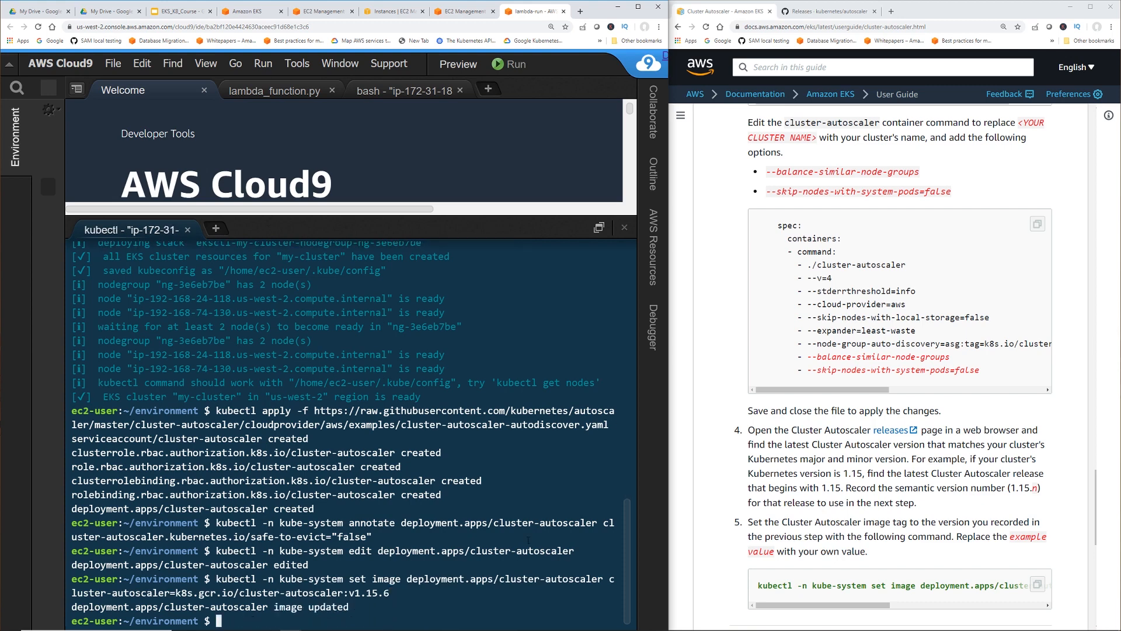
scroll(down, 3)
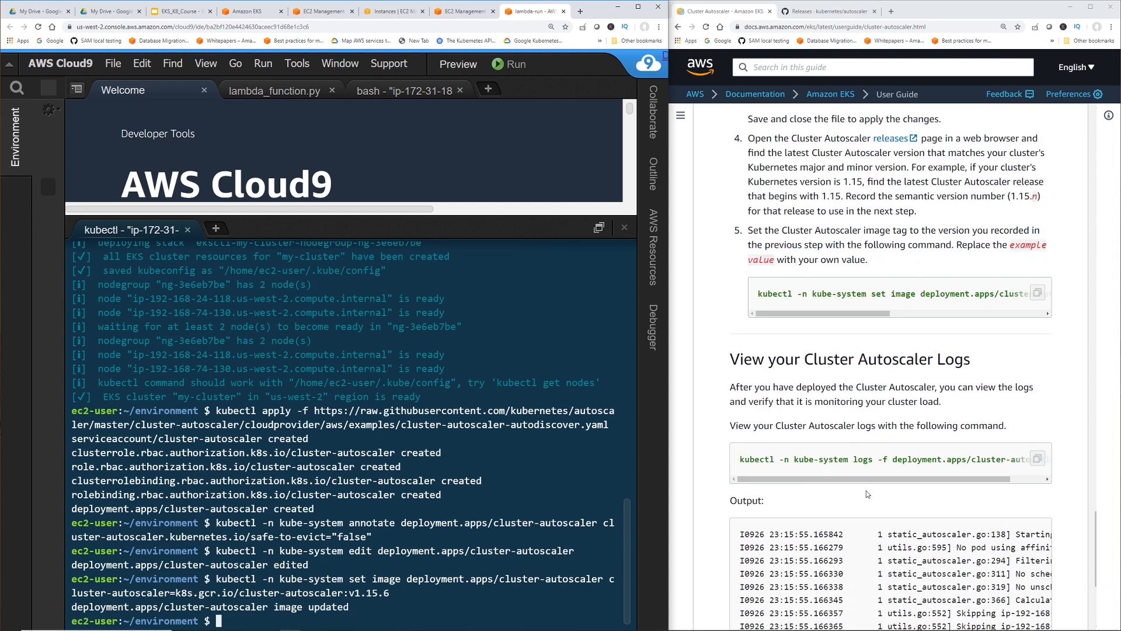
scroll(down, 3)
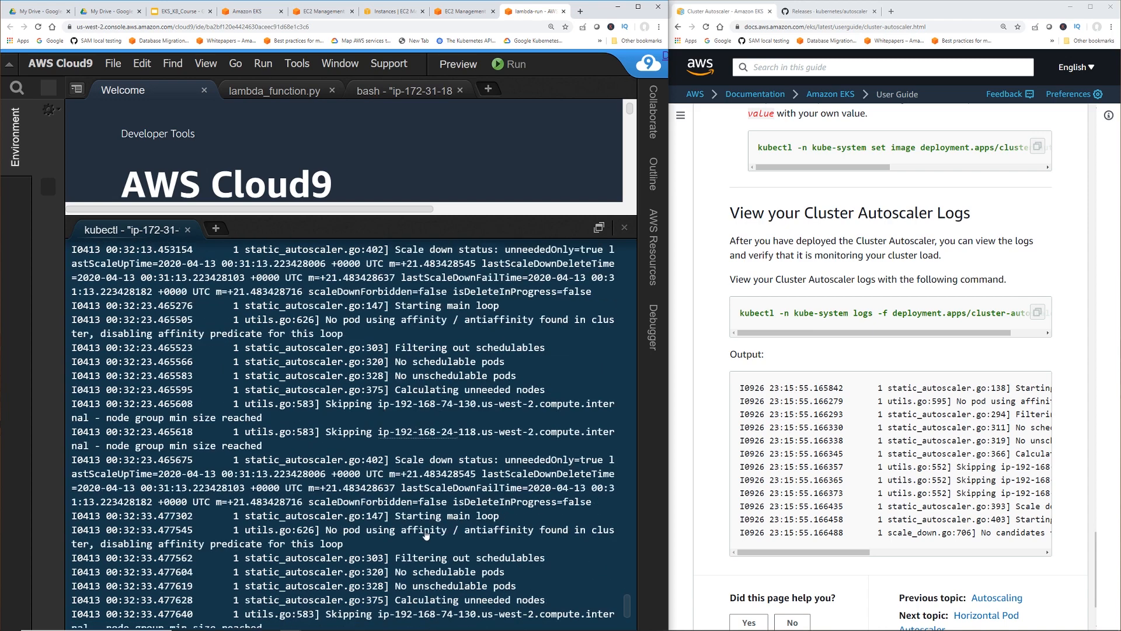
- Scroll through the cluster-autoscaler log stream showing nodes skipped at minimum size
scroll(down, 3)
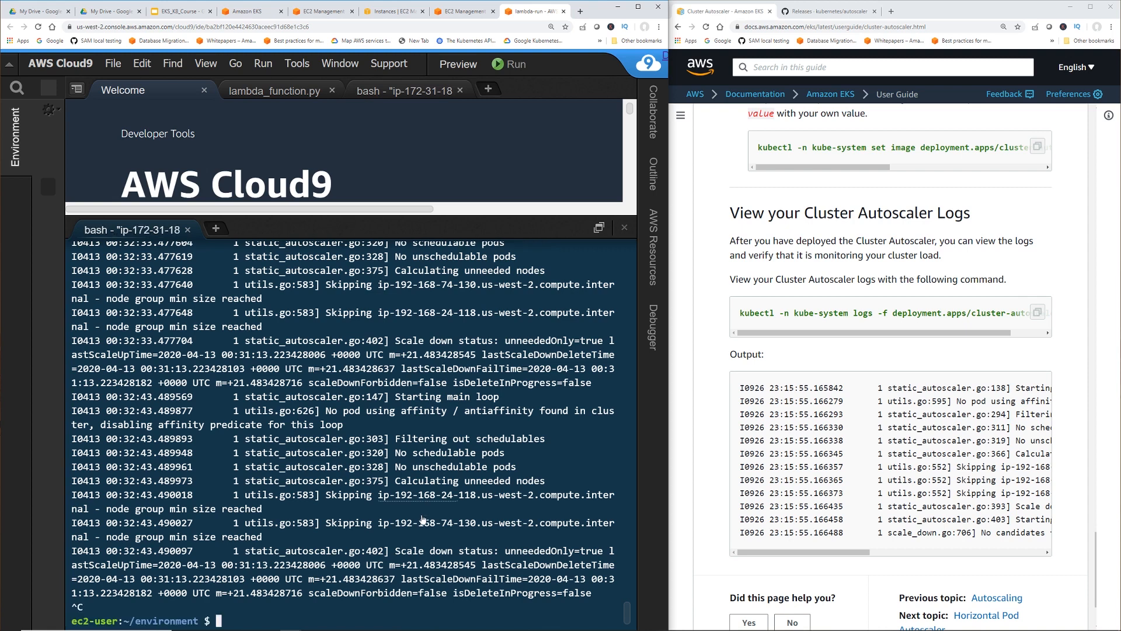
mouse_move(704, 366)
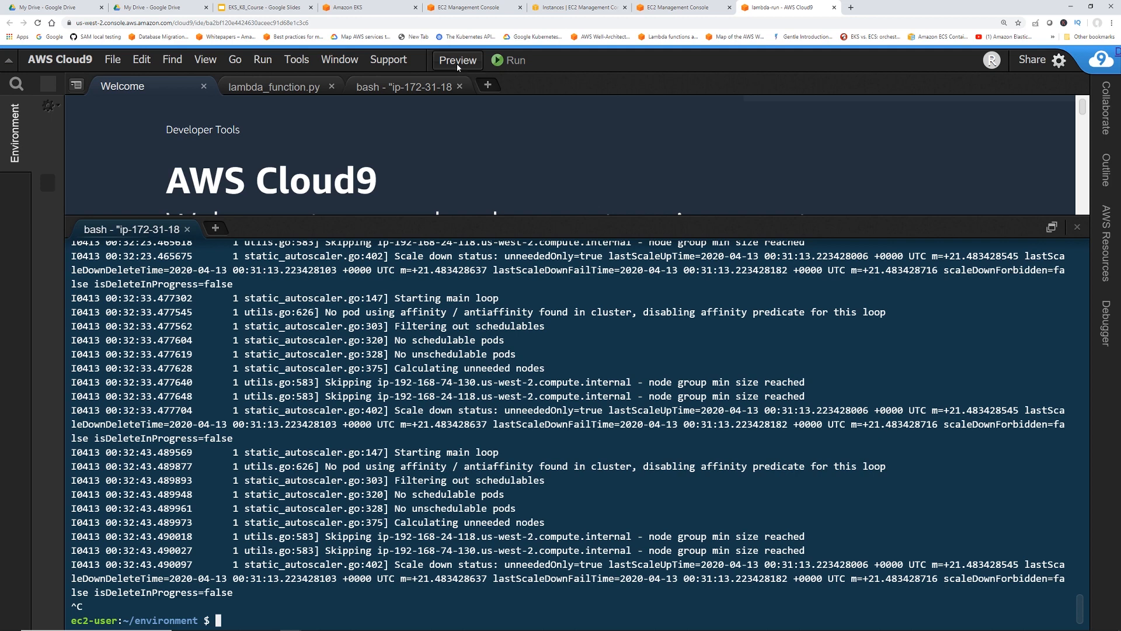
- View the cluster's Auto Scaling group row showing desired, min and max capacity of 2
click(580, 7)
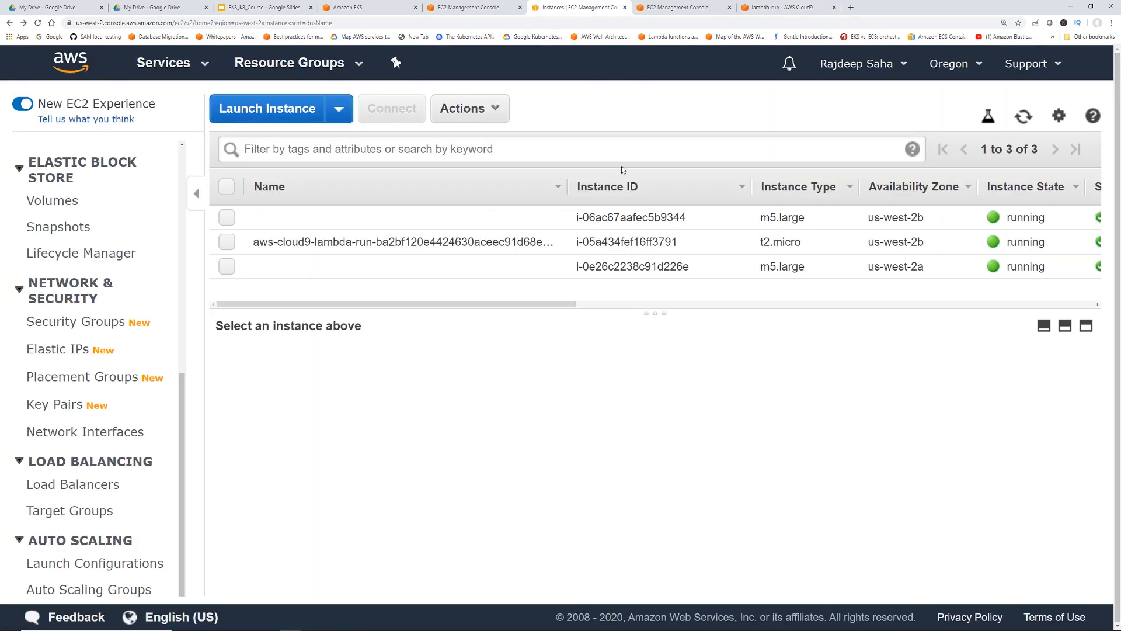
mouse_move(651, 326)
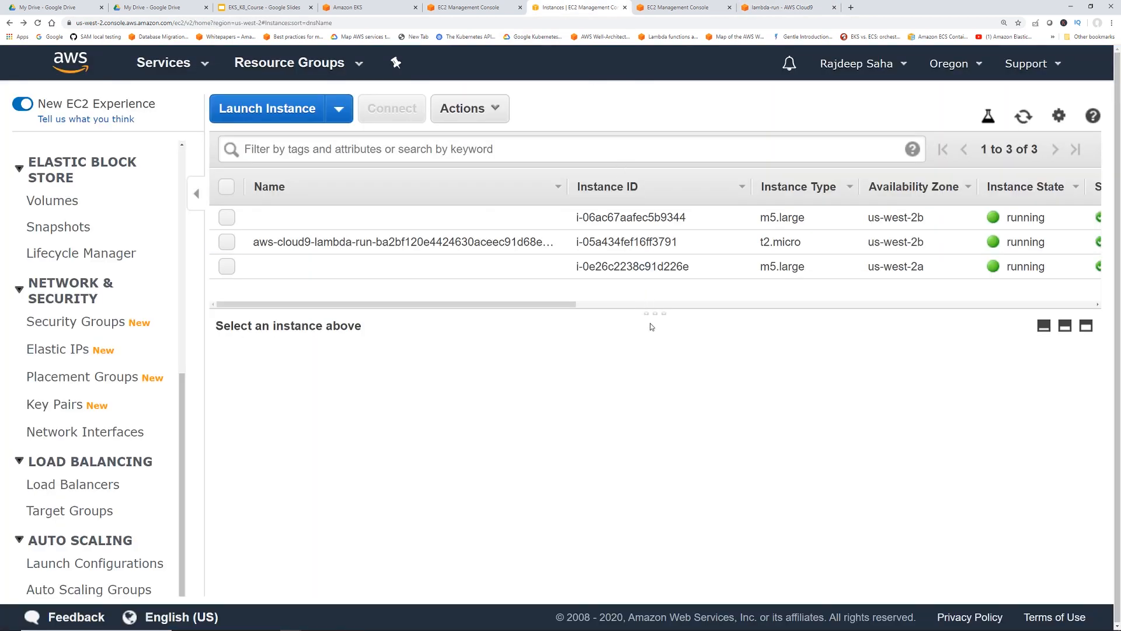
mouse_move(497, 353)
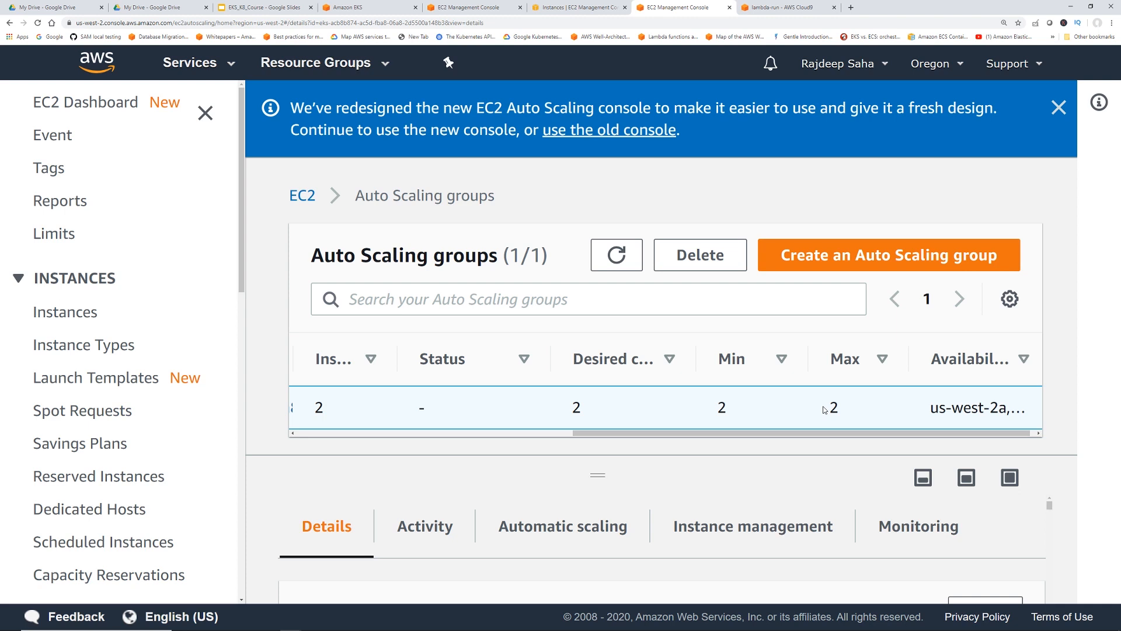
mouse_move(664, 403)
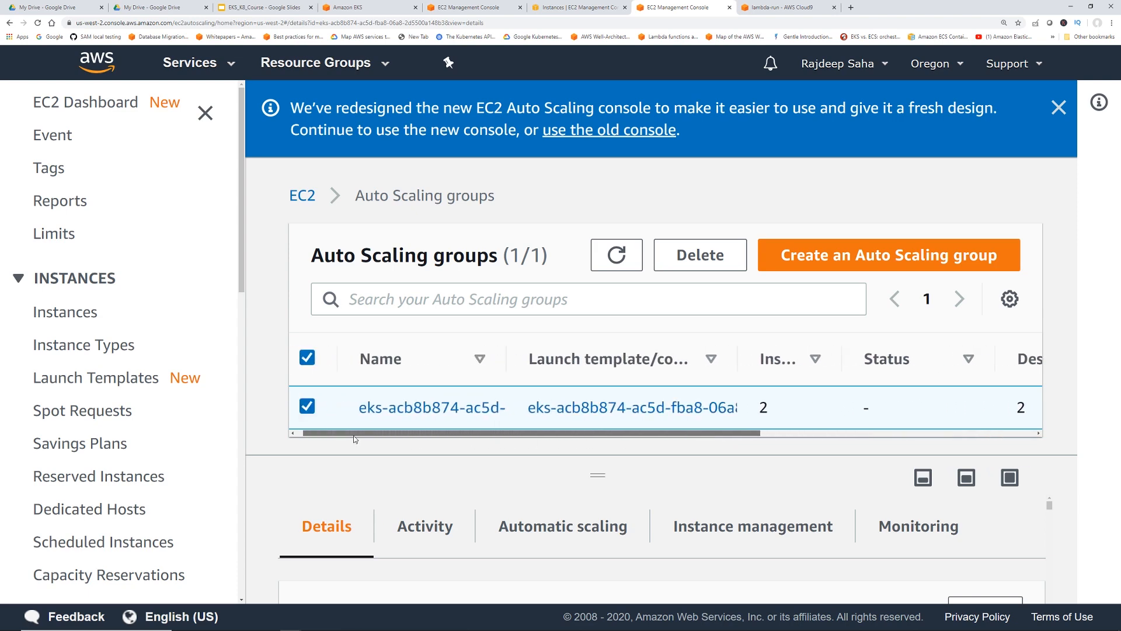
scroll(right, 3)
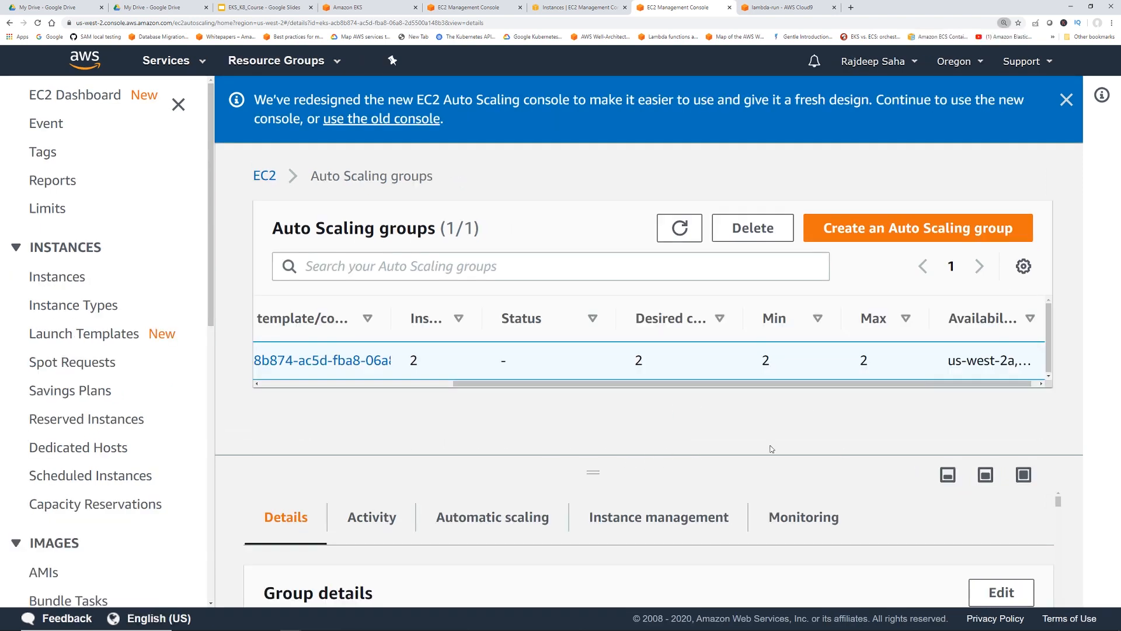
- Edit the Auto Scaling group's size, setting maximum capacity to 5, and update it
click(1001, 592)
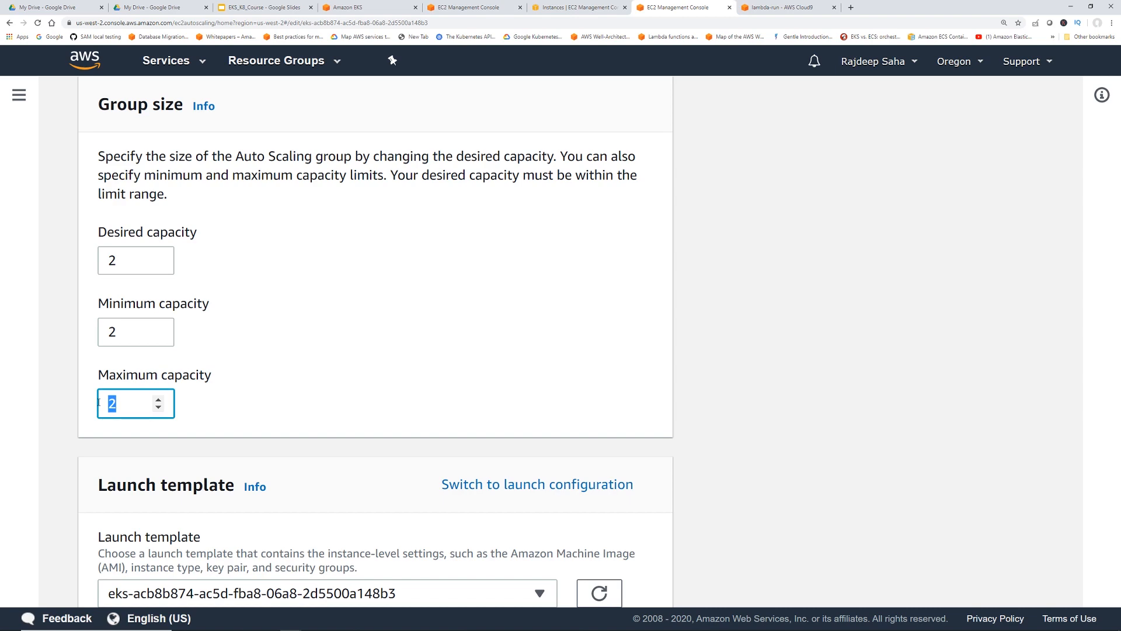
text(5)
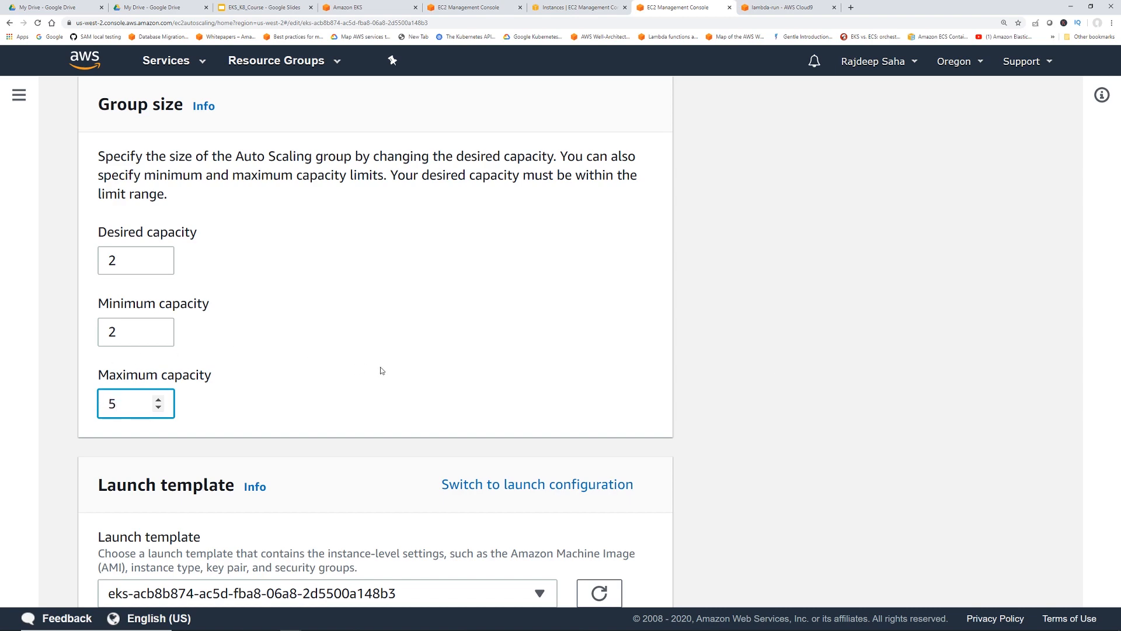
scroll(down, 3)
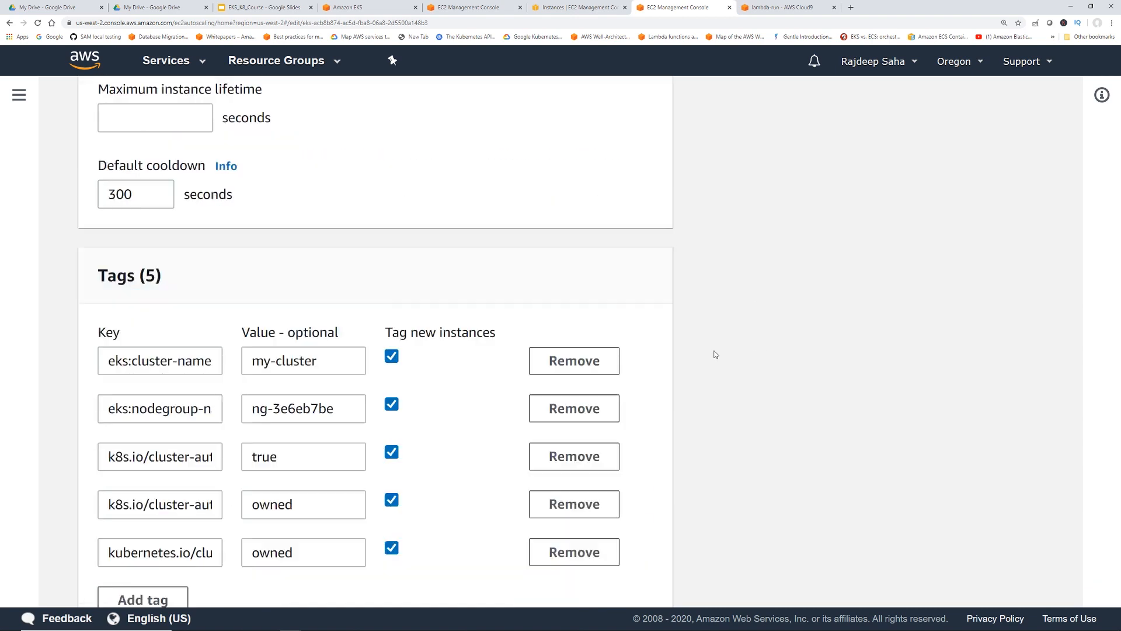
scroll(down, 3)
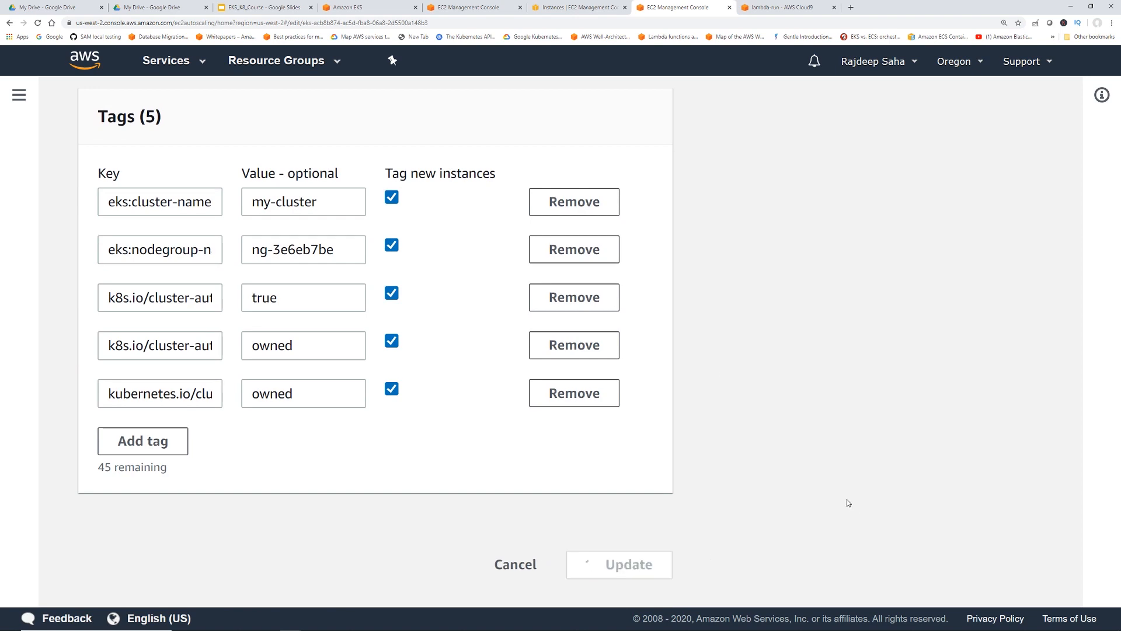
click(619, 564)
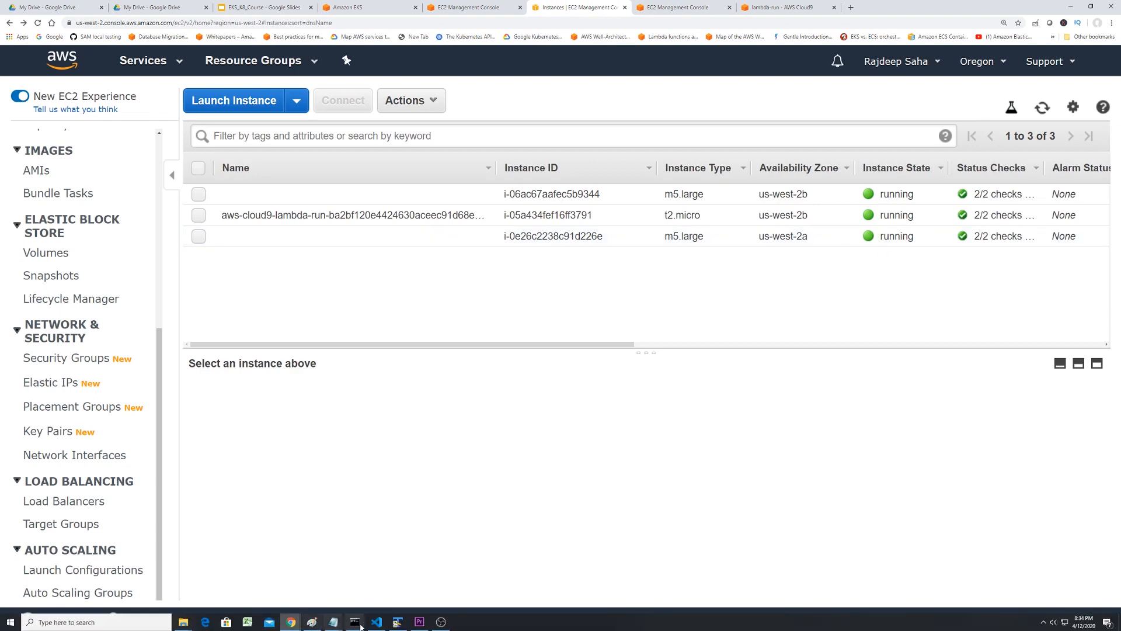
- Review cluster-autoscaler-deployment-1.yaml, highlighting the container resources requests and limits block
click(332, 621)
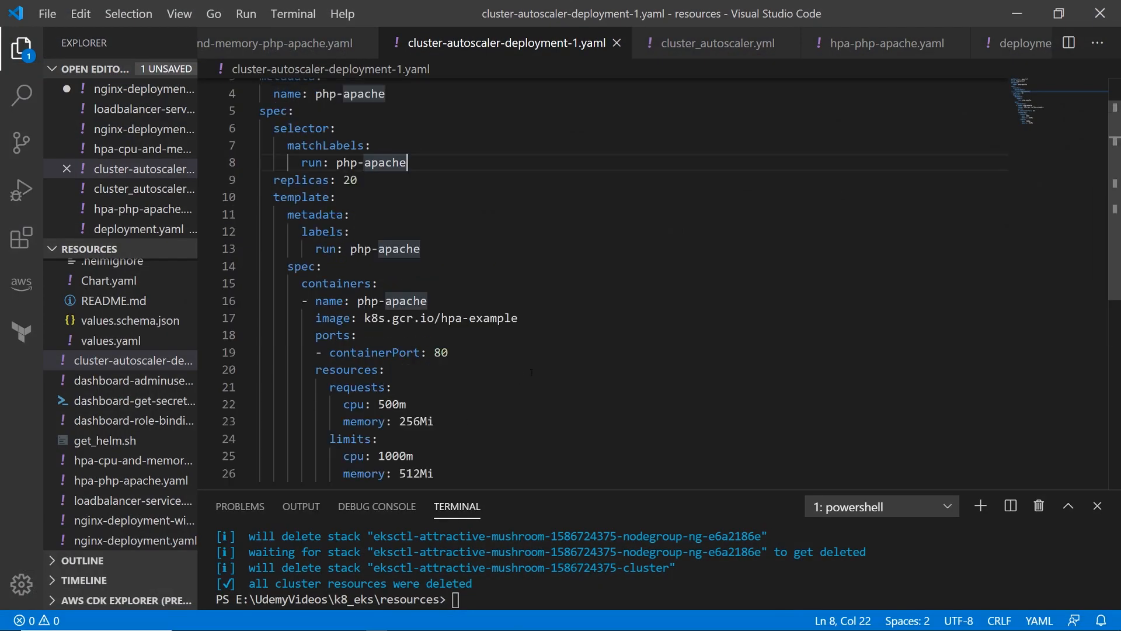
scroll(down, 3)
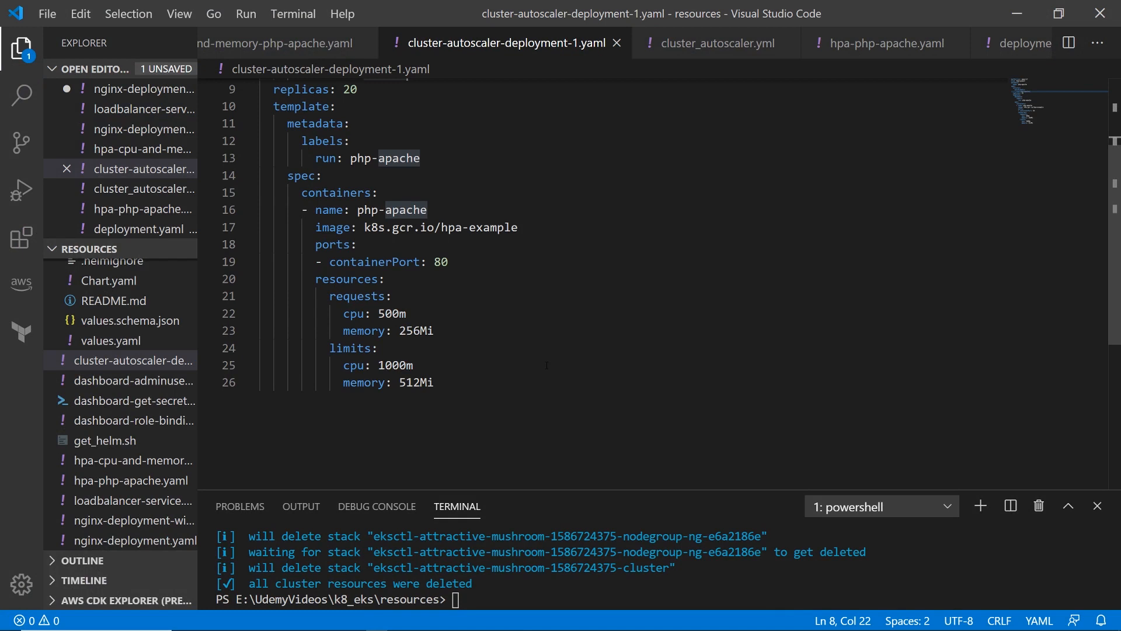
drag(328, 296, 434, 330)
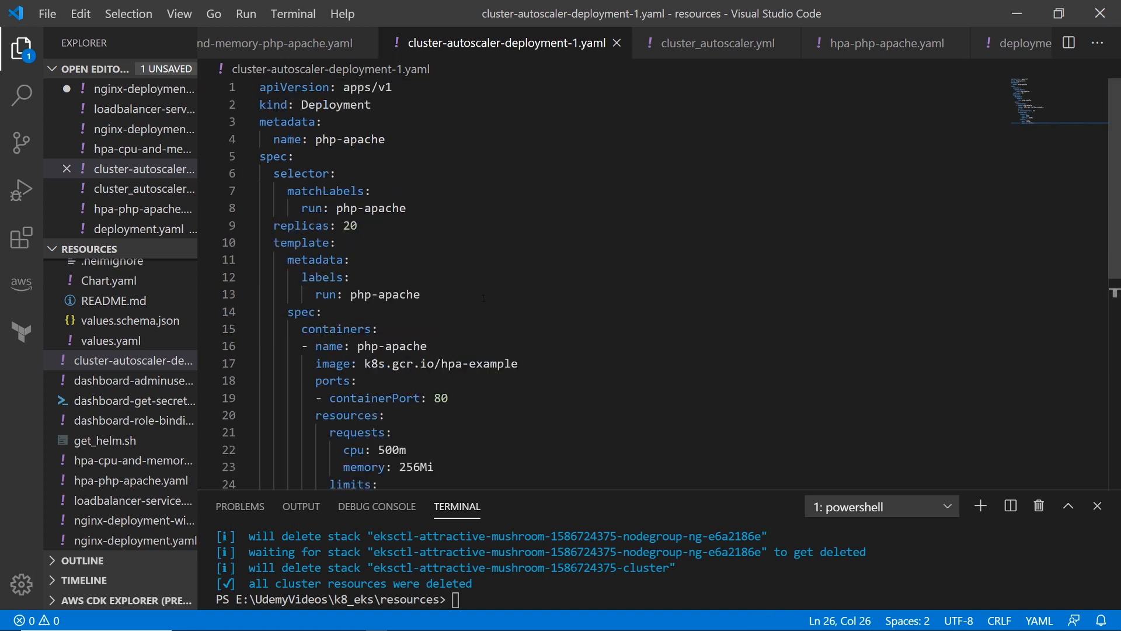
drag(336, 346, 517, 363)
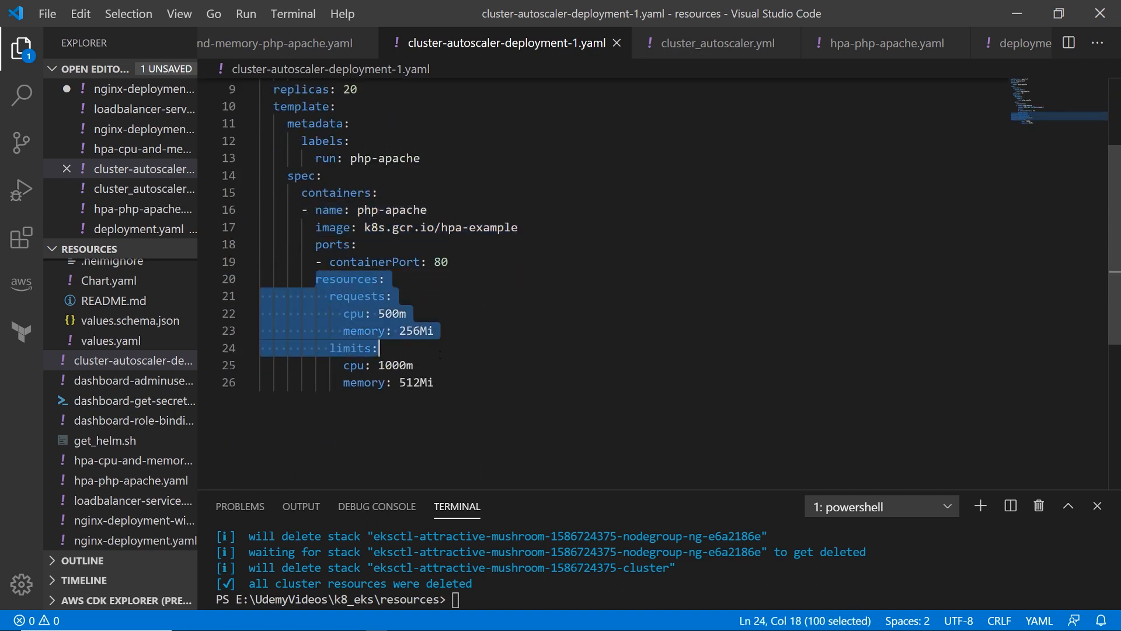
click(412, 364)
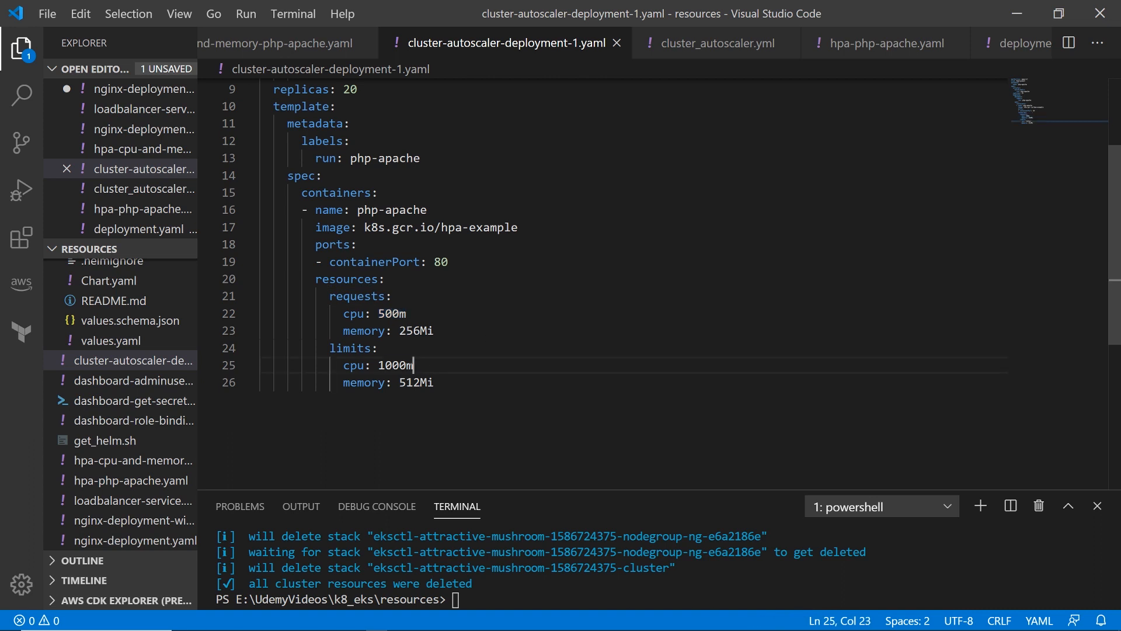
- Point out the 500m CPU request and replicas: 20, then copy the whole manifest
double_click(387, 313)
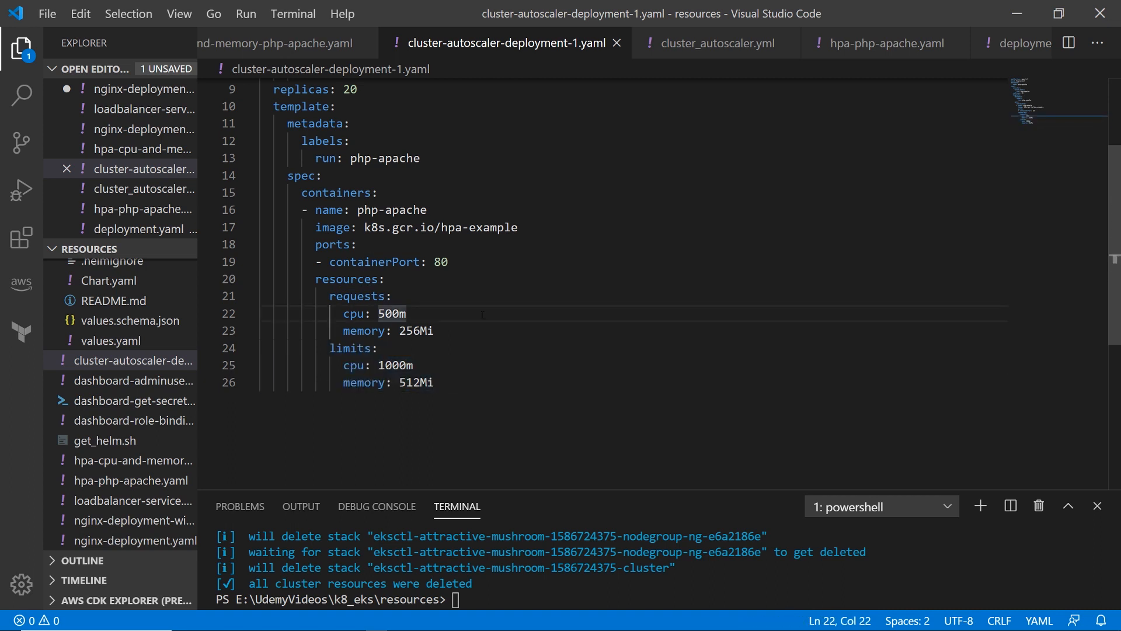
scroll(up, 3)
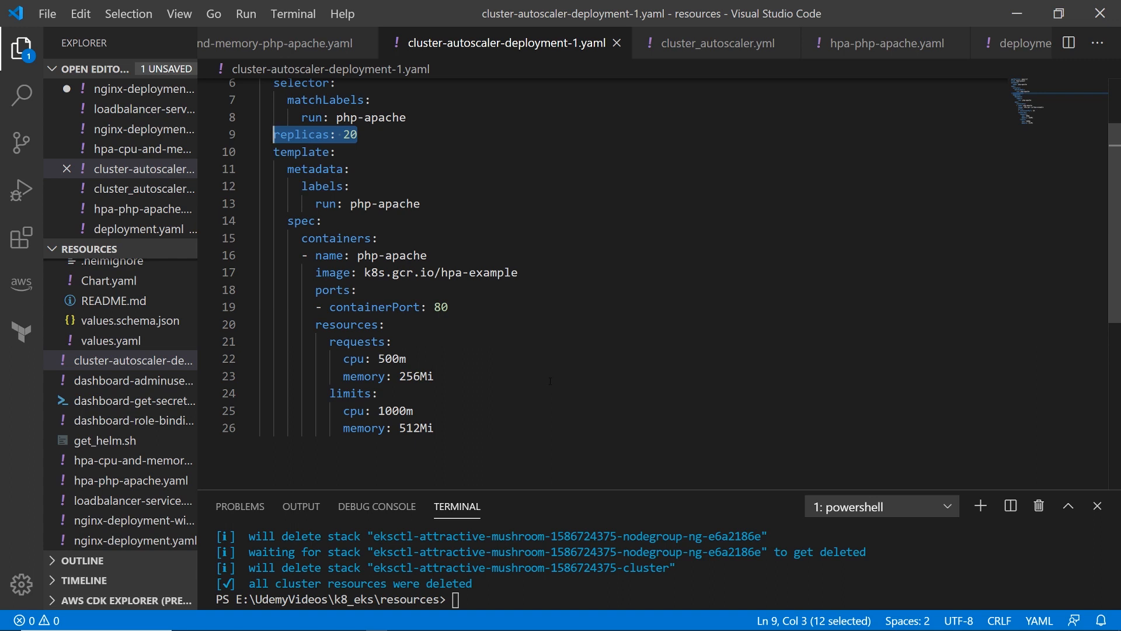
double_click(391, 359)
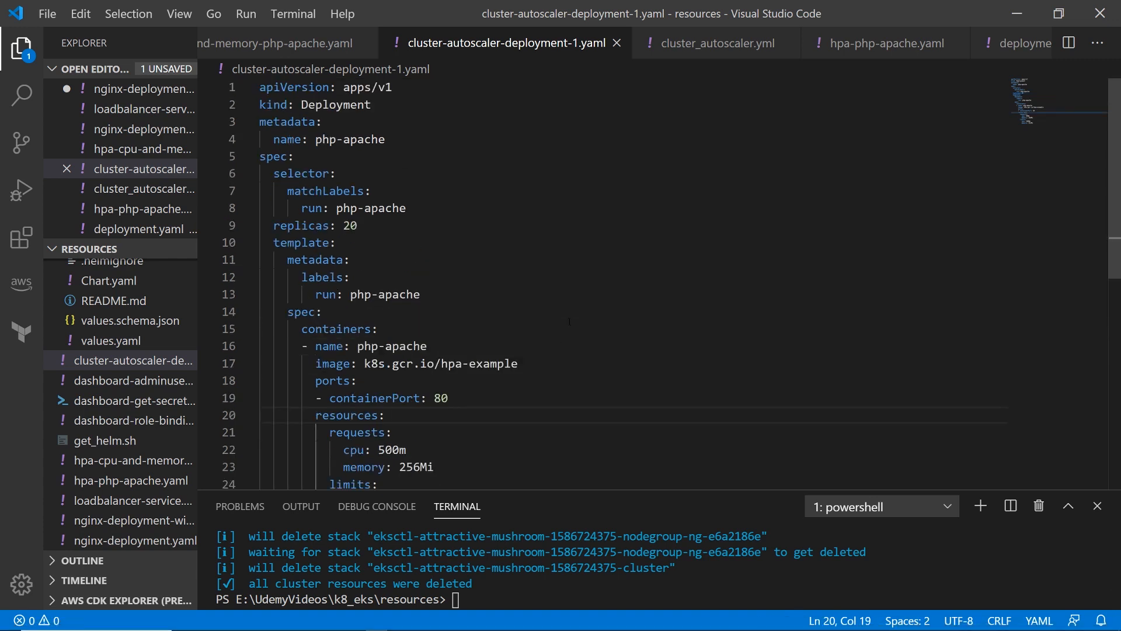
key(ctrl+a)
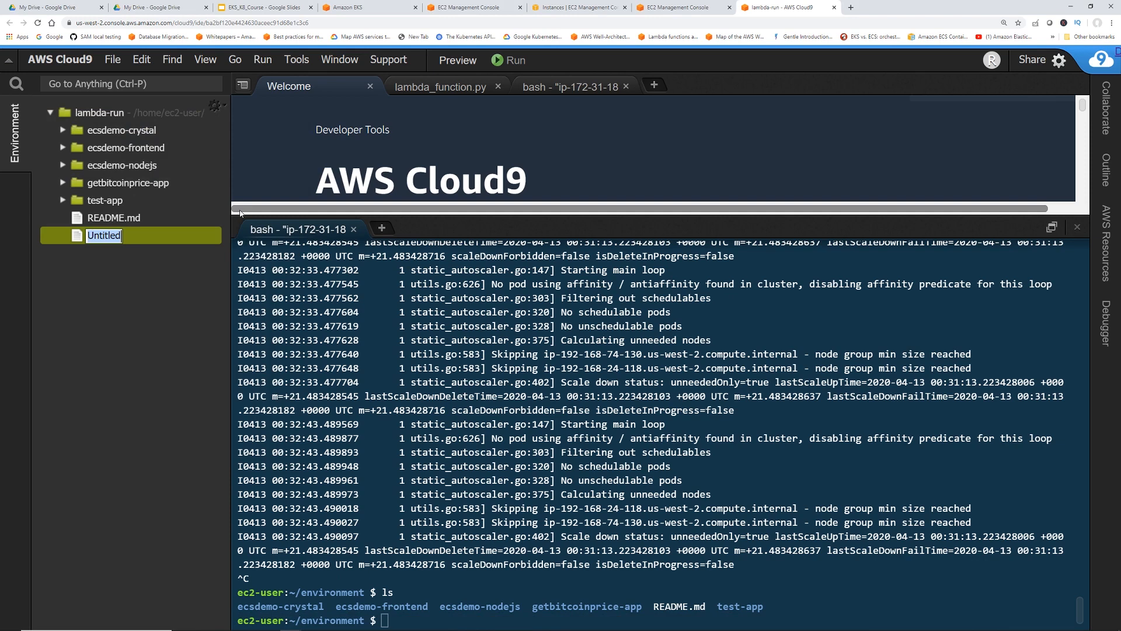
- Create ca-deployment.yaml in the Cloud9 file tree and open it for the pasted manifest
text(ca-deploym)
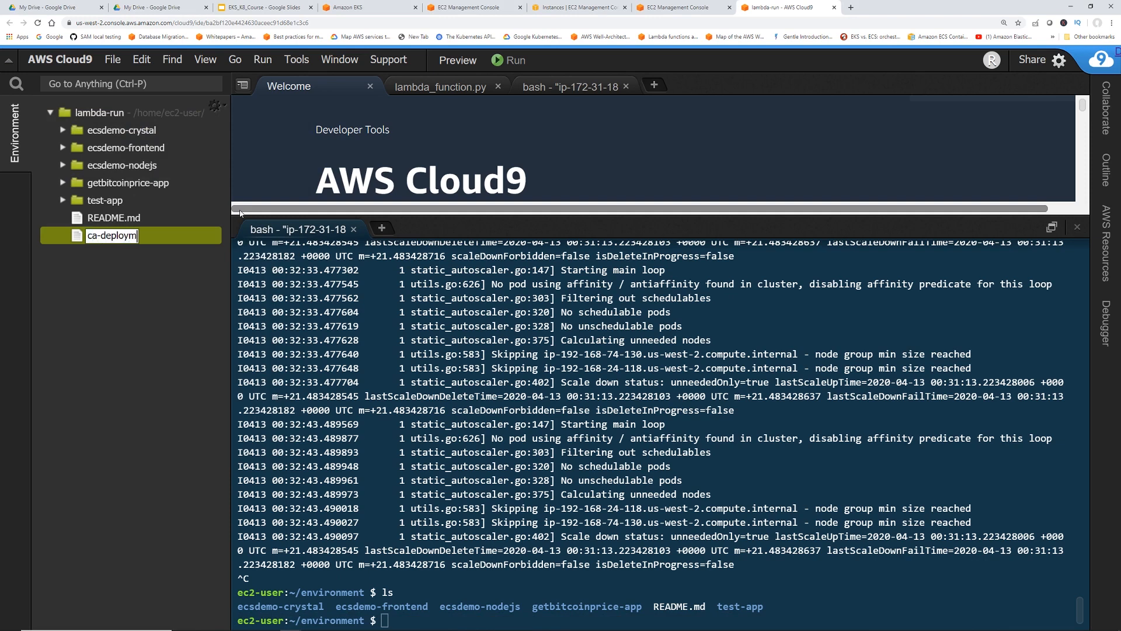
text(ent.yaml)
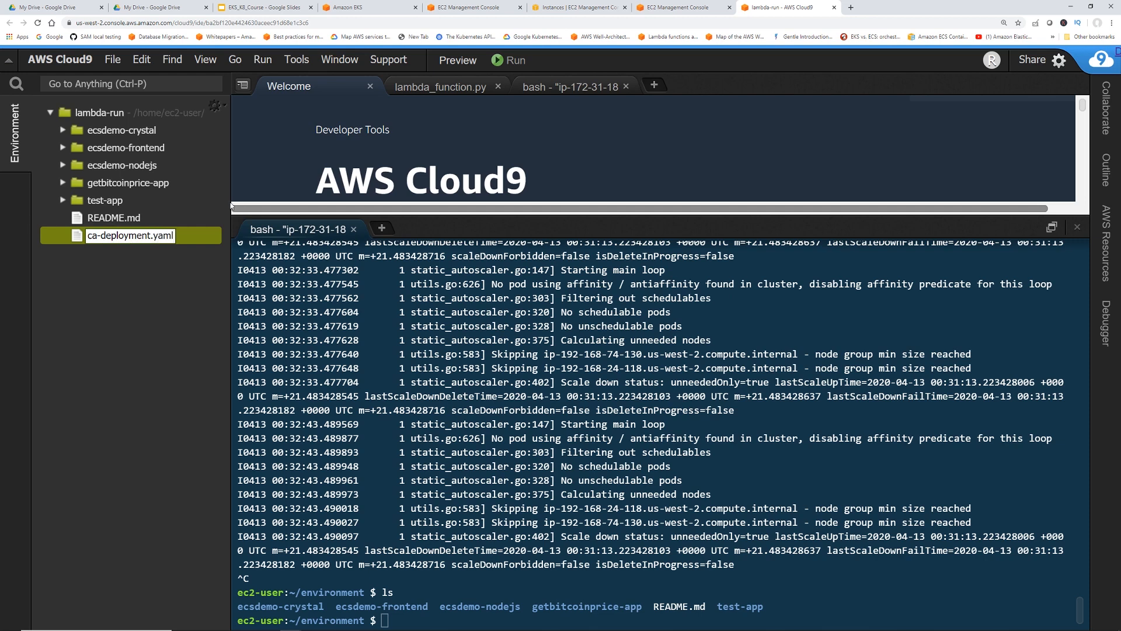
double_click(131, 235)
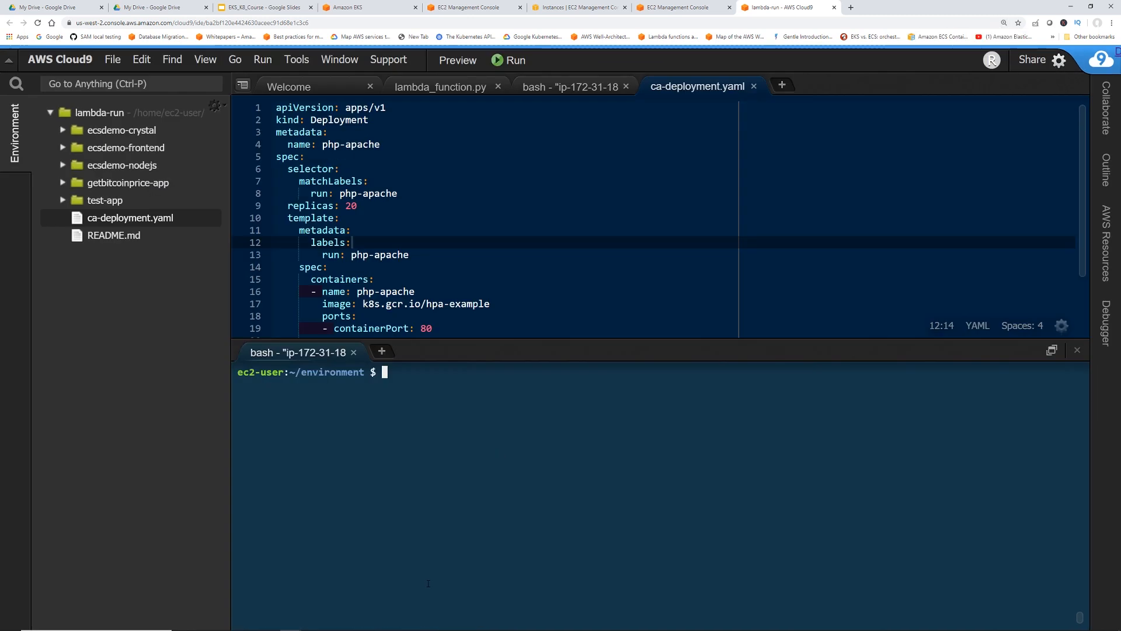
- Run kubectl apply -f ca-deployment.yaml to create the php-apache deployment
text(kubectl a)
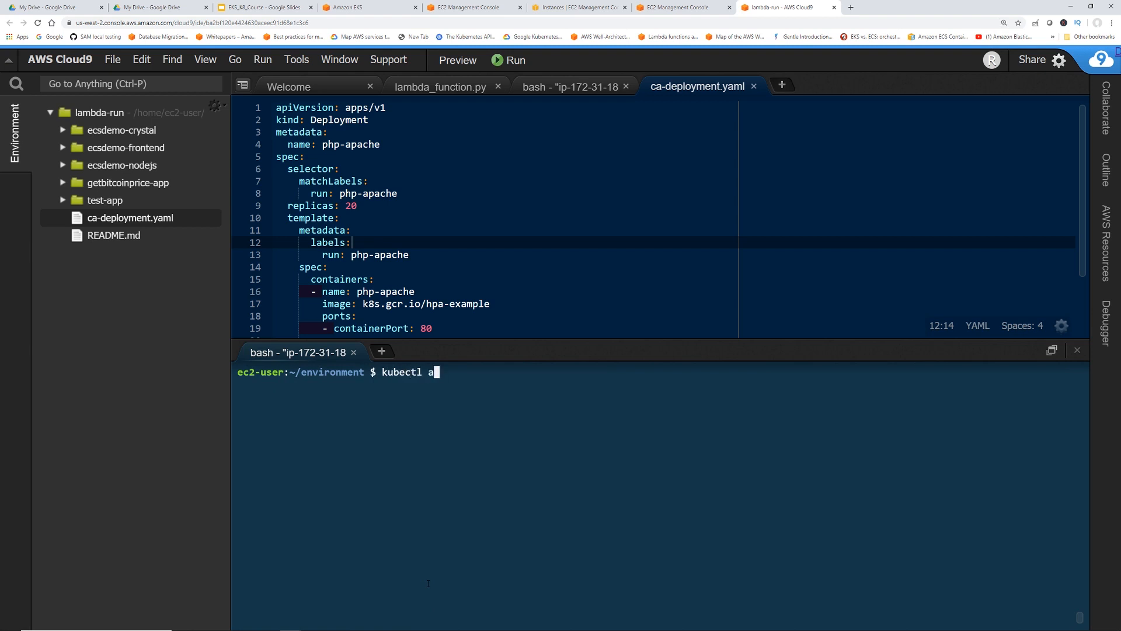
text(pply -f)
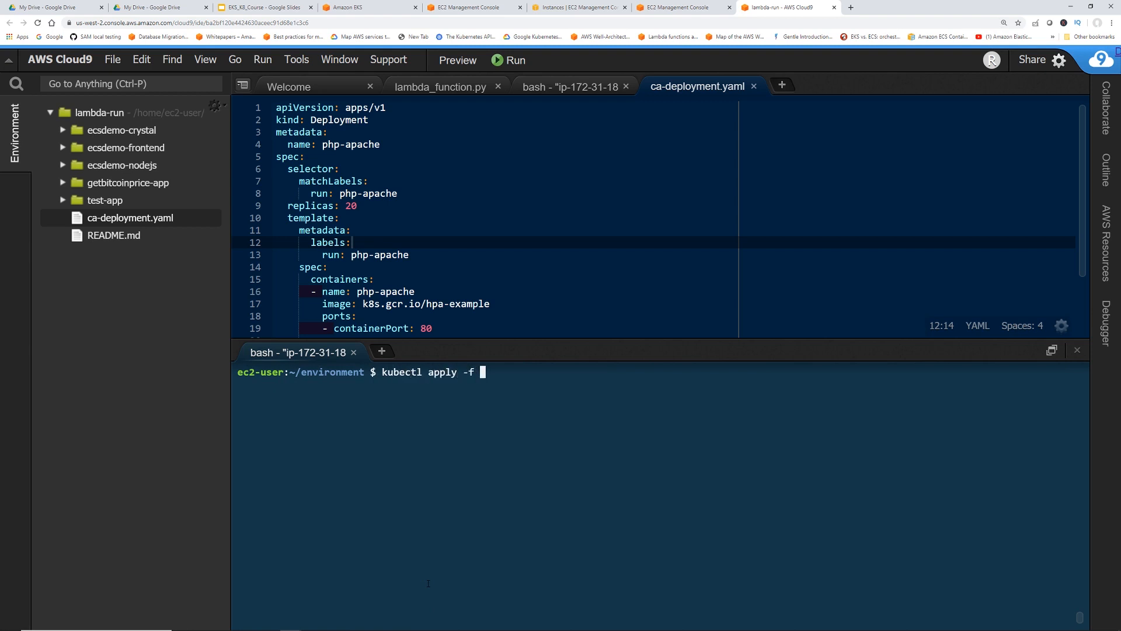
text(ca-deployment.yaml)
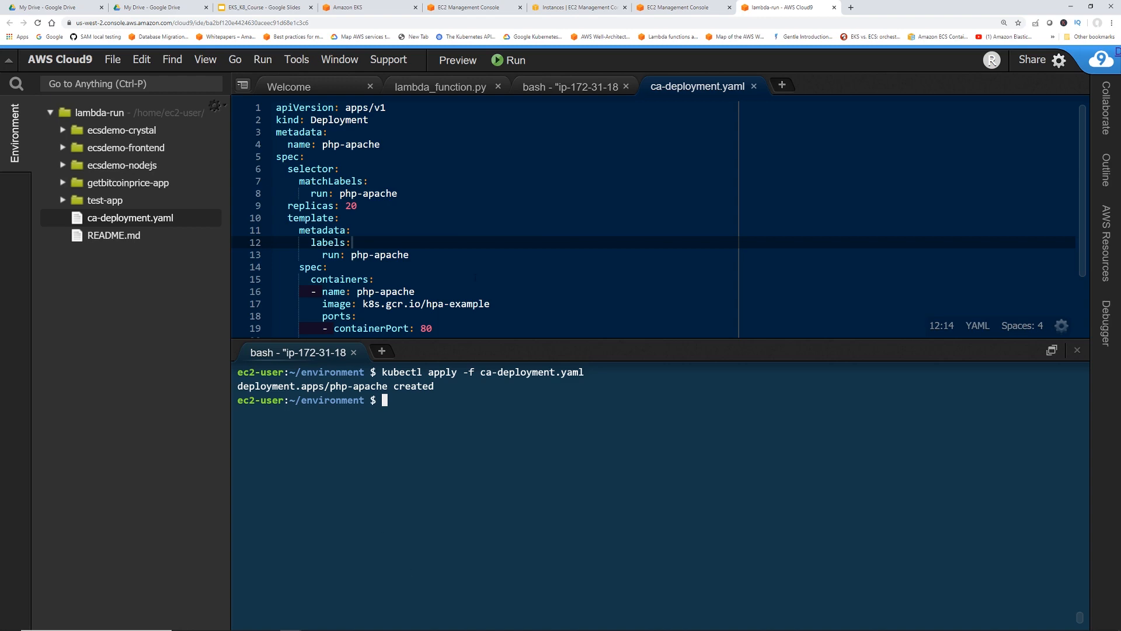
mouse_move(602, 36)
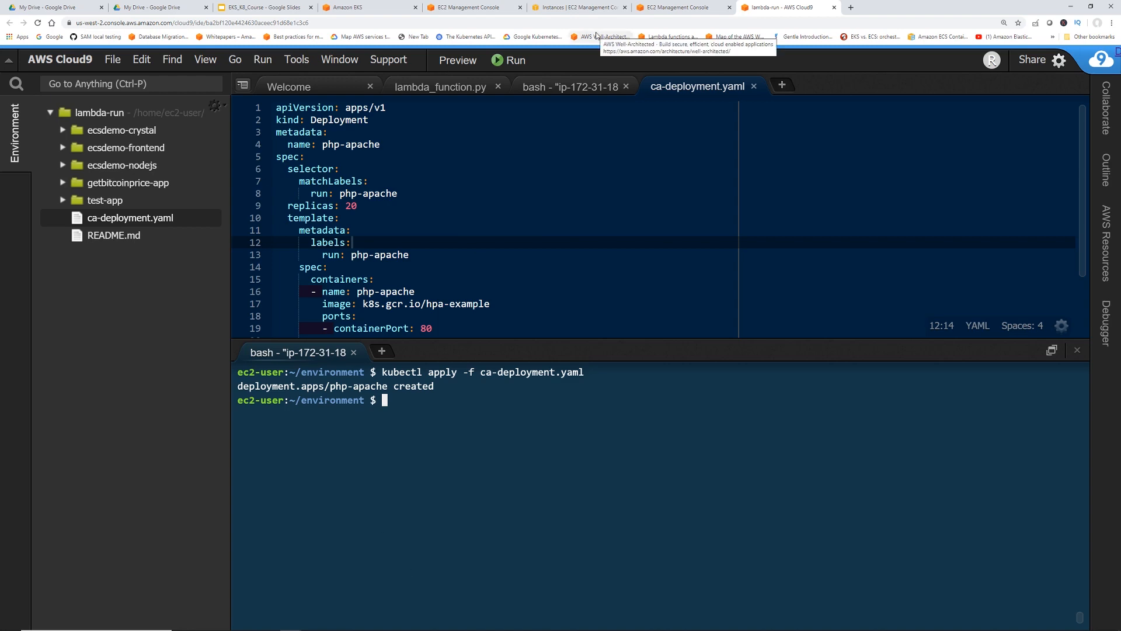
- Dismiss the scaling-update banner, check new worker instances initializing, and return to Cloud9
click(680, 7)
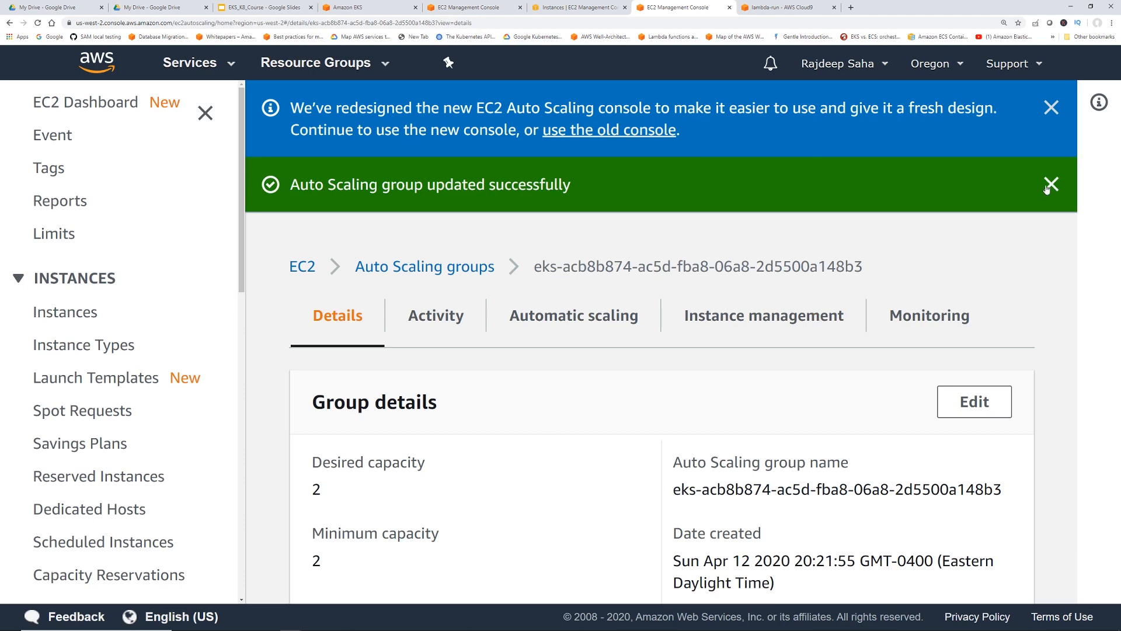
click(1051, 185)
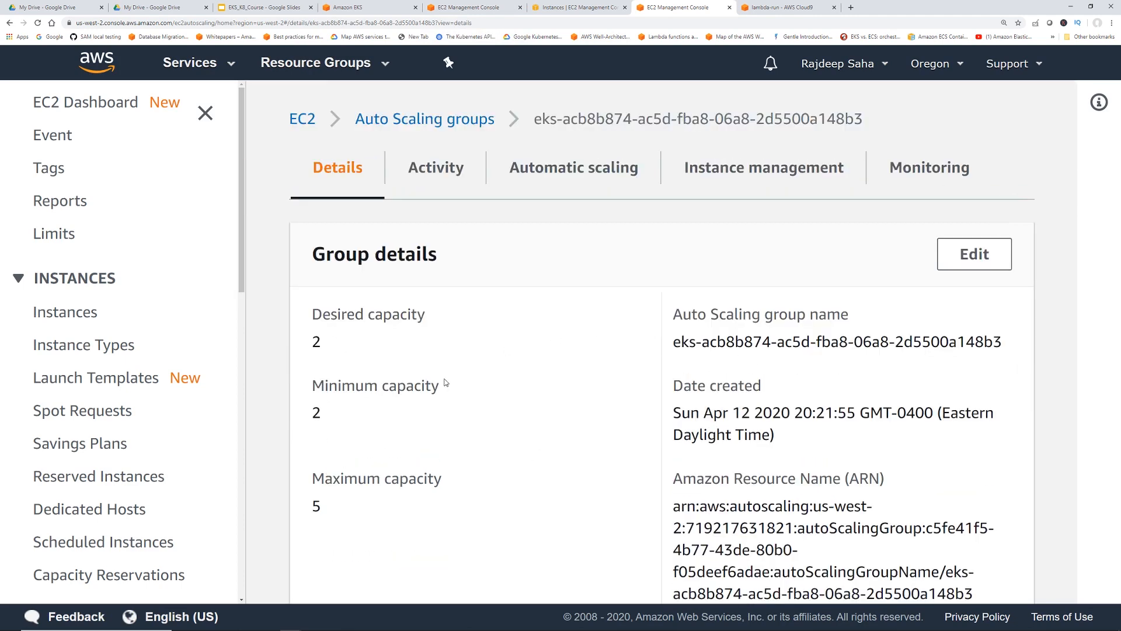
click(424, 119)
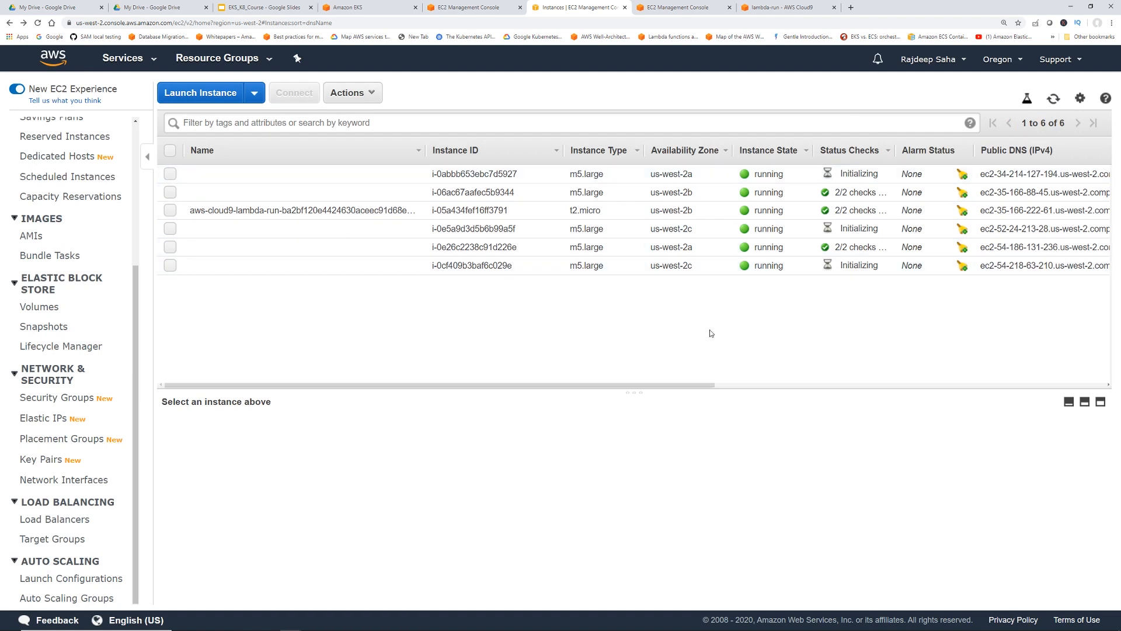
click(787, 7)
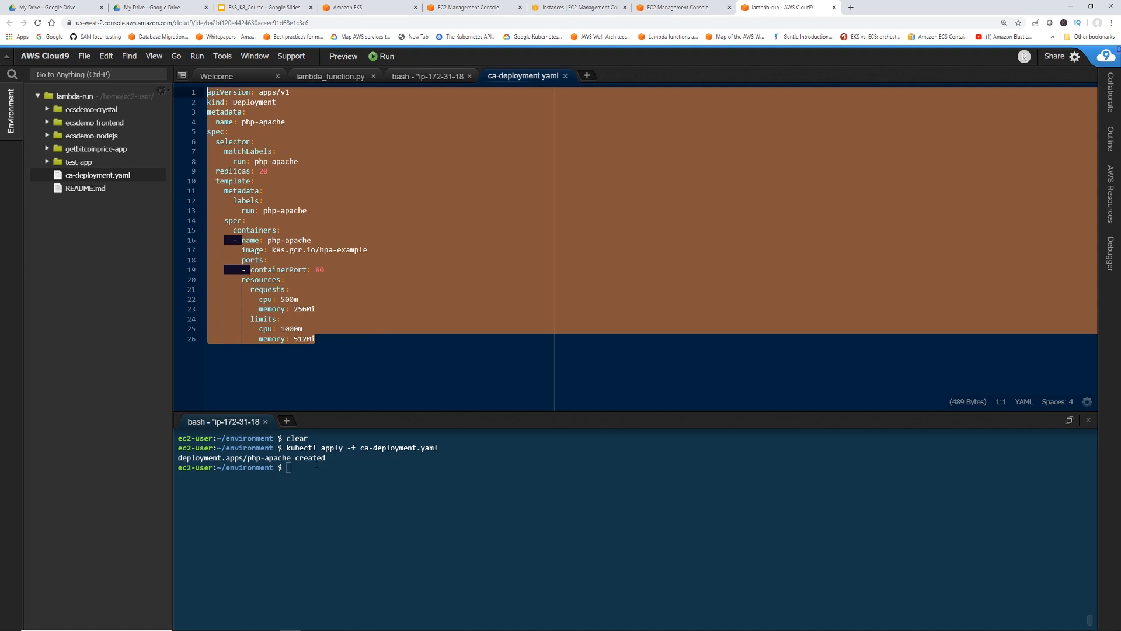
- Run kubectl get pods to list php-apache pods after checking the node group at 5 instances
text(kubectl)
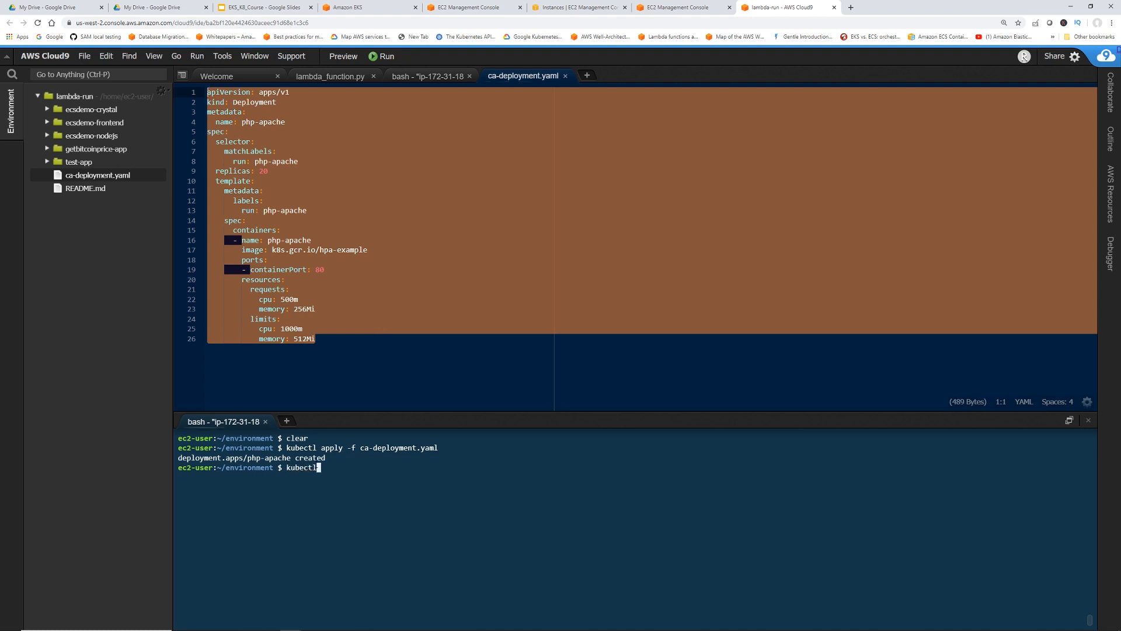
text(get pod)
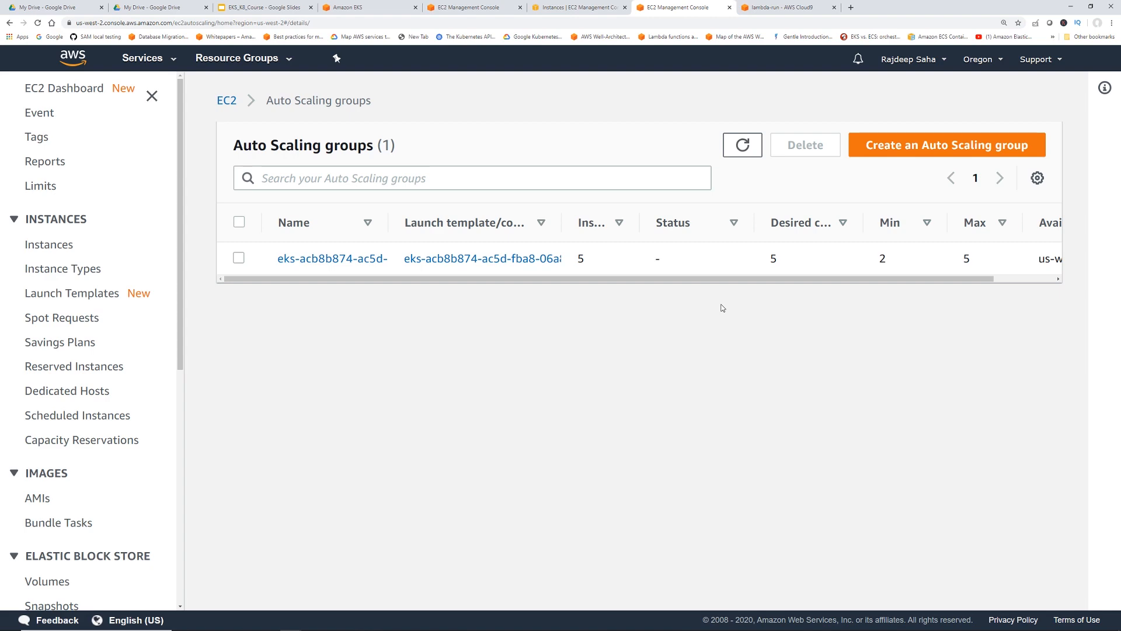
mouse_move(761, 55)
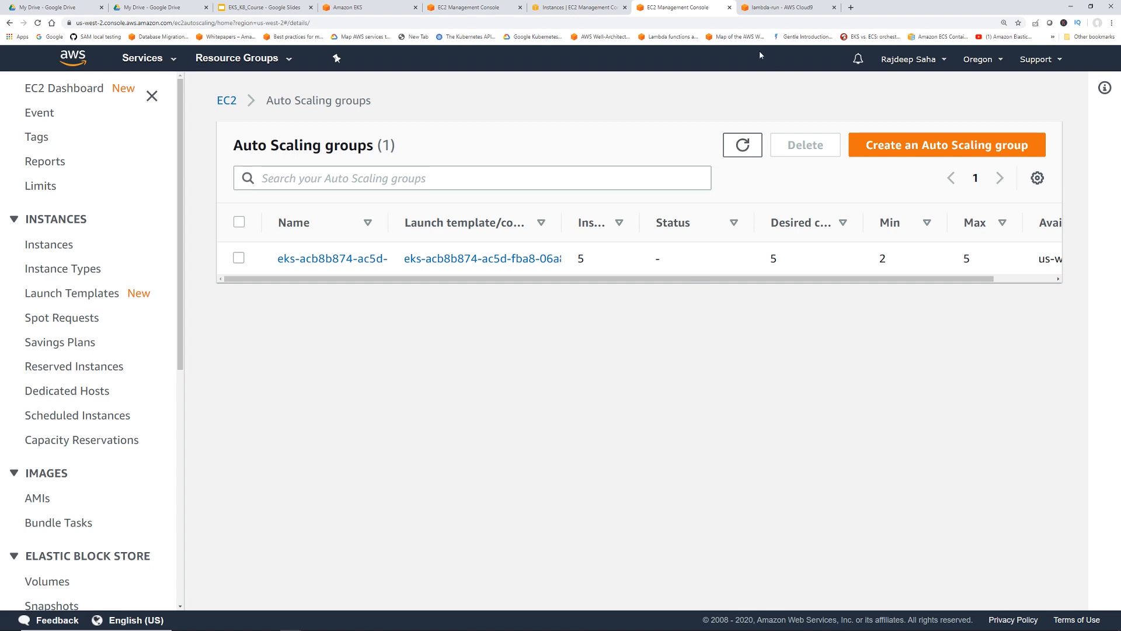
click(783, 7)
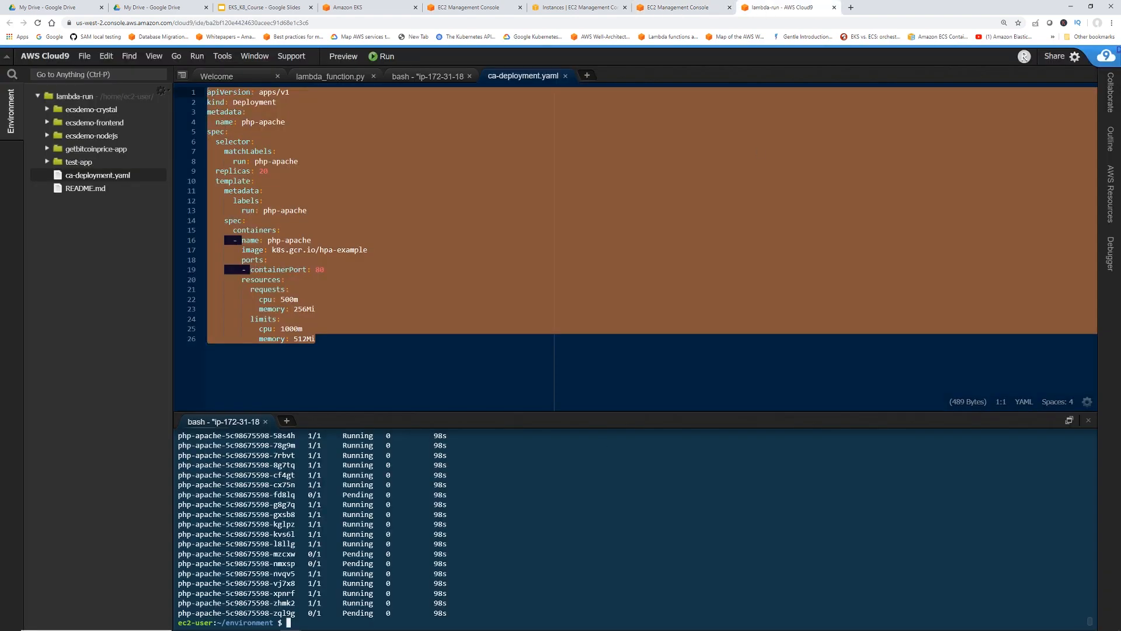
click(317, 338)
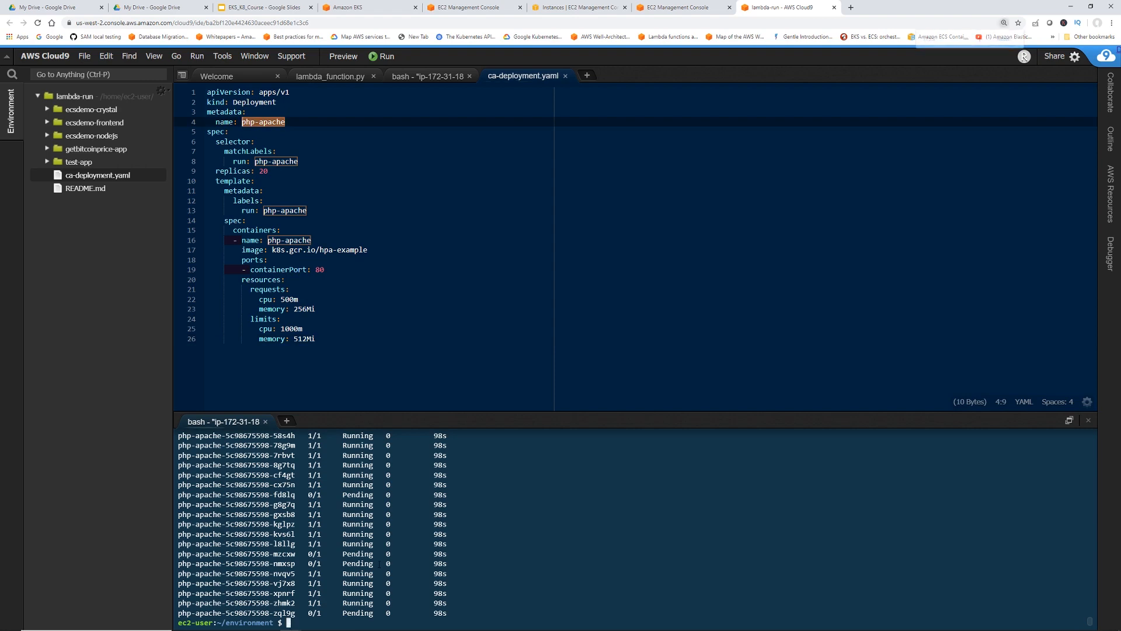
- Zoom the page in and run kubectl delete deployment php-apache
key(ctrl+plus)
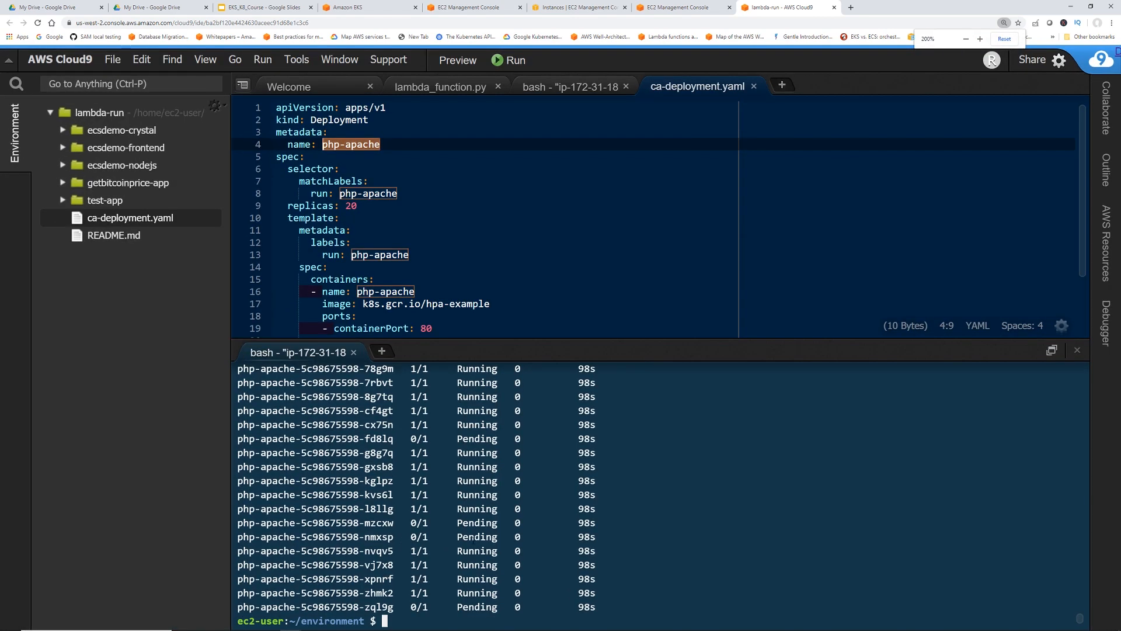
text(kubectl delete depl)
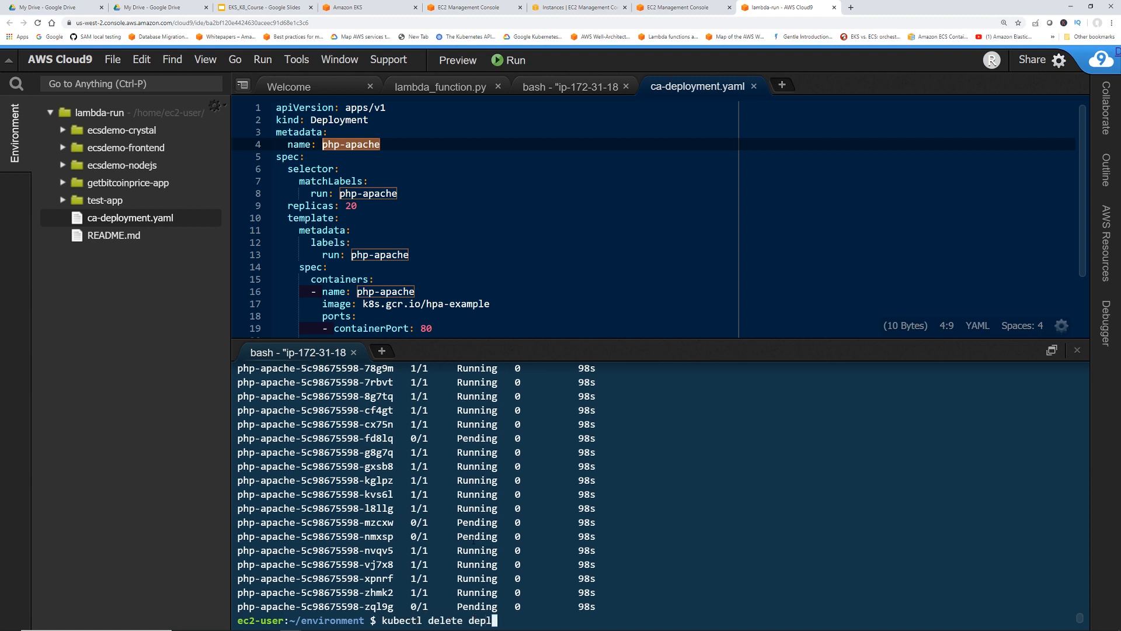
text(oyment php)
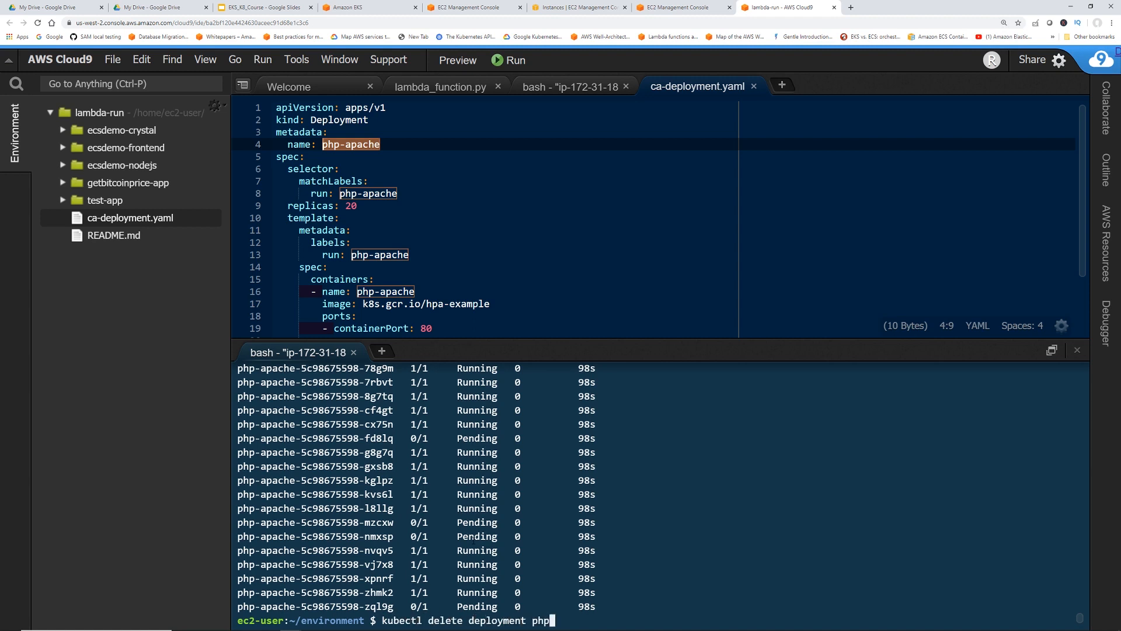
text(-apache)
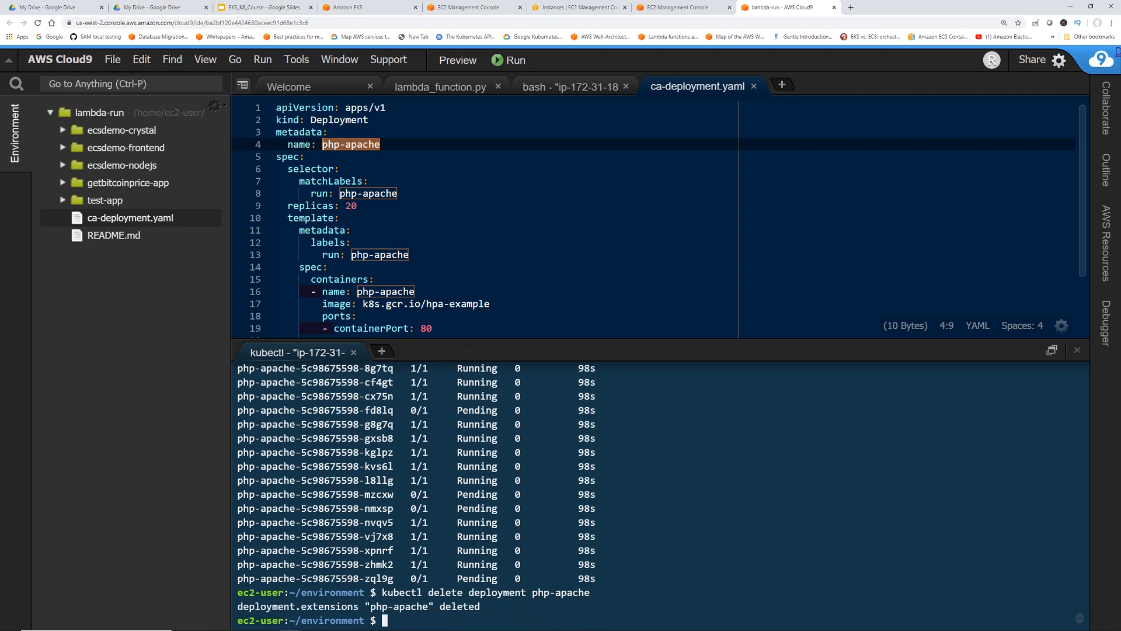
- Repeat kubectl get pods until the php-apache pods report no resources found
text(kubectl get pods)
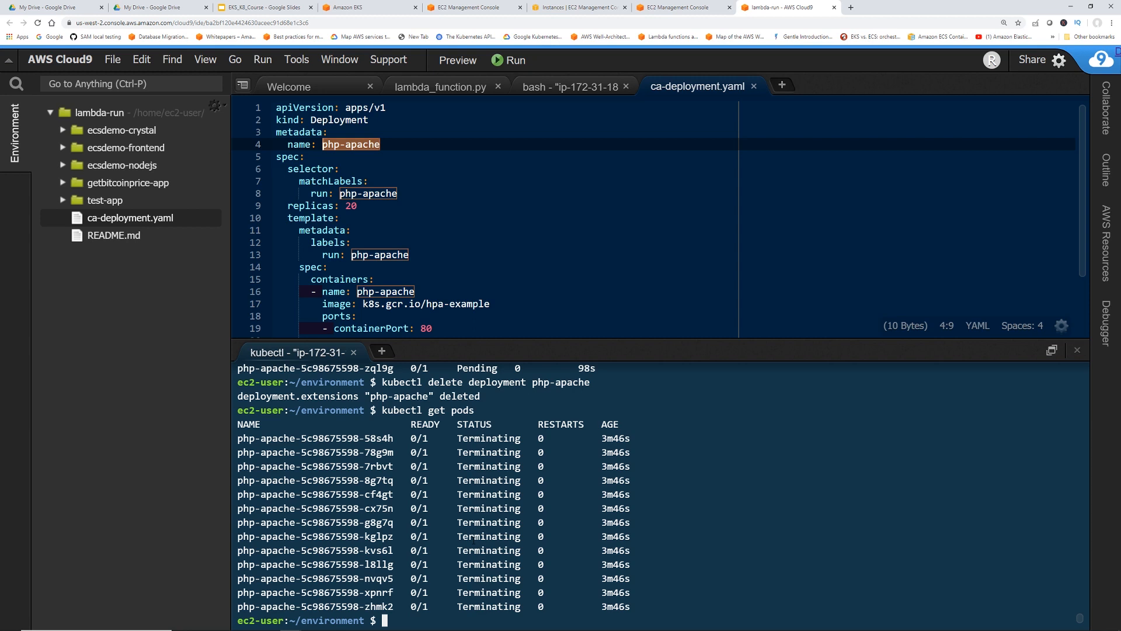
text(kubectl get pods)
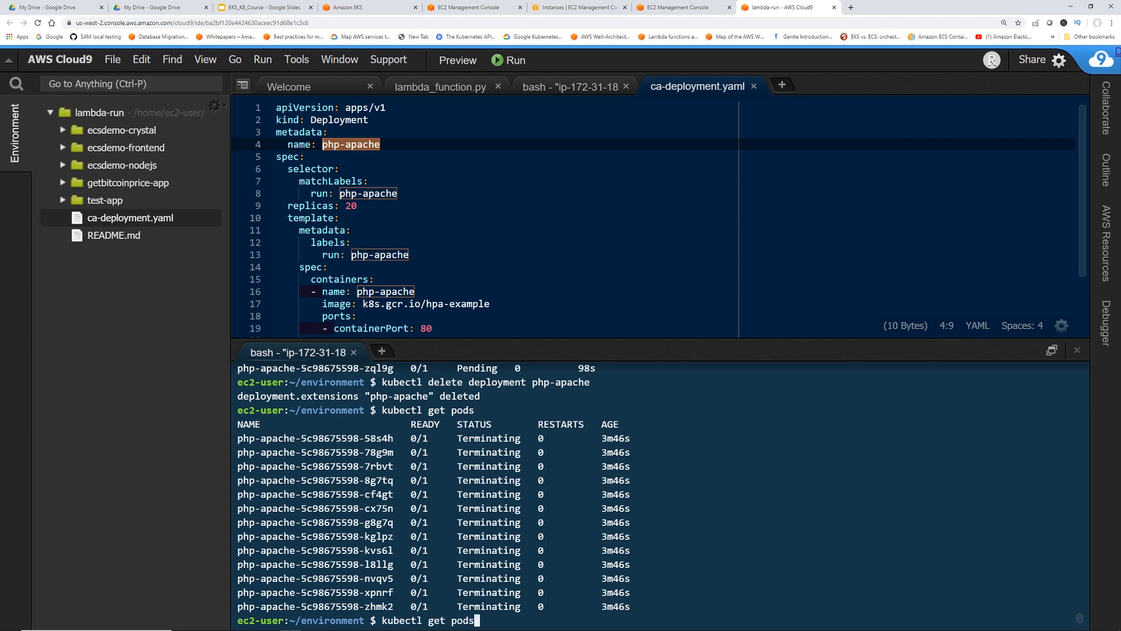
key(Return)
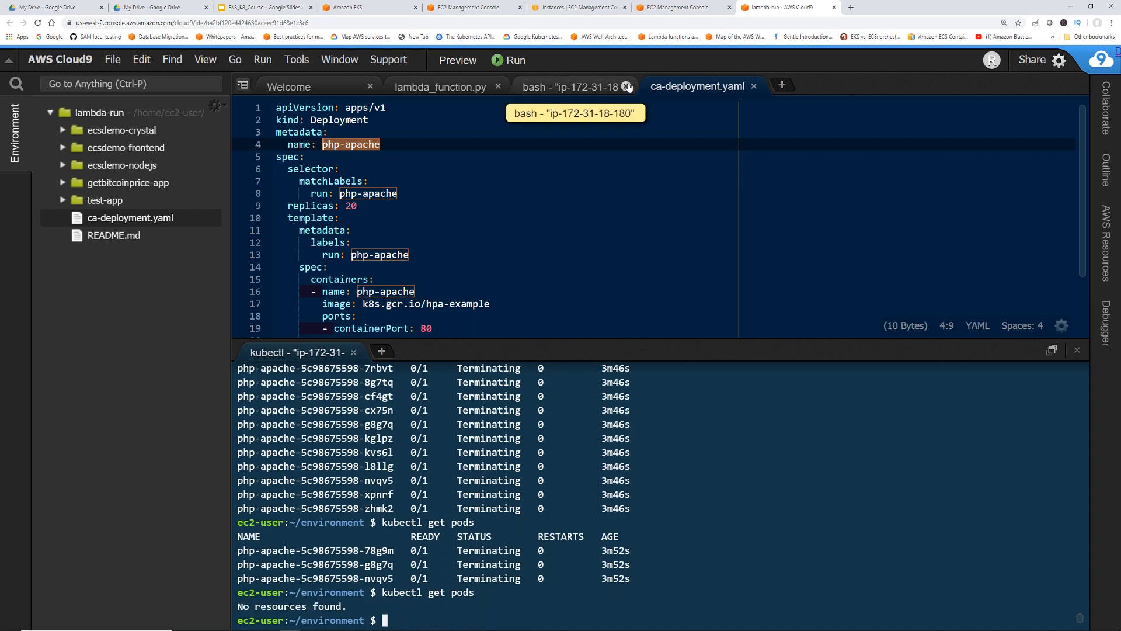
- Watch the Auto Scaling group return to desired 2 and extra instances shut down, then return to Cloud9
click(579, 7)
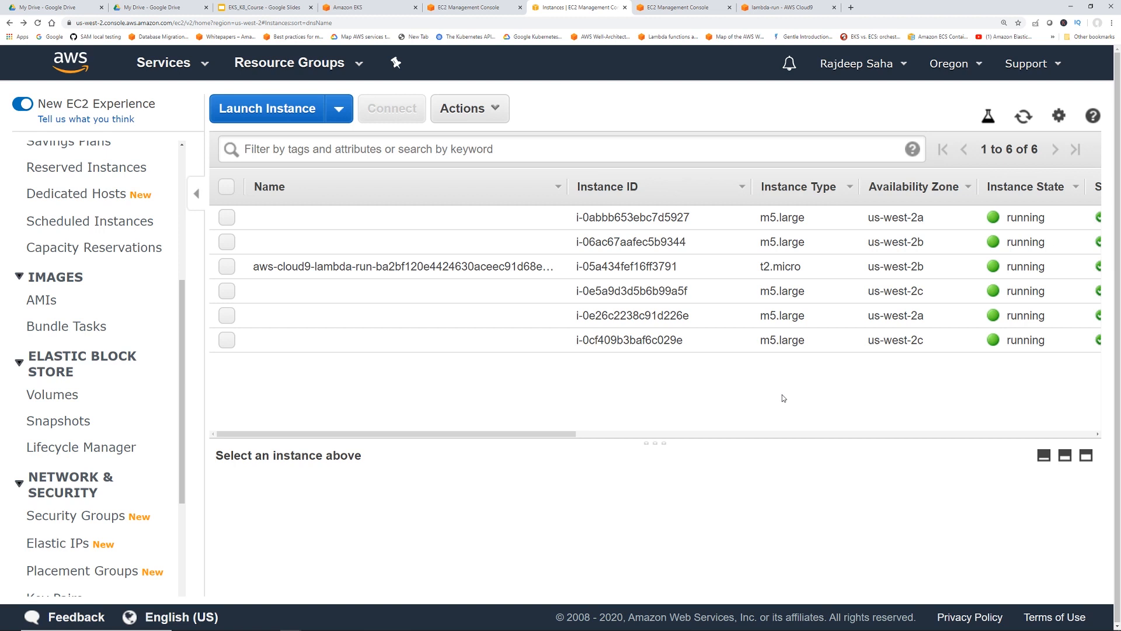
mouse_move(686, 45)
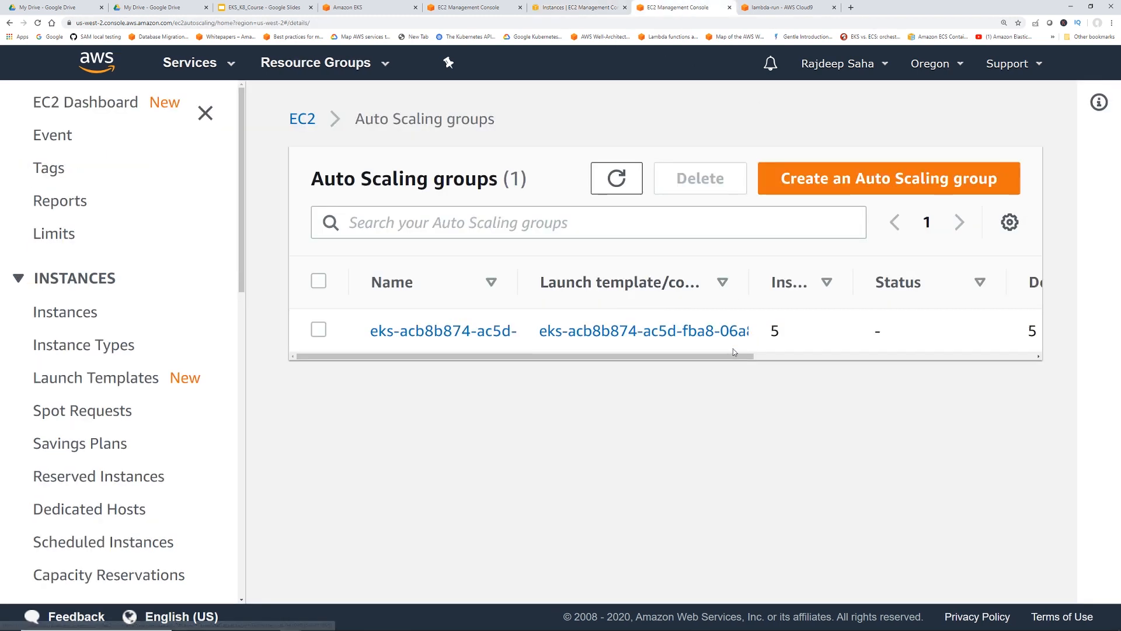
scroll(right, 3)
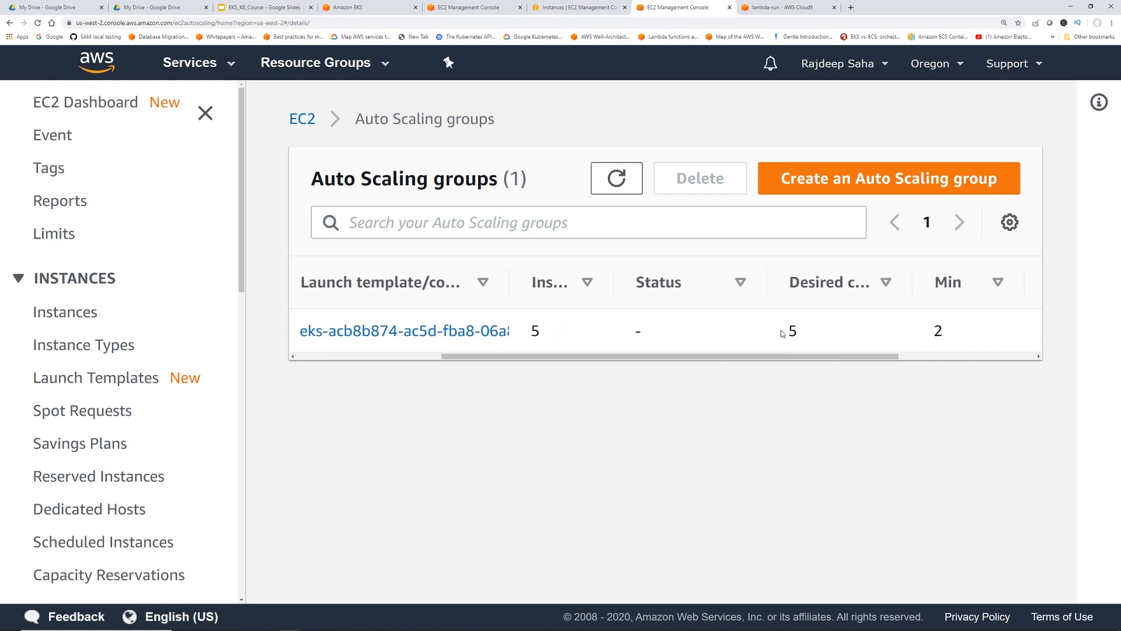
click(615, 177)
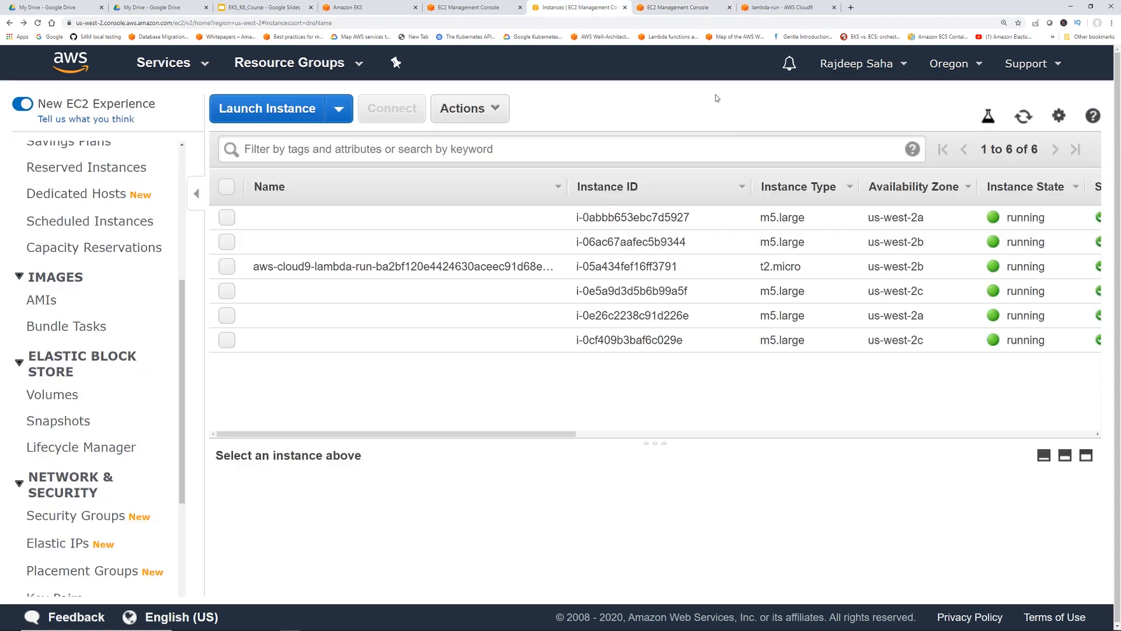
mouse_move(514, 501)
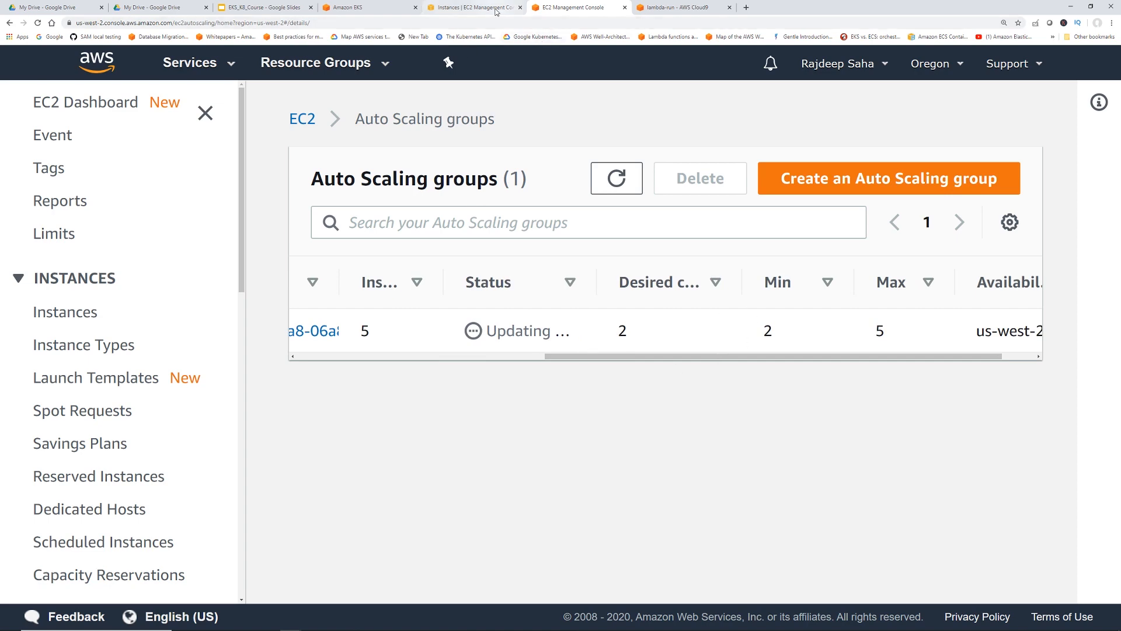
click(474, 7)
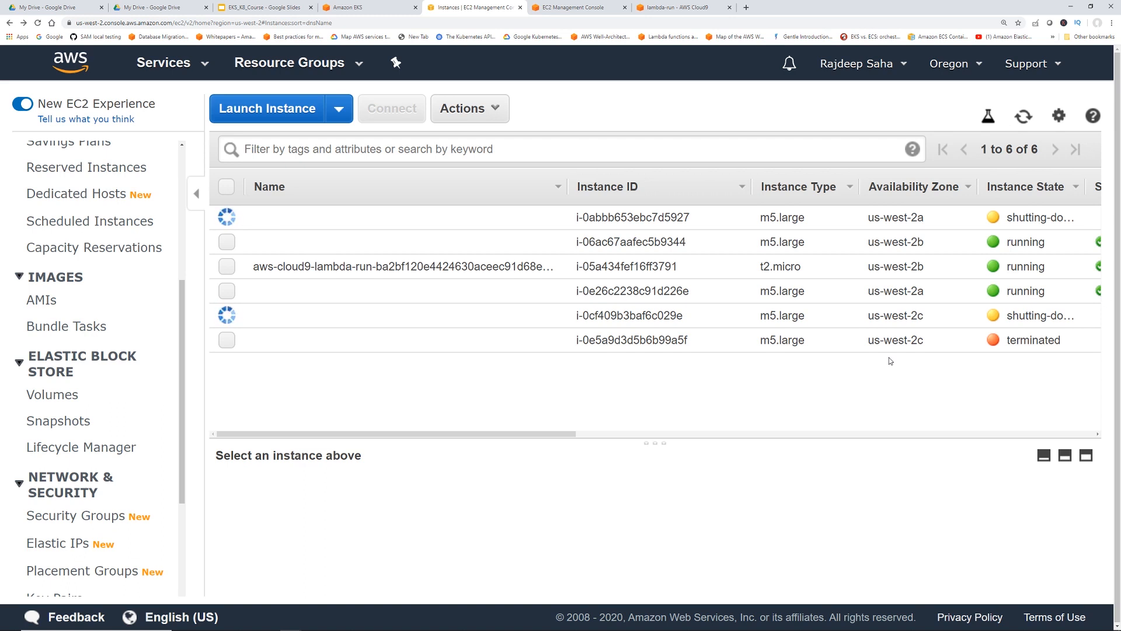
click(681, 7)
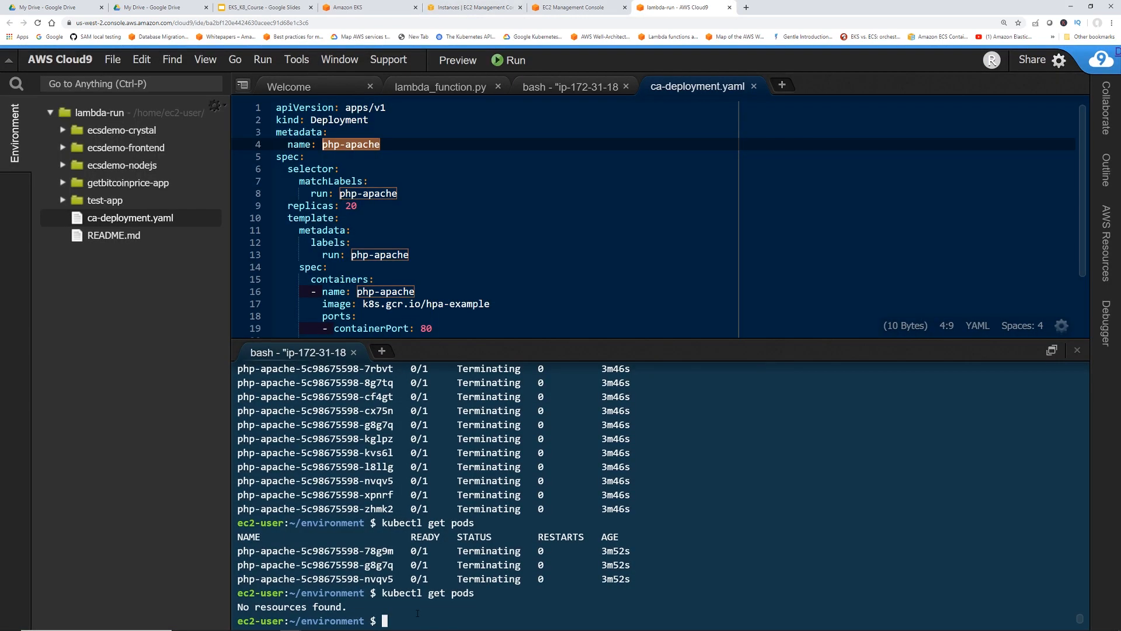
- Run eksctl get cluster and select the my-cluster name from the output
text(eksctl)
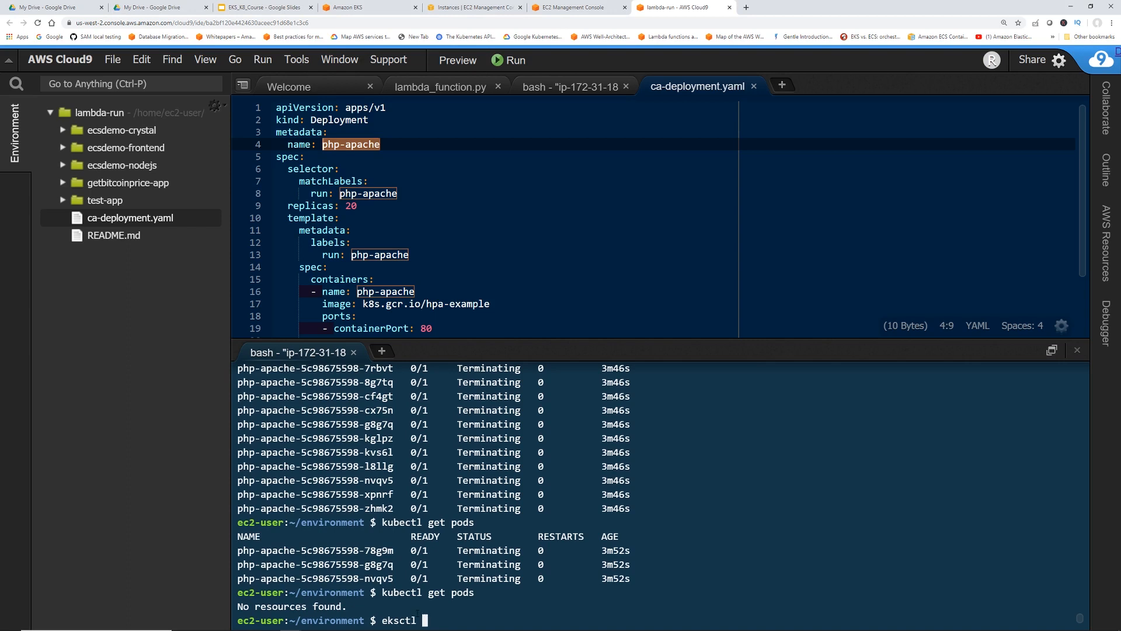
text(get cluster)
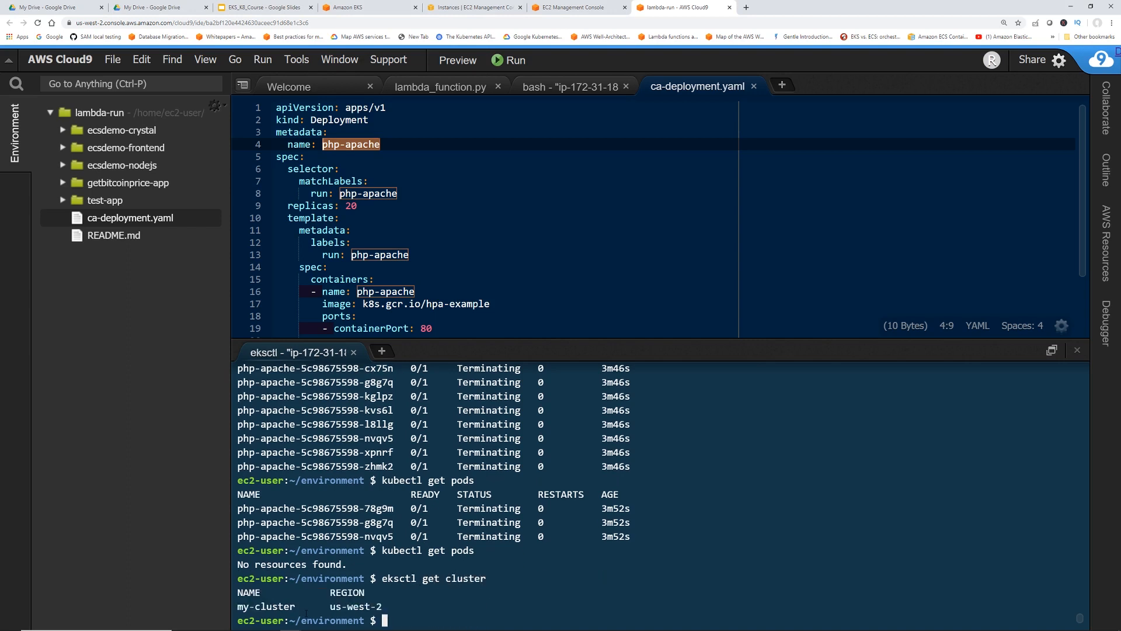
double_click(266, 606)
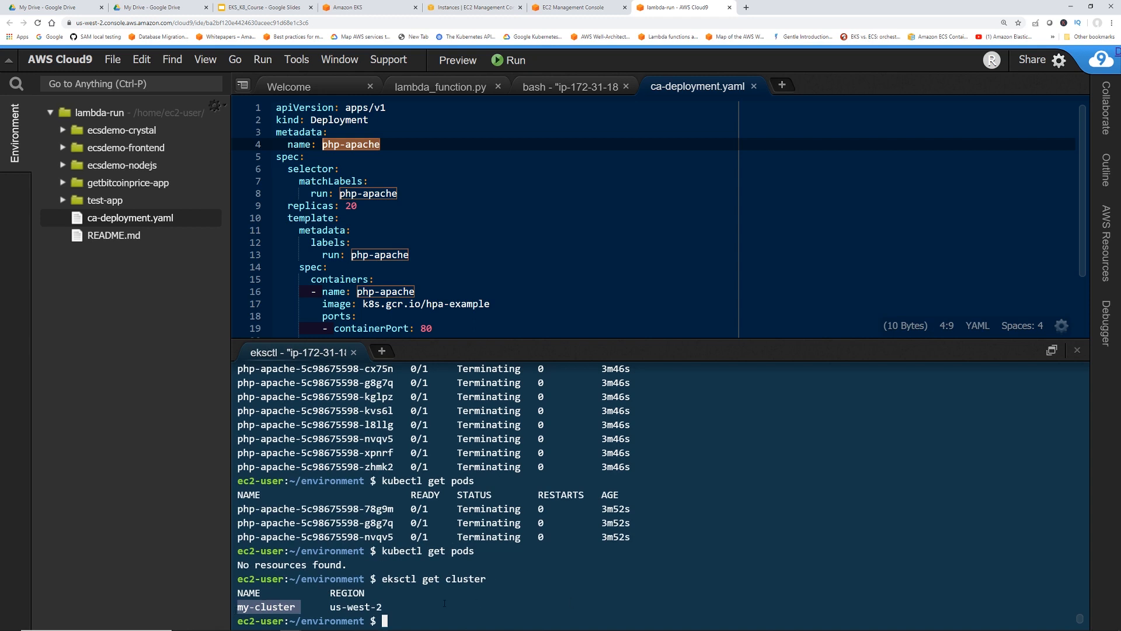
- Type eksctl delete cluster --name=my-cluster without running it yet
text(eksctl delete cl)
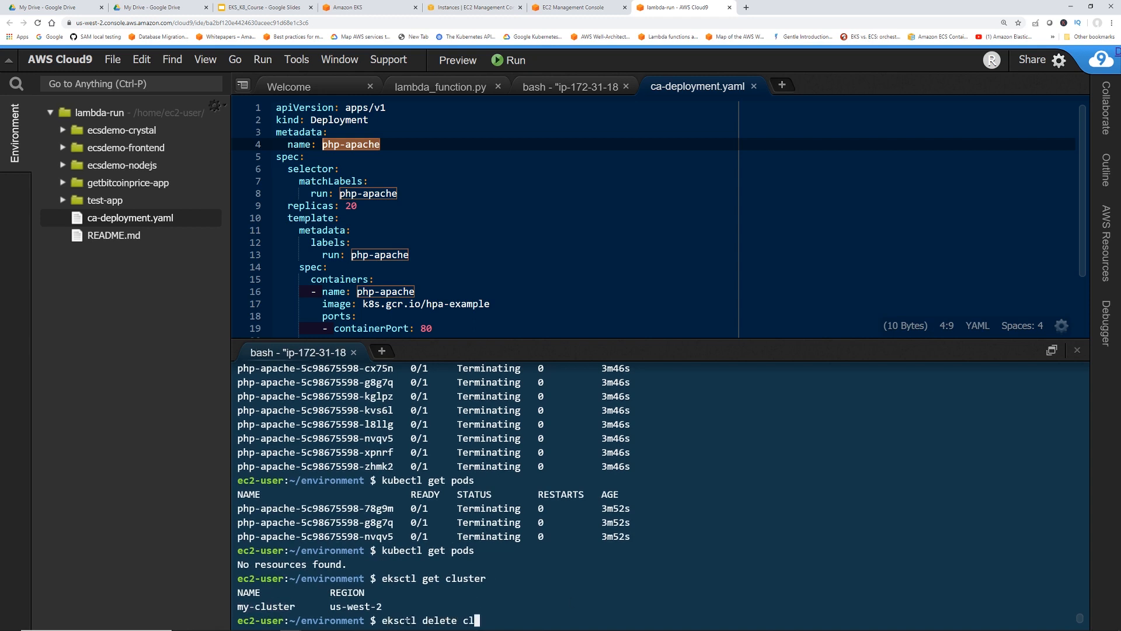
text(uster --nm)
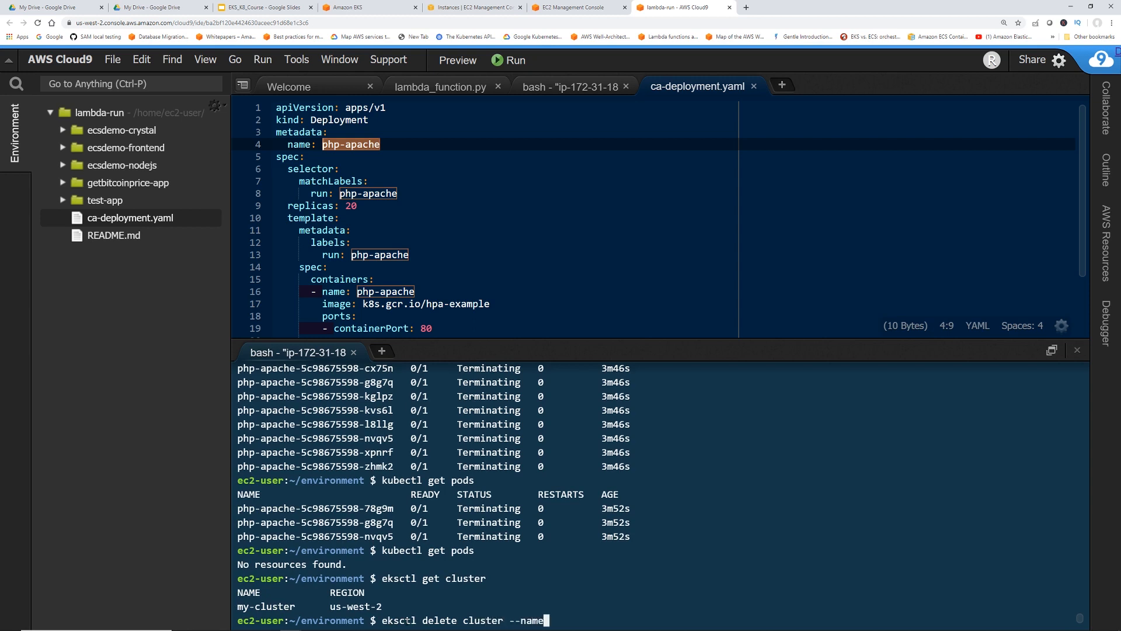
text(=my-cluster)
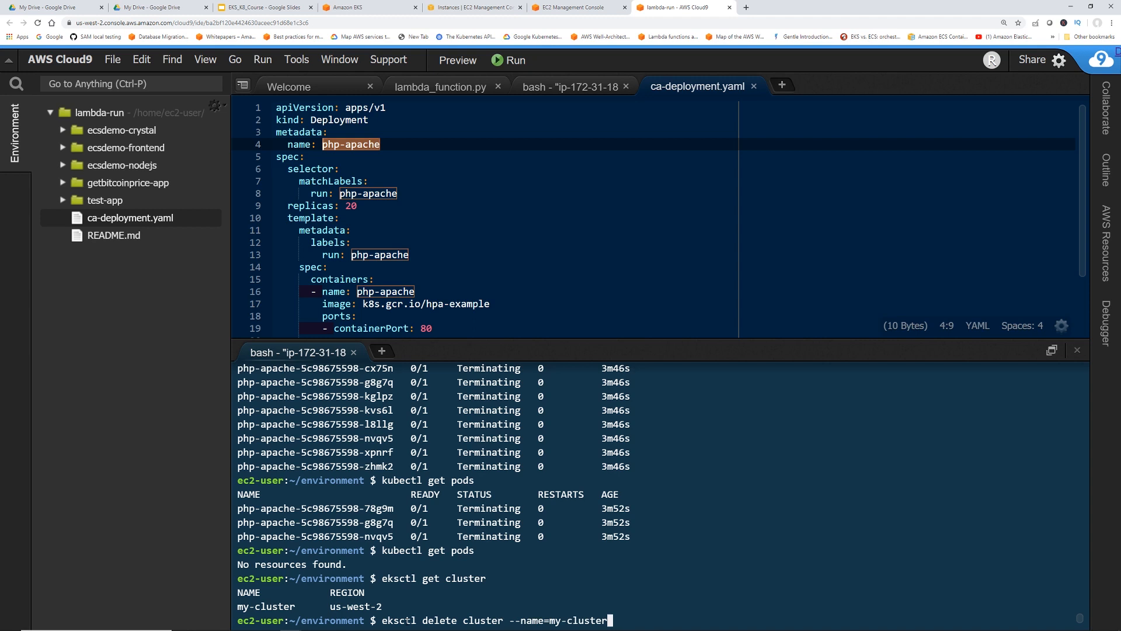